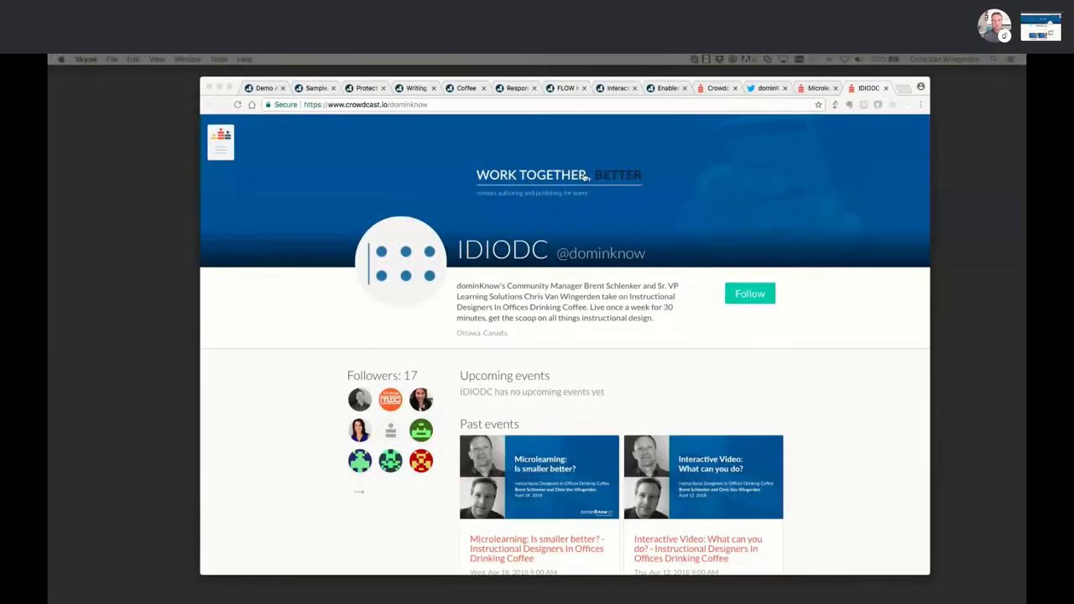
mouse_move(852, 177)
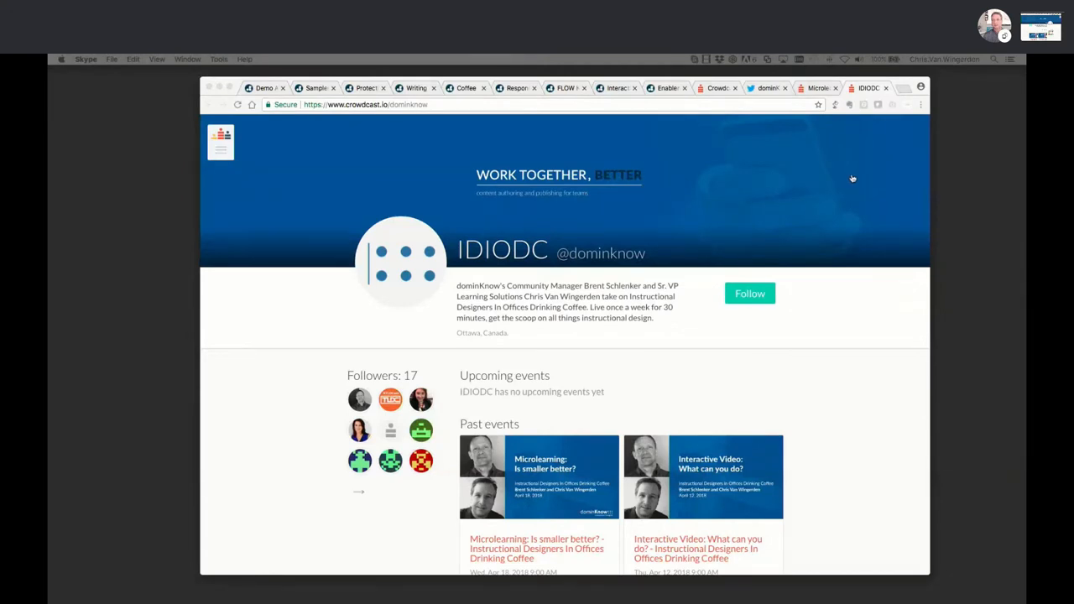
mouse_move(504, 262)
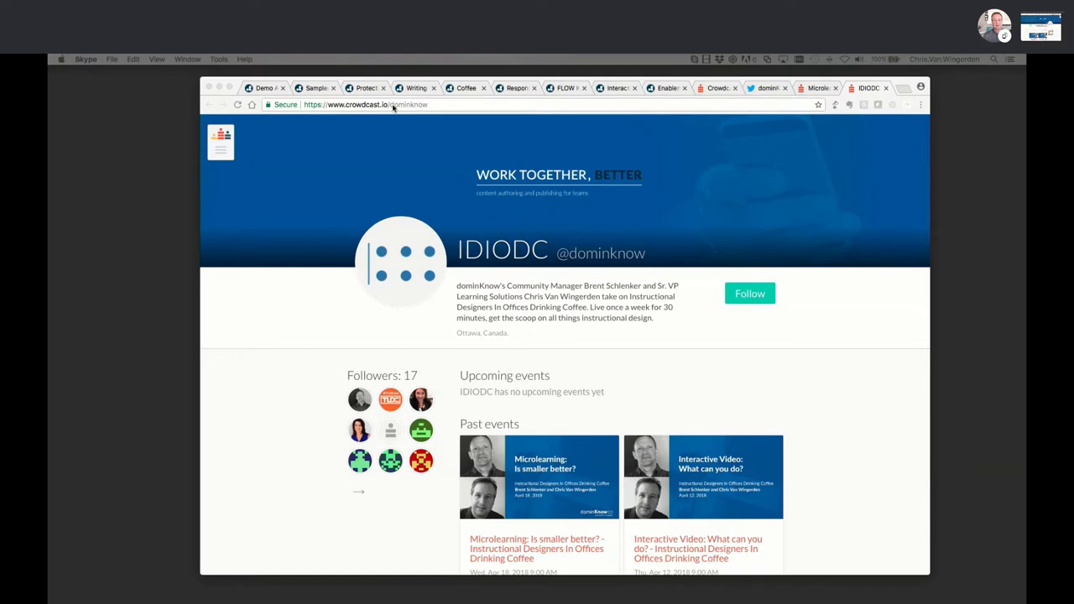
mouse_move(372, 167)
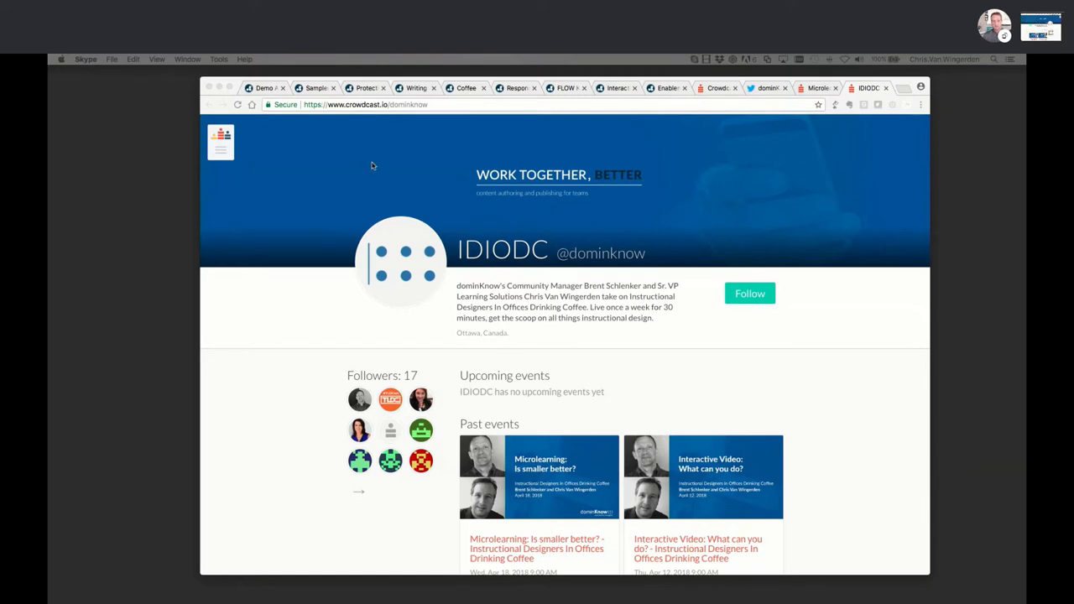
mouse_move(239, 121)
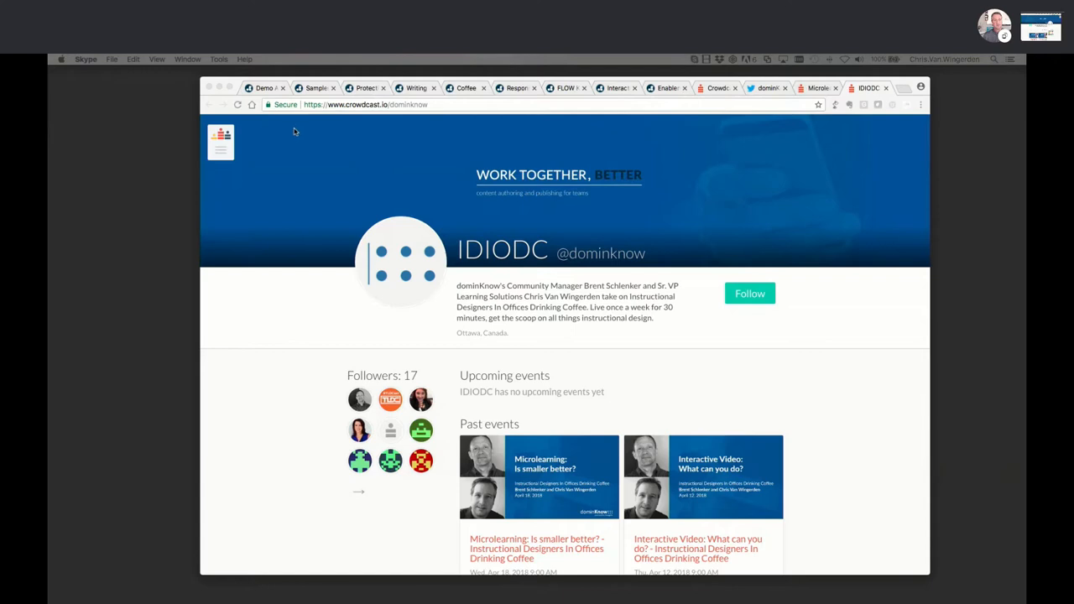
mouse_move(315, 88)
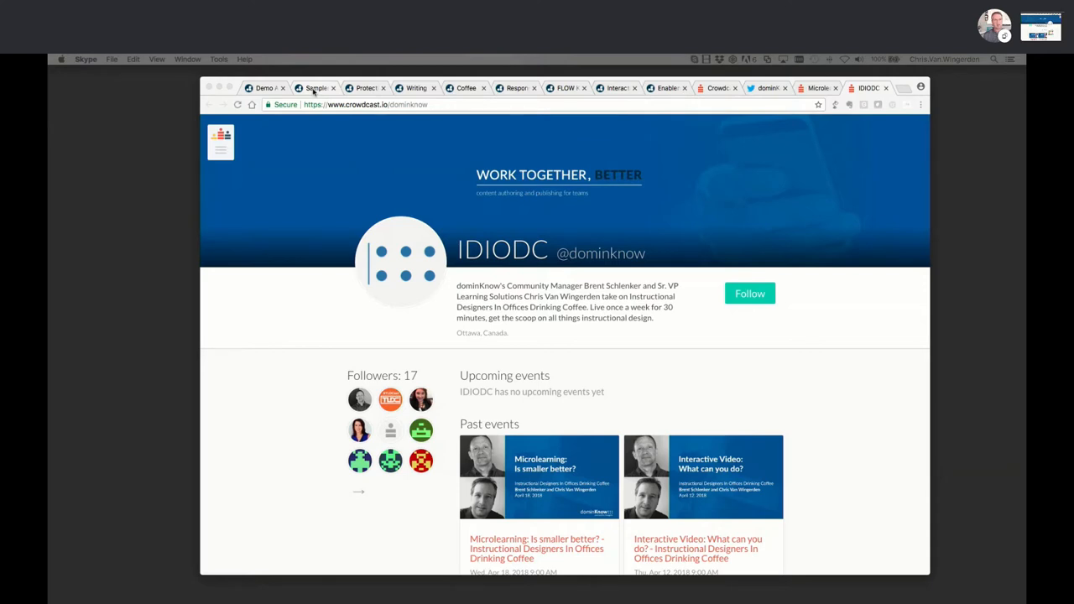
mouse_move(396, 164)
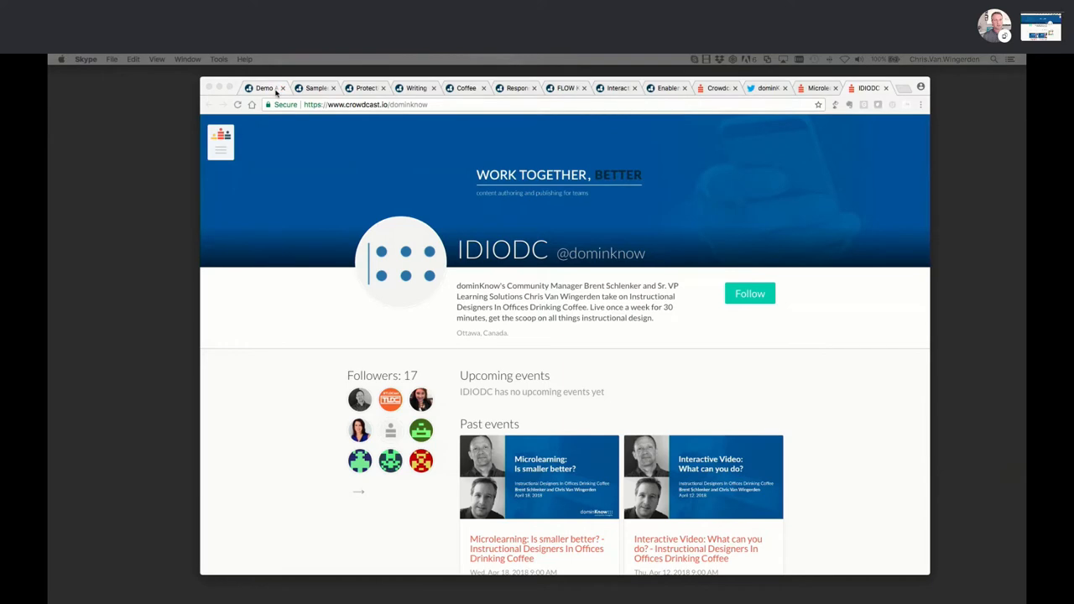
- From the Demo site, browse the course list and choose SMART Objectives (CLARO) (copy)
click(263, 87)
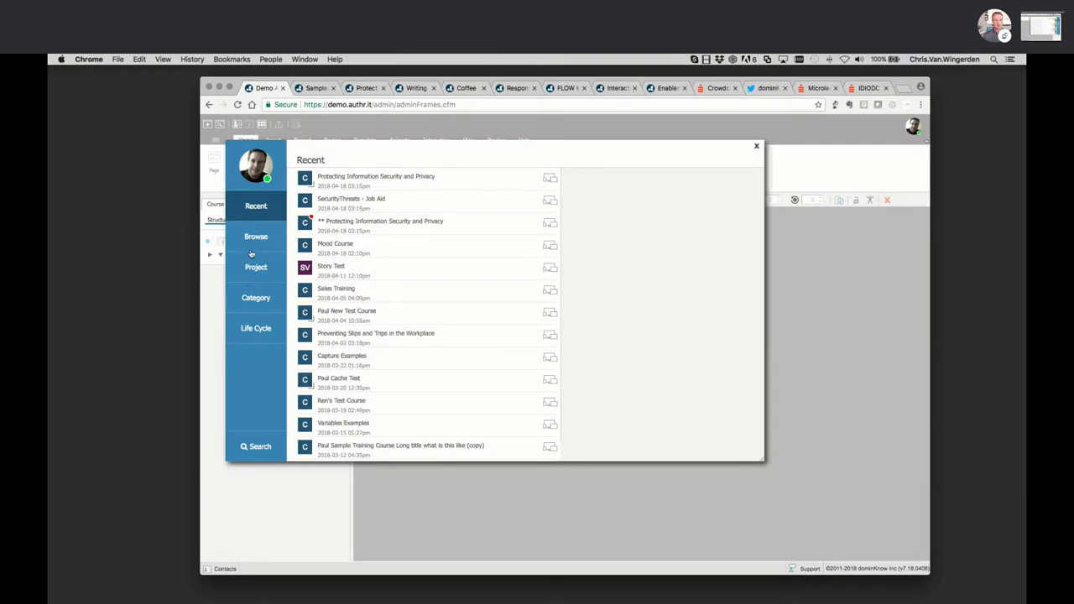
click(255, 236)
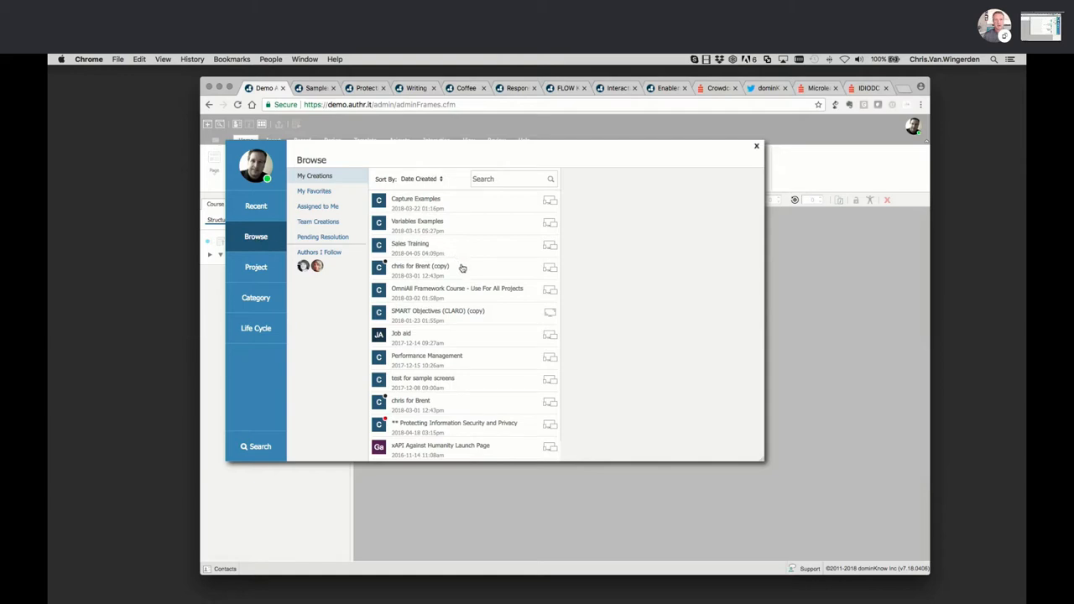
click(436, 316)
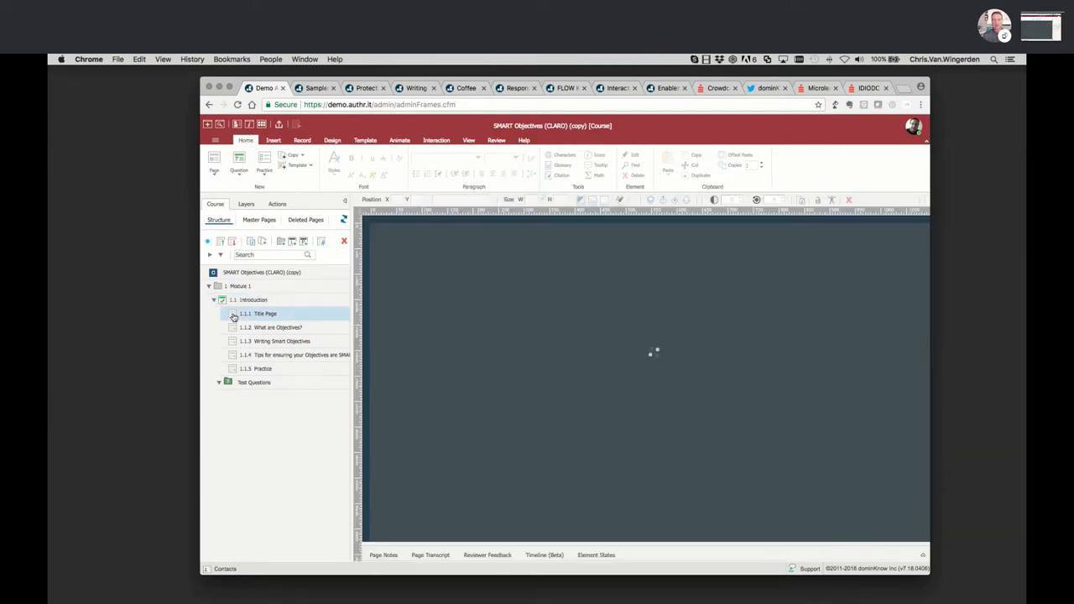
- Load 1.1.1 Title Page showing the Performance Management and Writing Smart Objectives headings
click(259, 314)
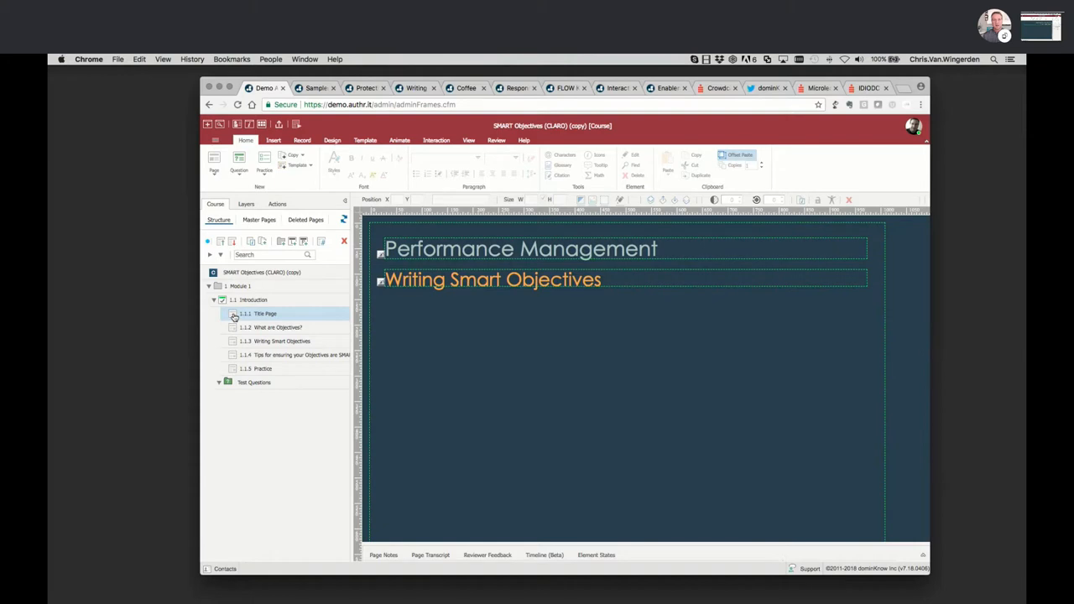
mouse_move(282, 316)
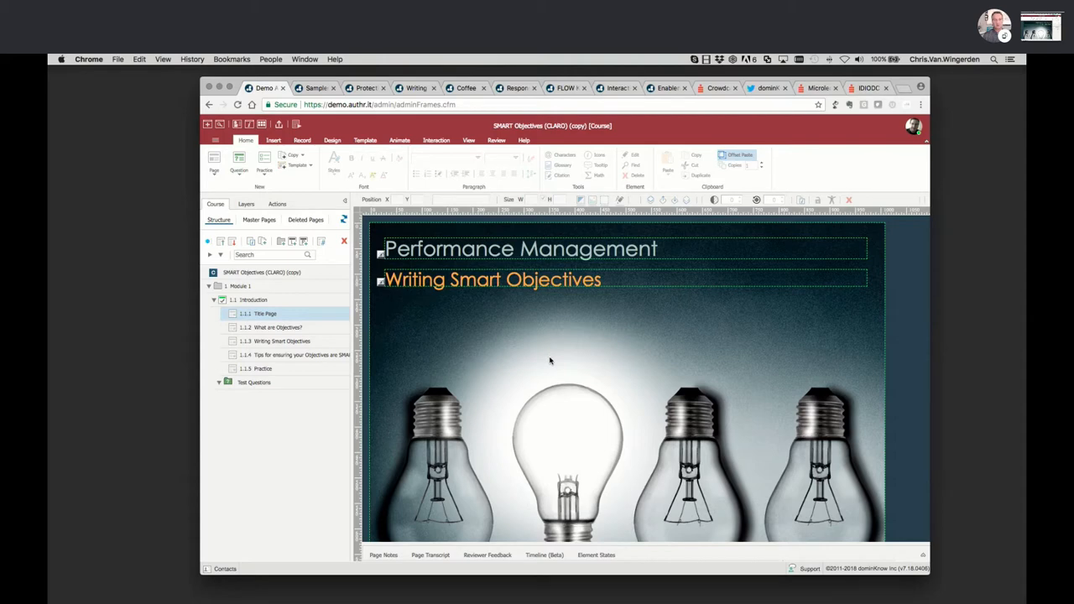
mouse_move(555, 356)
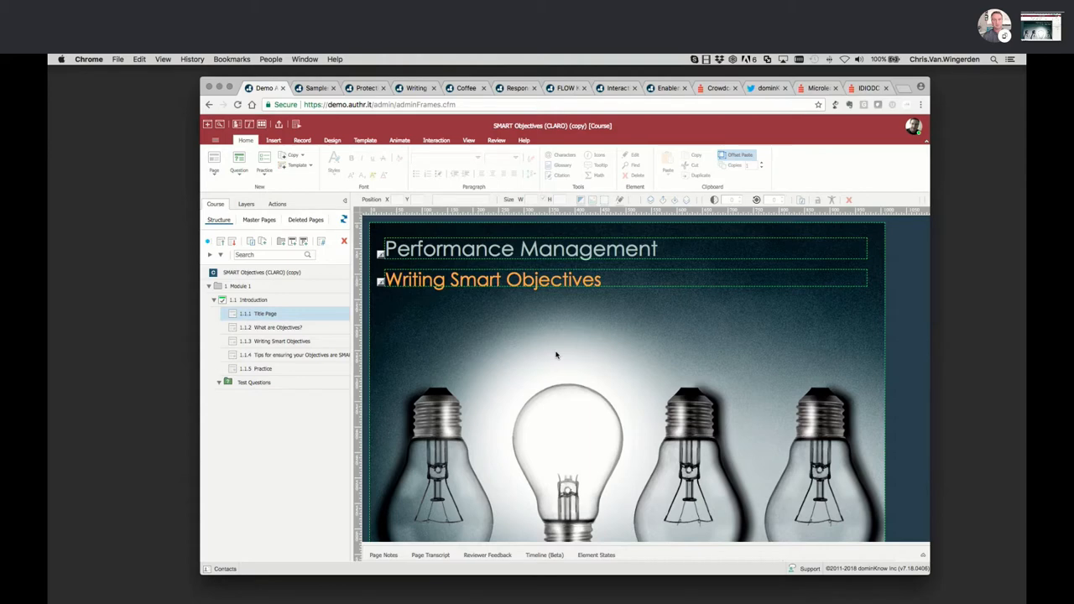
mouse_move(566, 349)
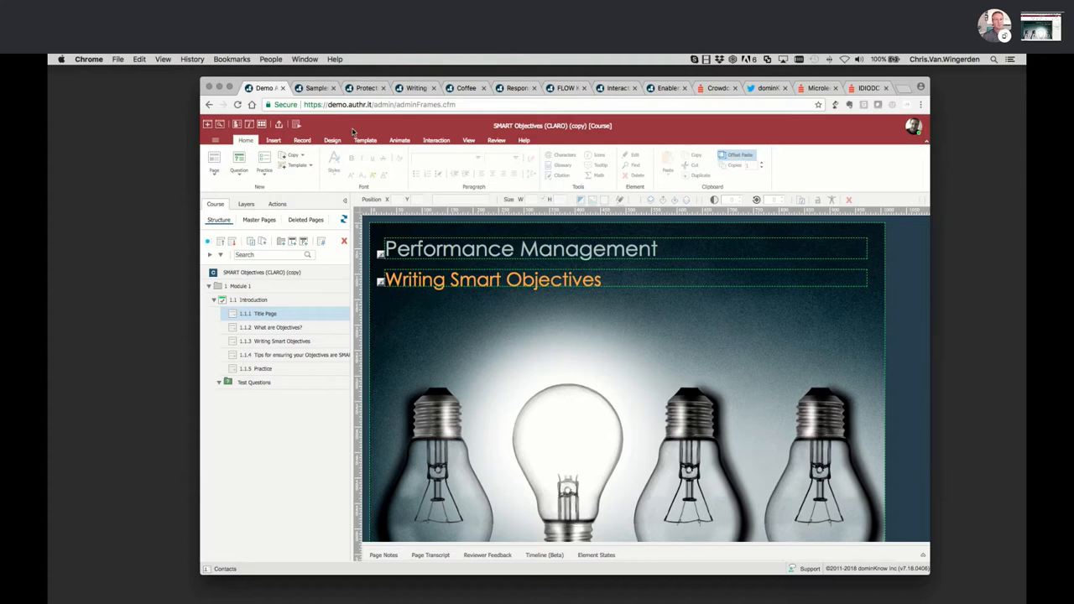
mouse_move(284, 121)
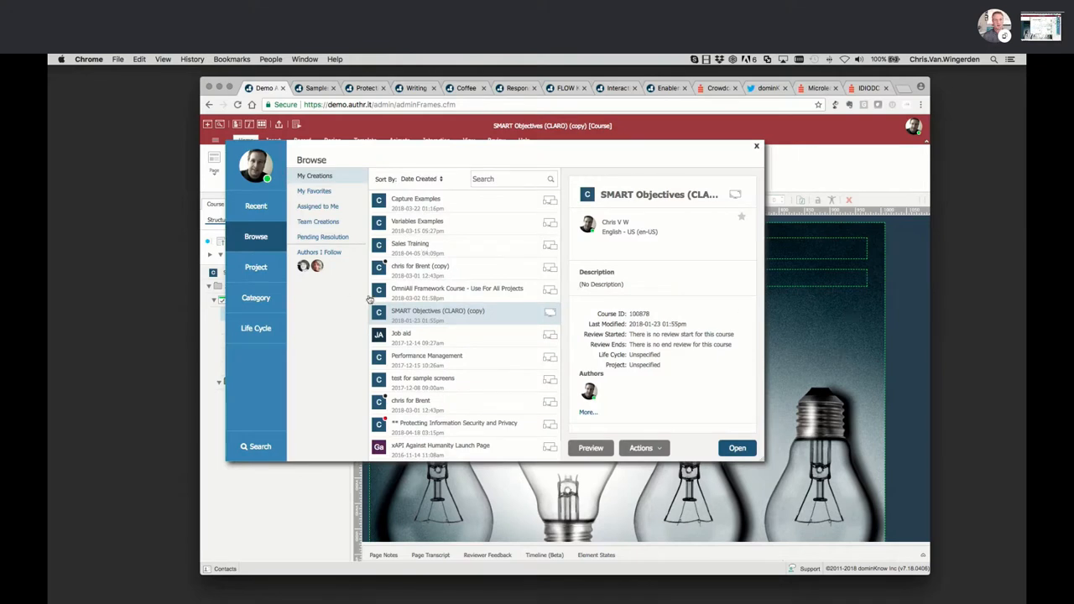
mouse_move(436, 430)
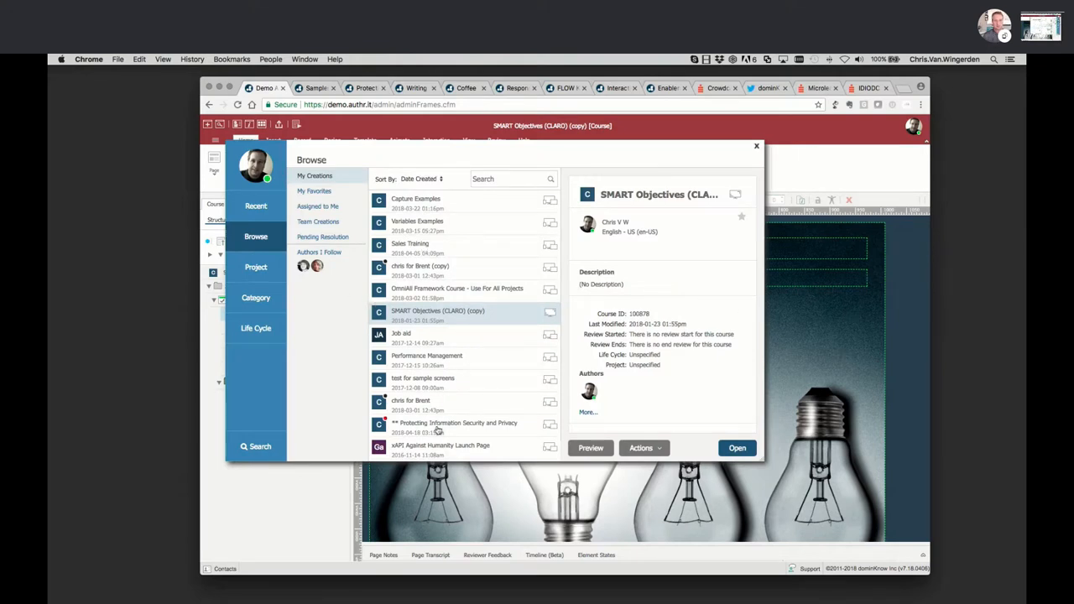
- Select ** Protecting Information Security and Privacy in the Browse dialog and open it
click(453, 426)
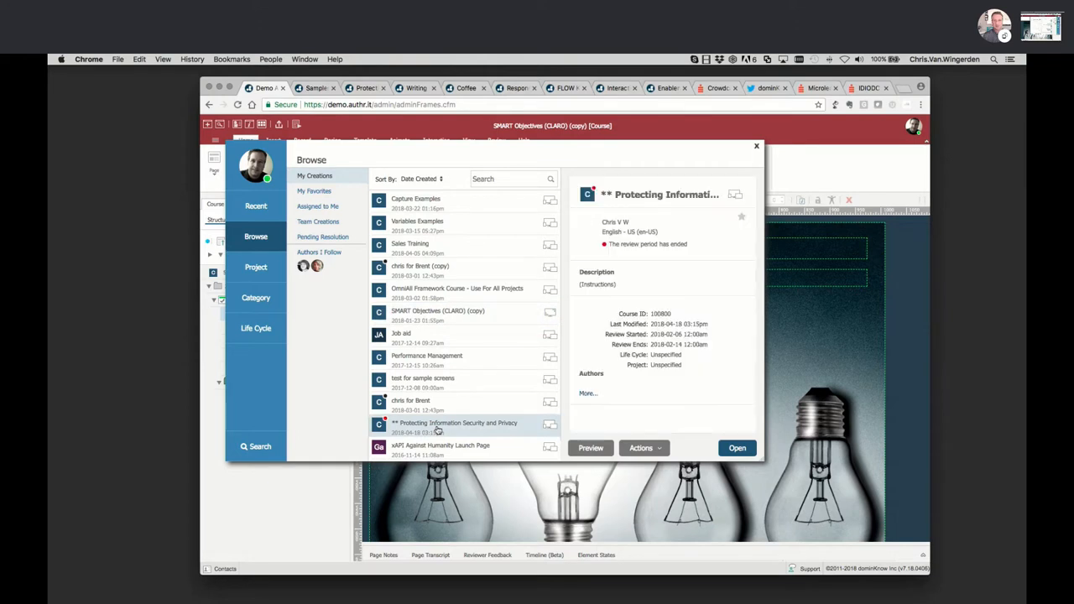
click(735, 447)
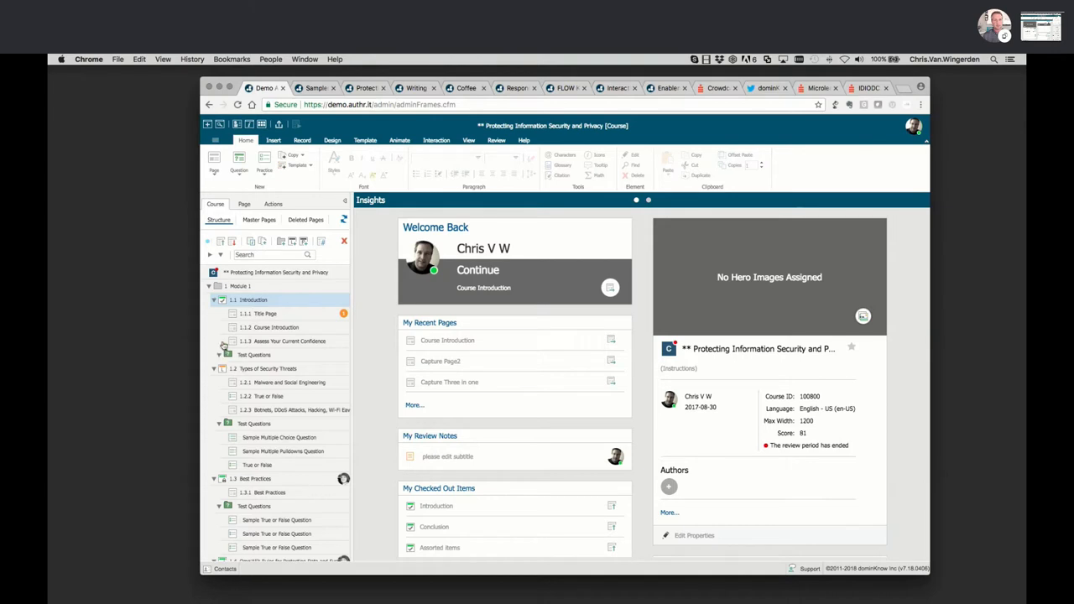
- Load 1.1.1 Title Page with the Protecting Information Security and Privacy banner
click(262, 314)
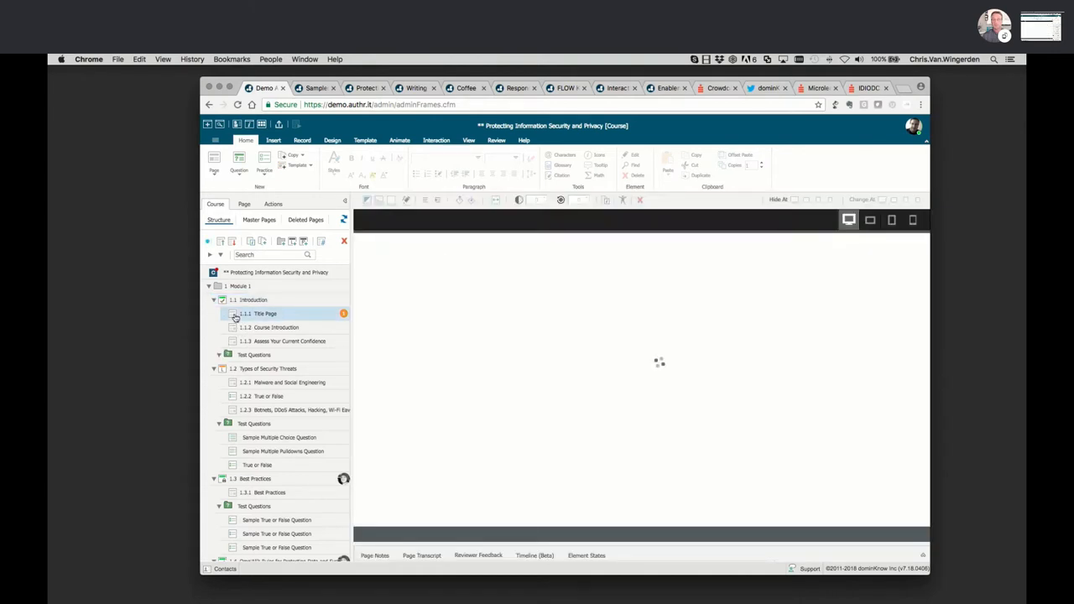
click(258, 314)
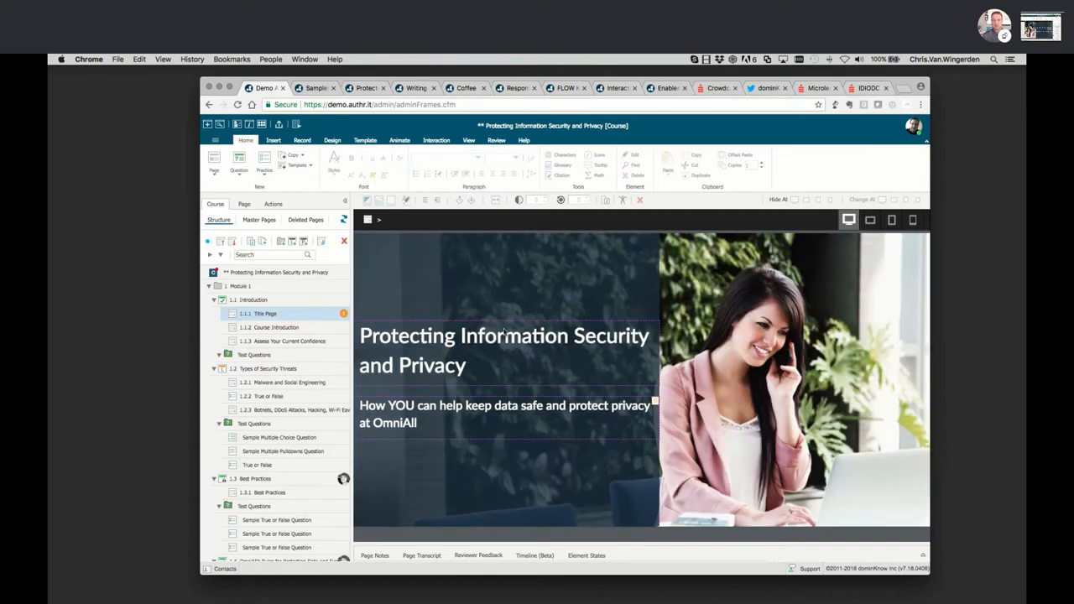
mouse_move(729, 356)
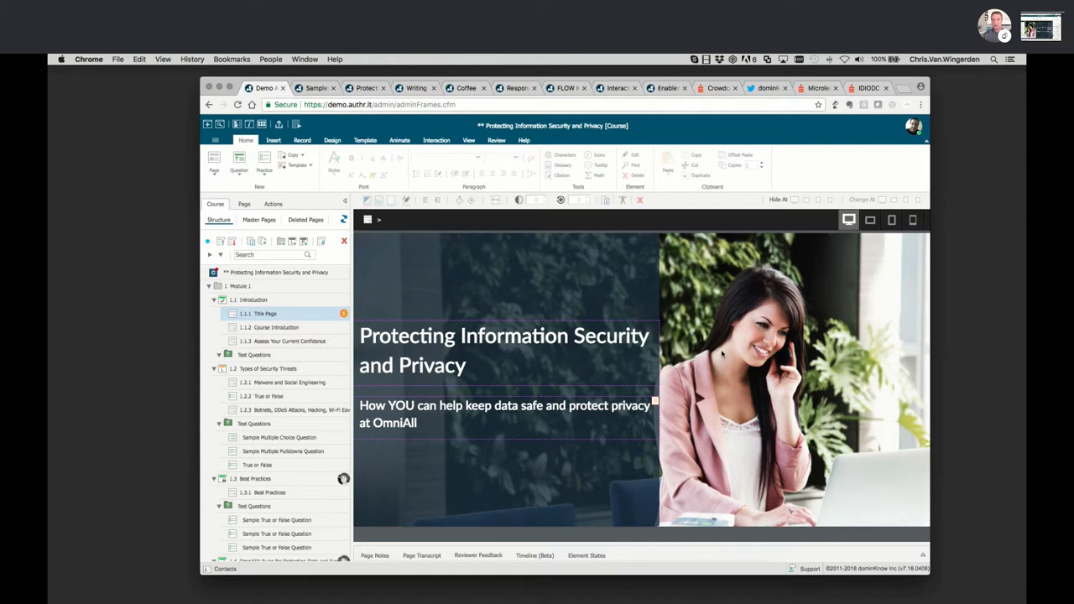
mouse_move(581, 278)
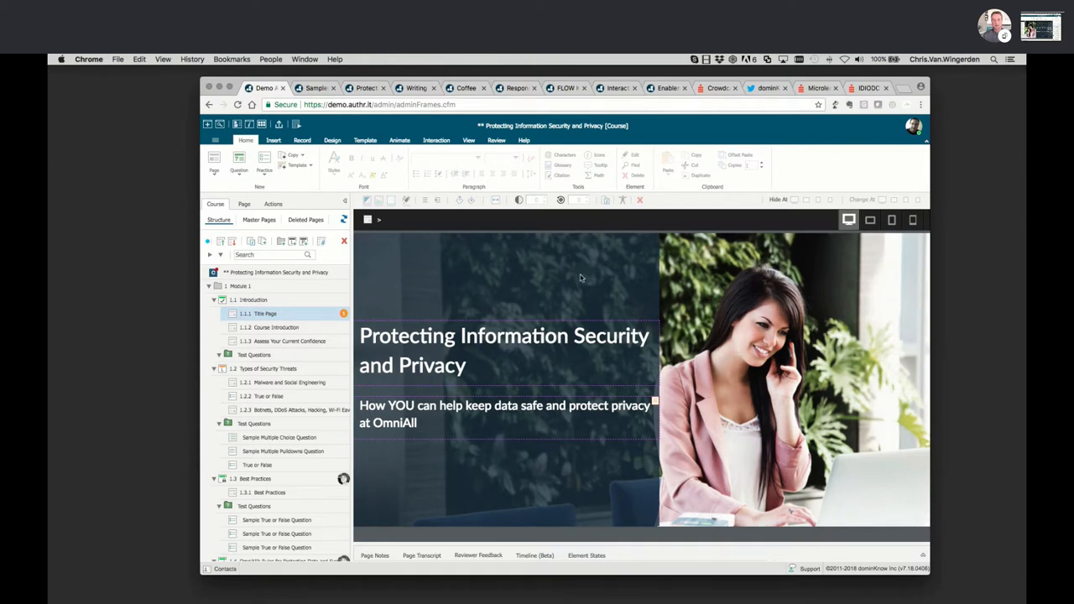
mouse_move(701, 319)
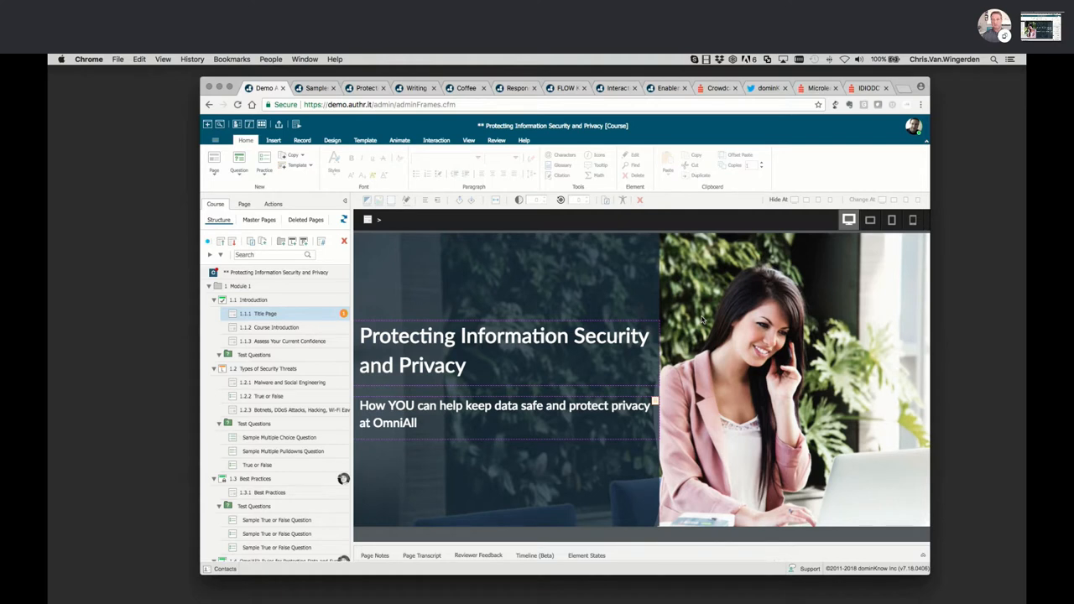
mouse_move(703, 319)
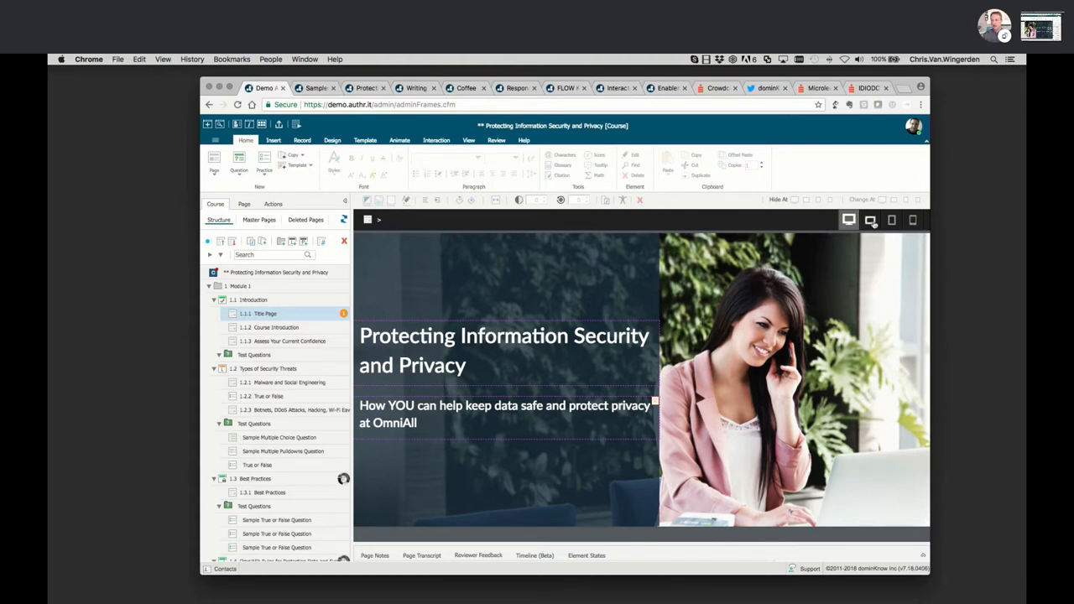
click(869, 220)
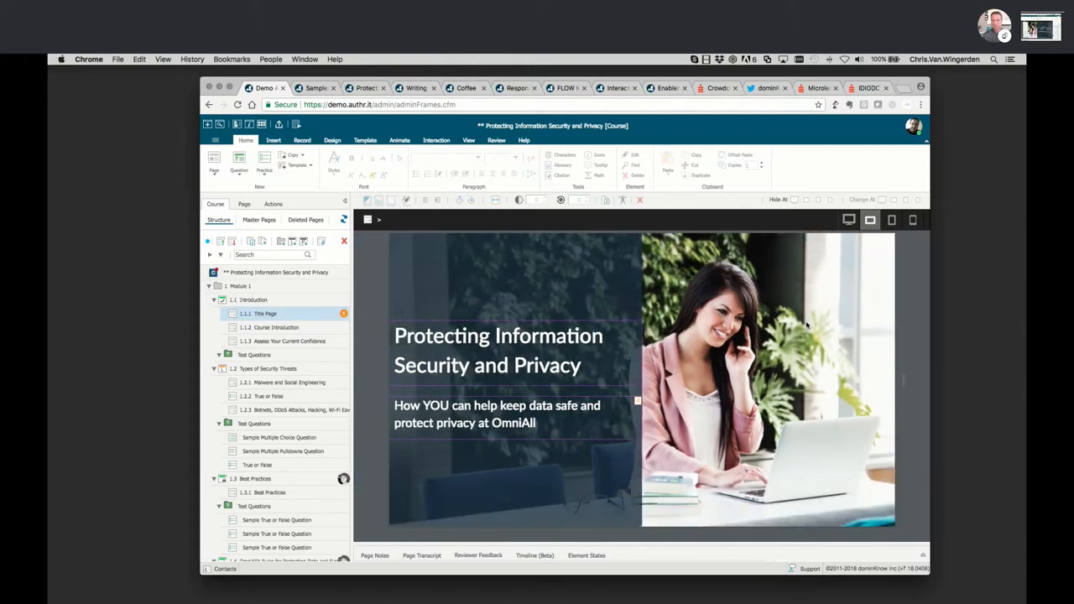
click(892, 220)
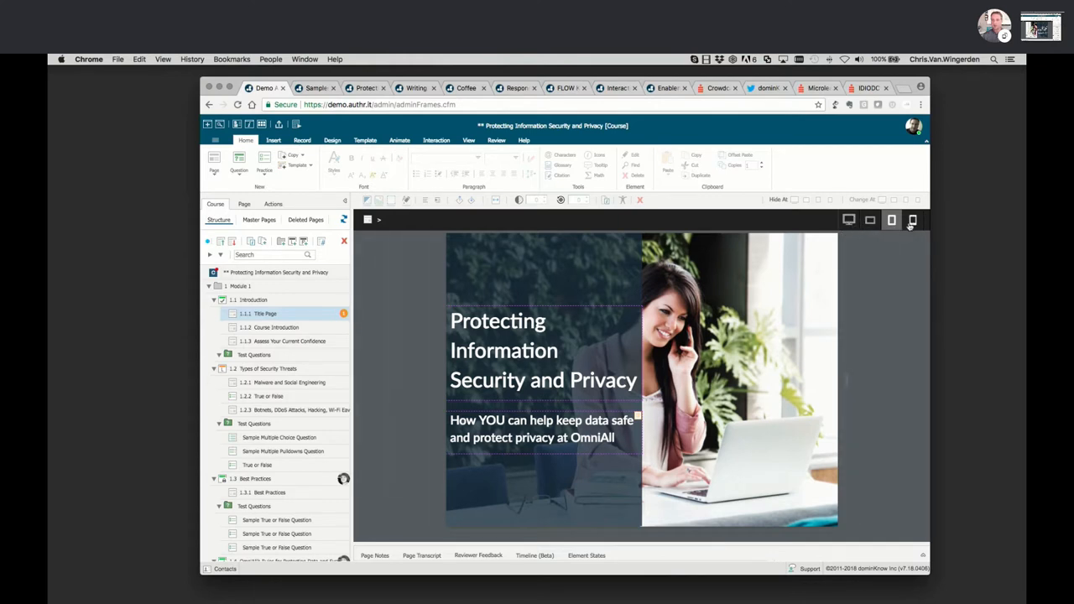
mouse_move(913, 220)
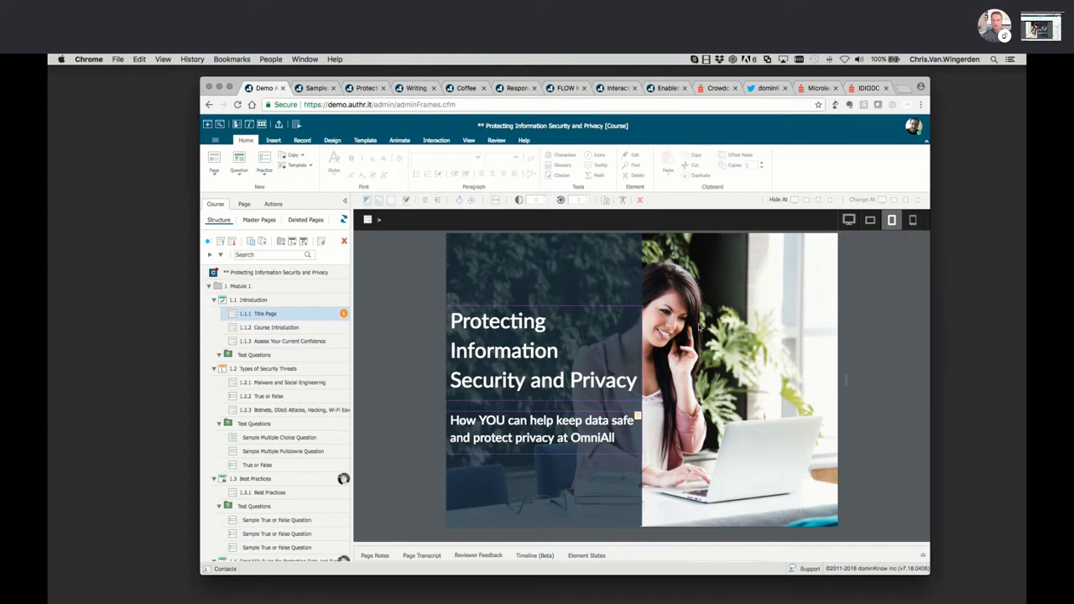
mouse_move(564, 323)
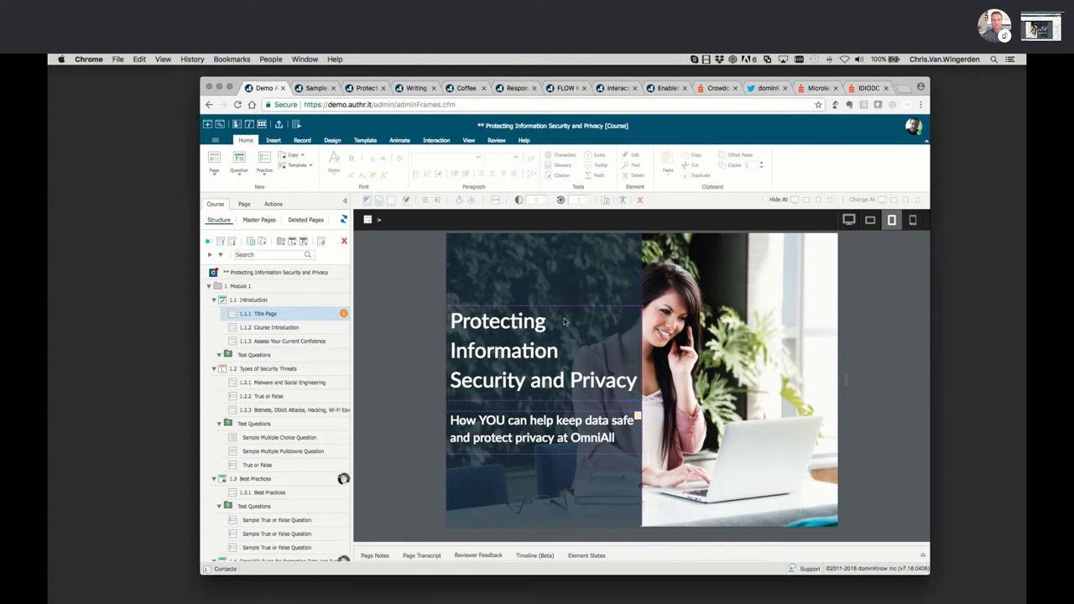
mouse_move(584, 318)
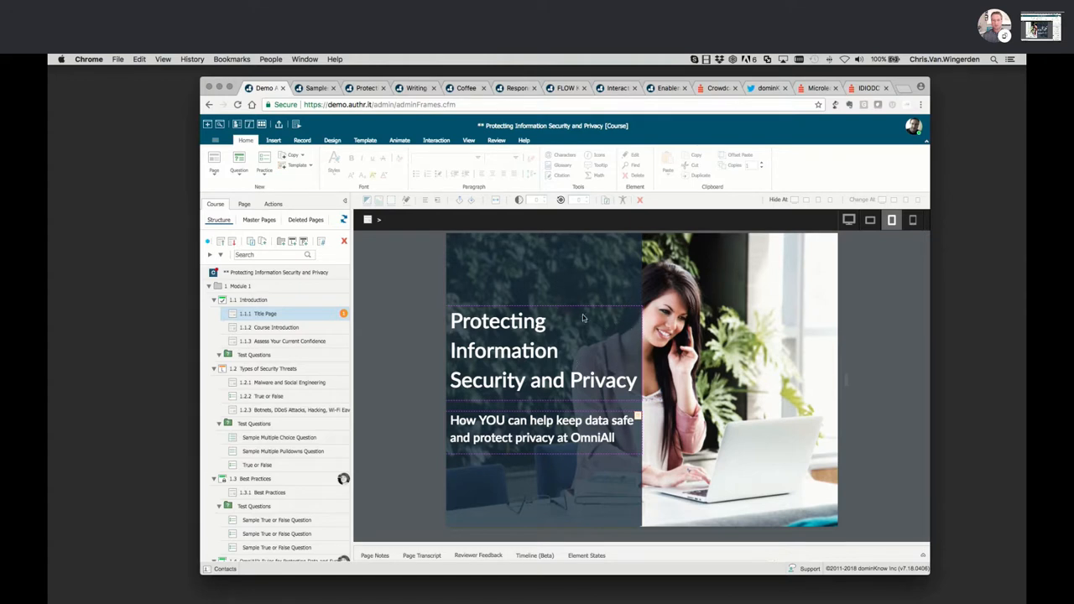
mouse_move(591, 483)
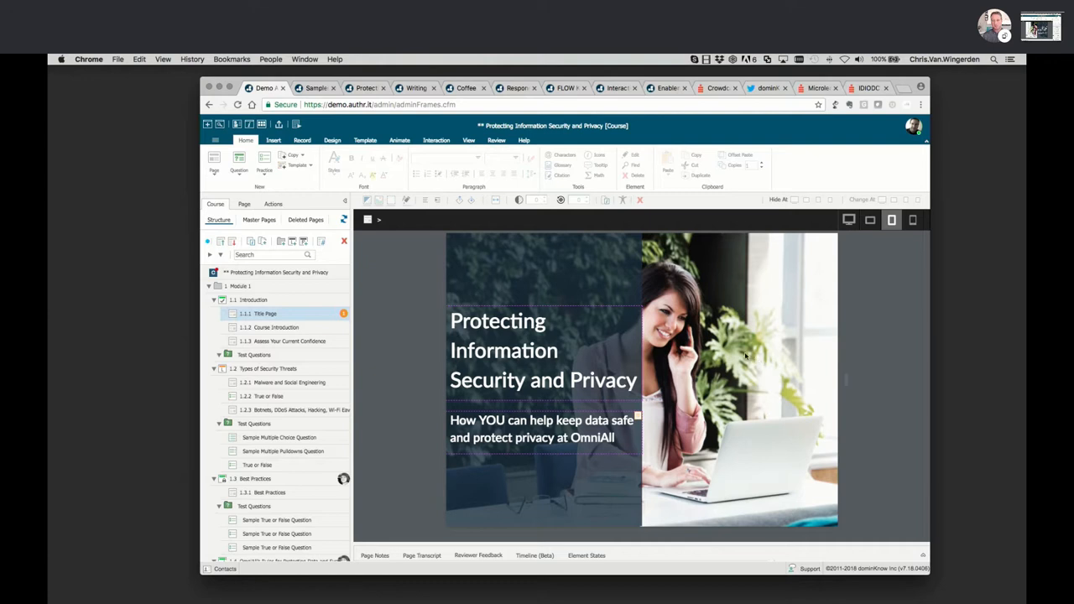
mouse_move(574, 270)
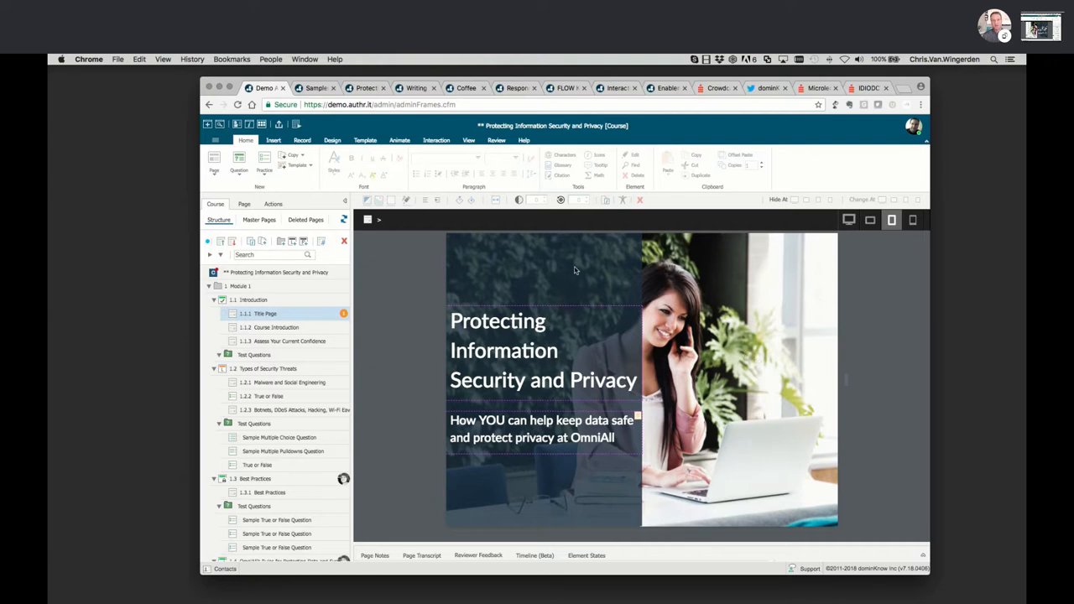
mouse_move(584, 485)
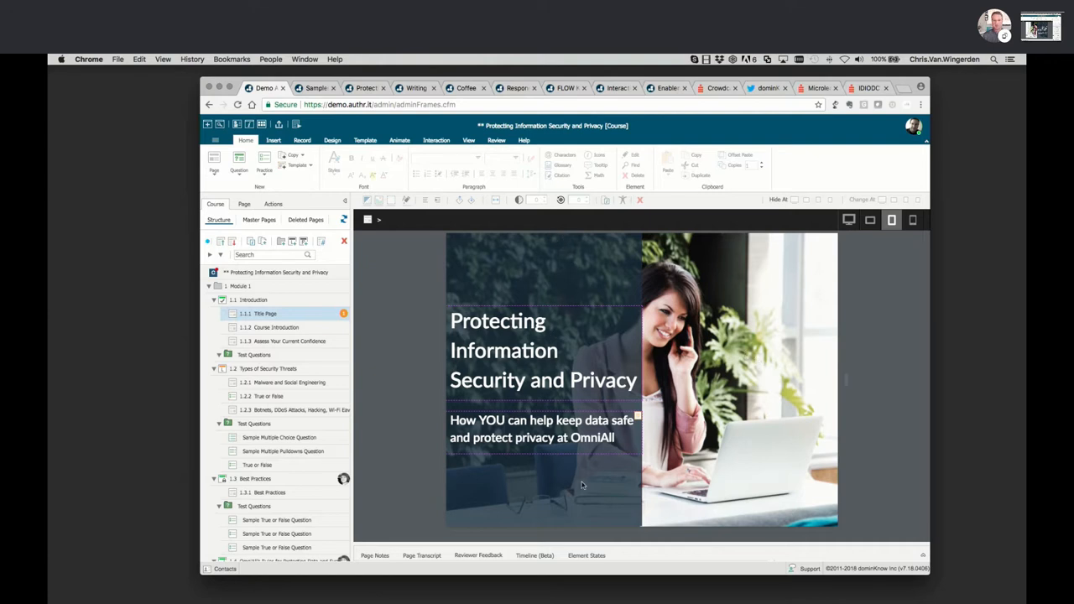
mouse_move(752, 410)
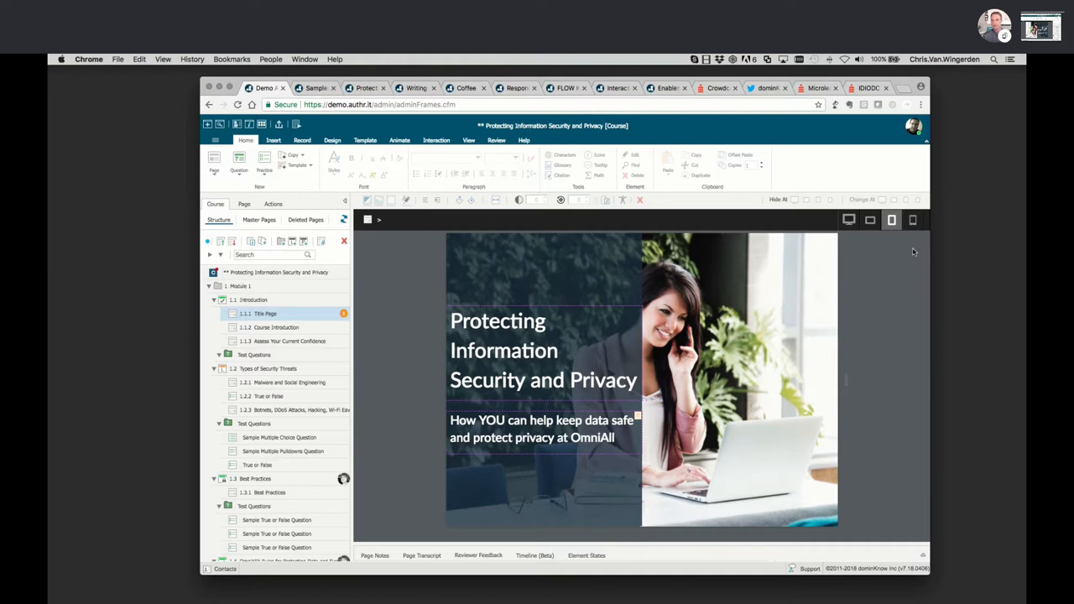
mouse_move(913, 220)
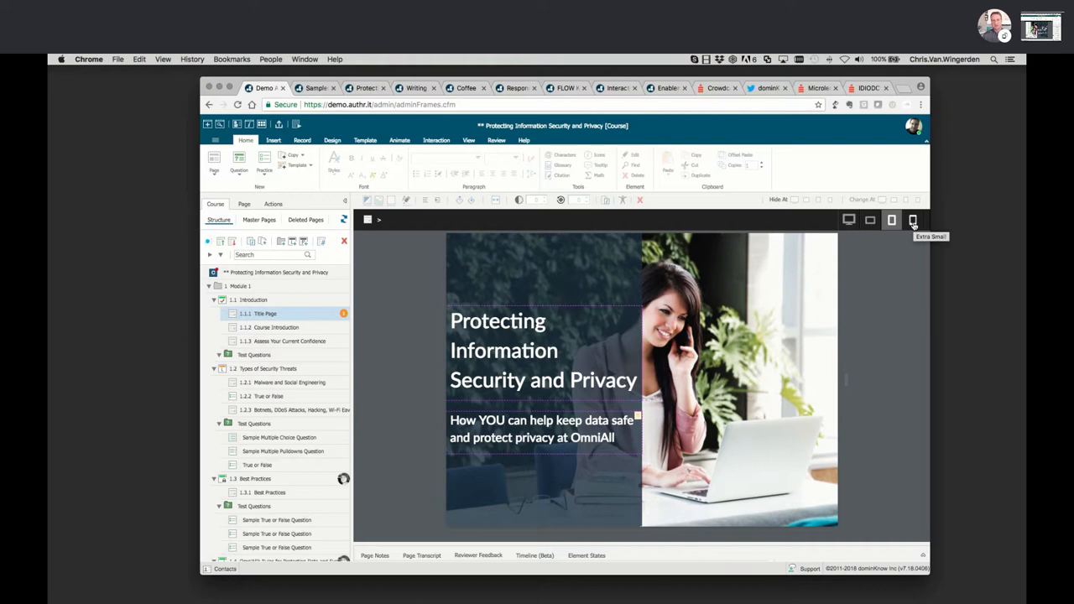
- Switch the stage preview to the Extra Small device width
click(913, 220)
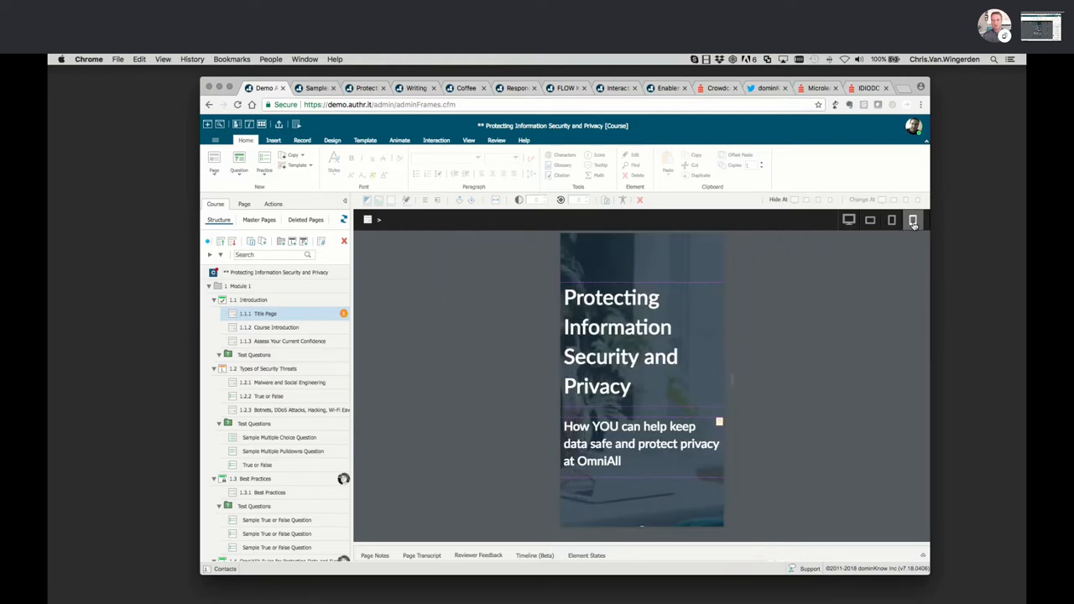
mouse_move(680, 356)
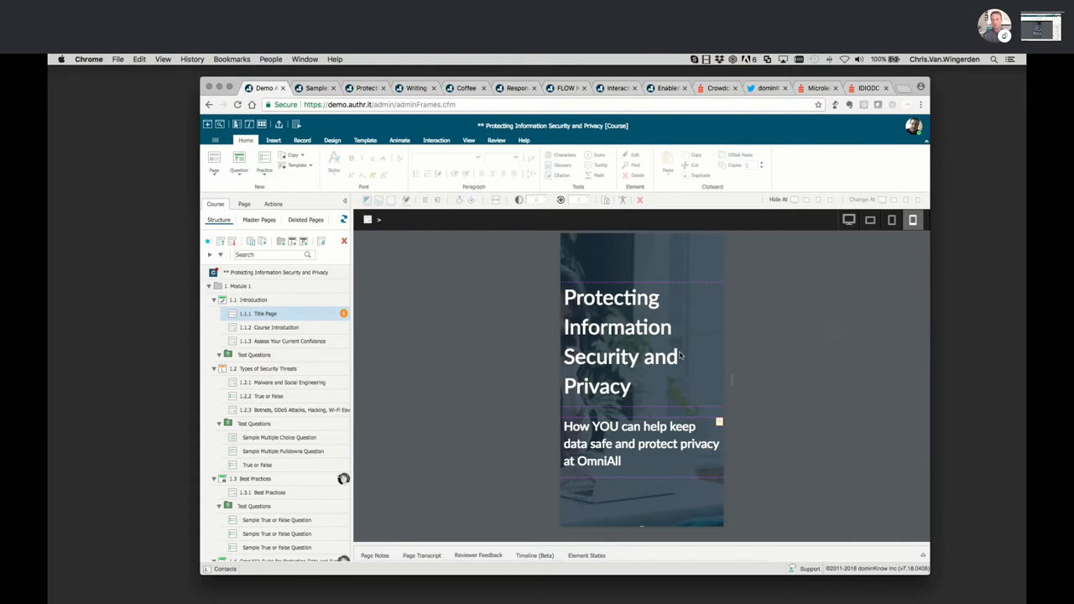
mouse_move(829, 349)
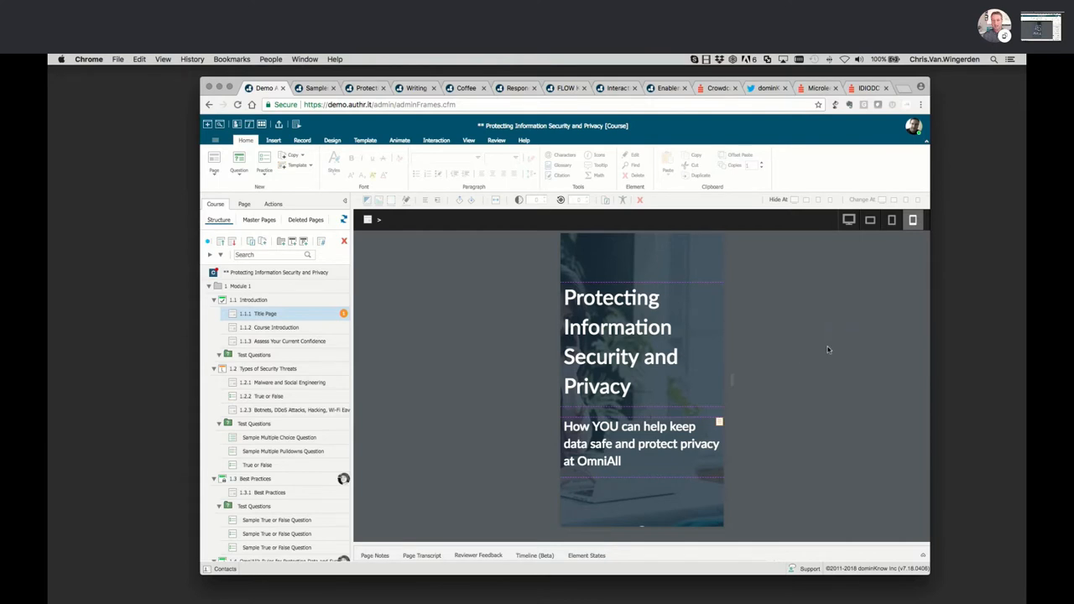
mouse_move(829, 352)
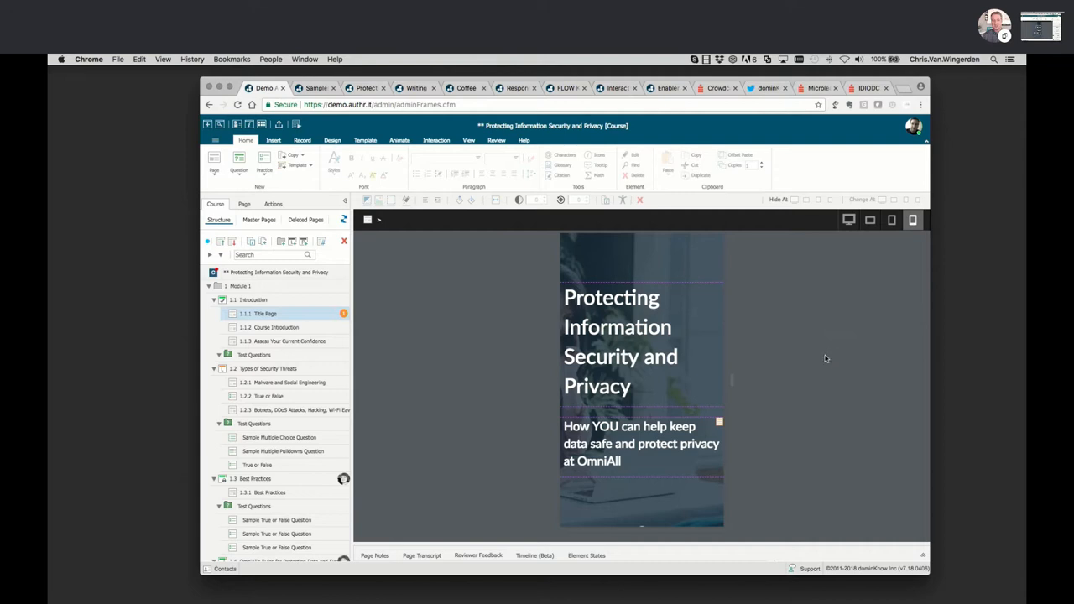
mouse_move(708, 386)
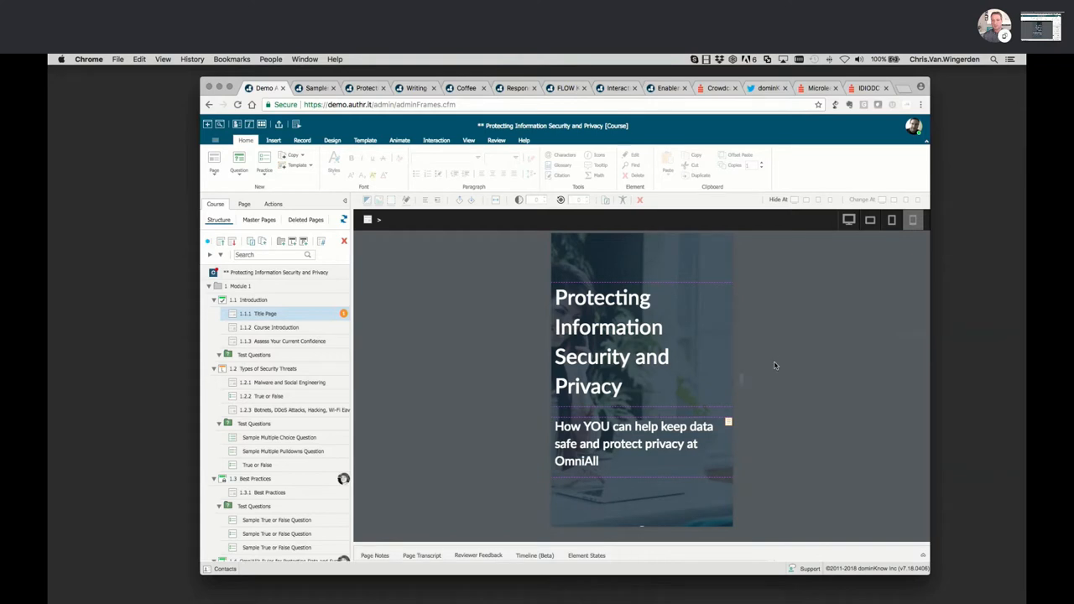
mouse_move(742, 379)
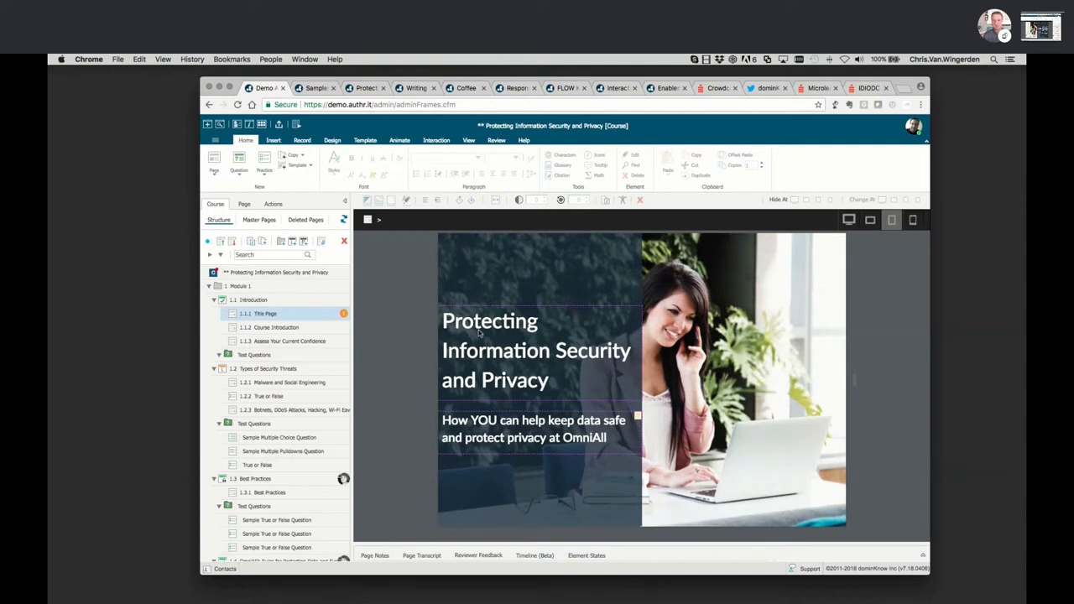
mouse_move(386, 374)
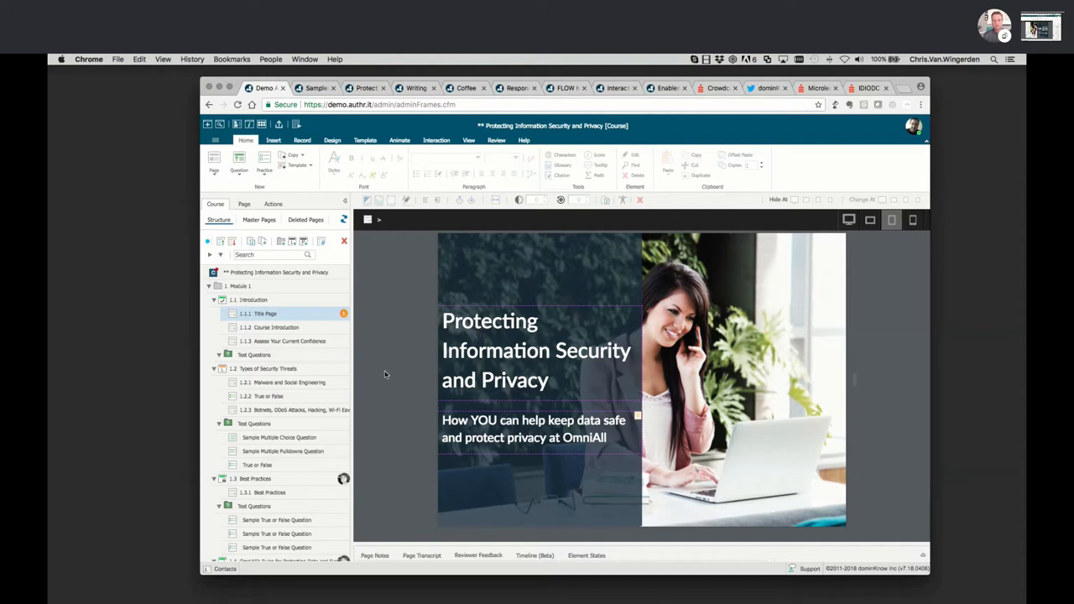
mouse_move(393, 372)
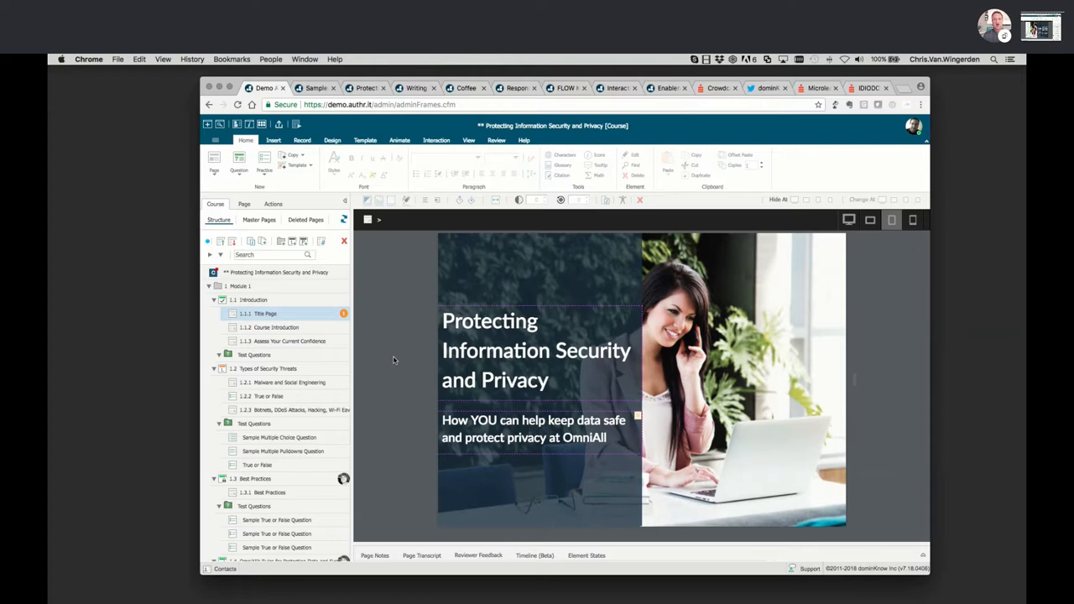
mouse_move(386, 339)
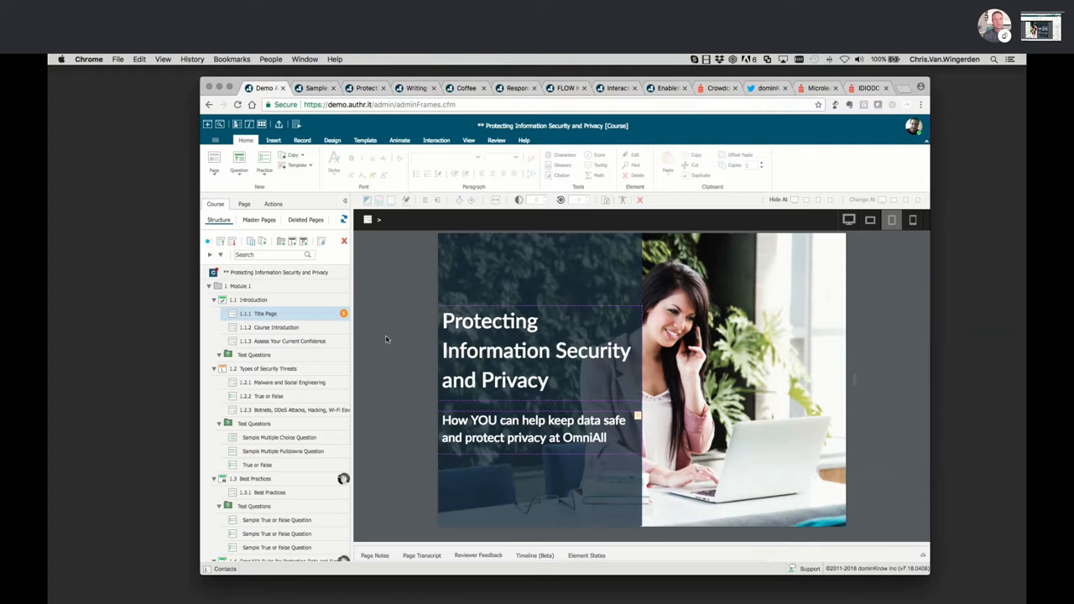
- Switch to the Writing SMART course tab and scroll to its Lesson Introduction details
click(365, 87)
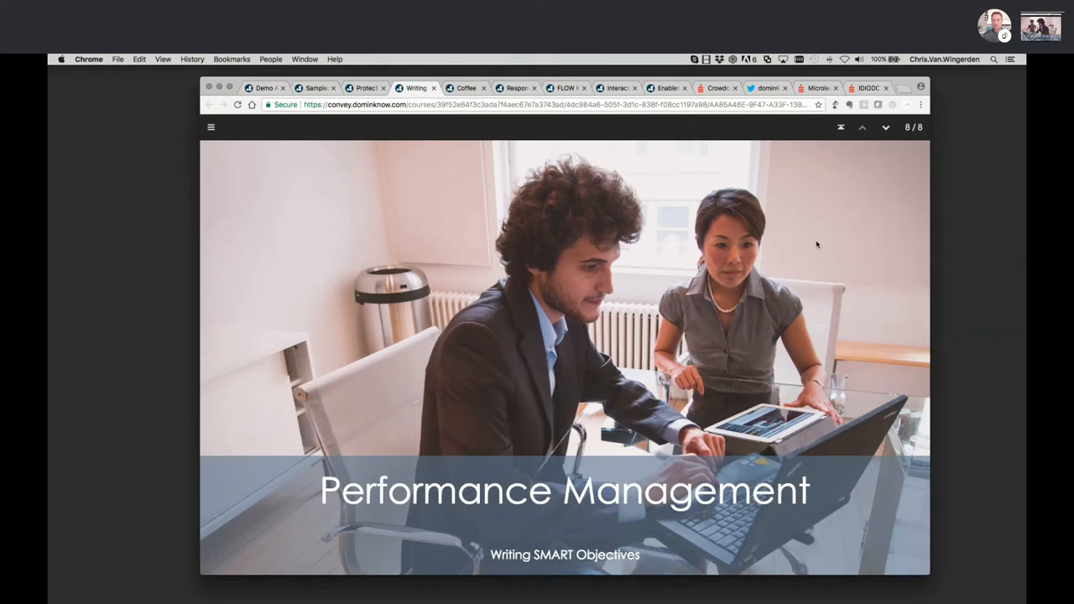
scroll(down, 3)
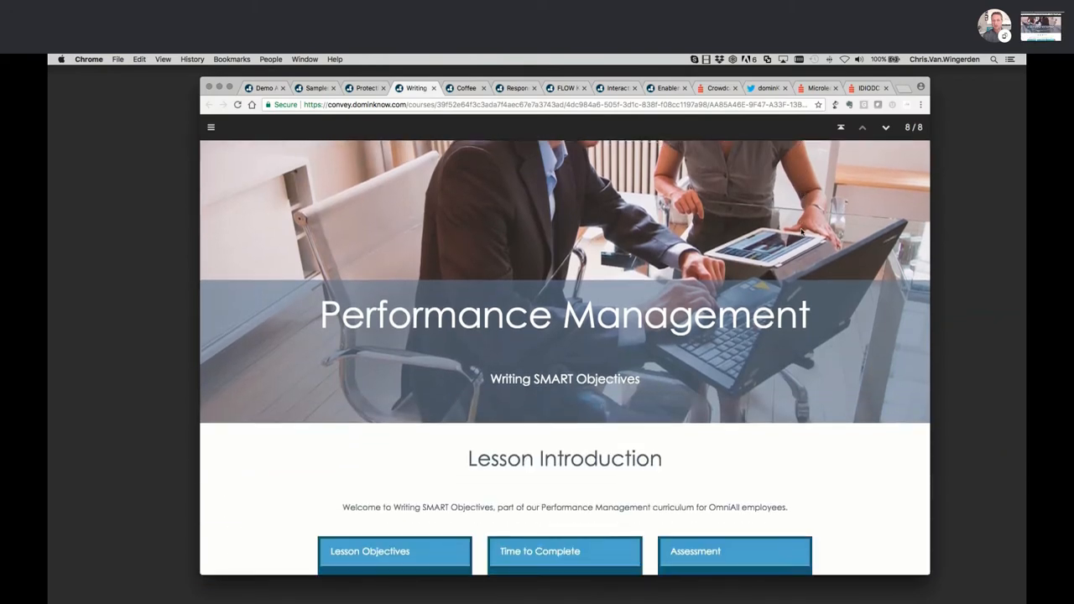
scroll(down, 3)
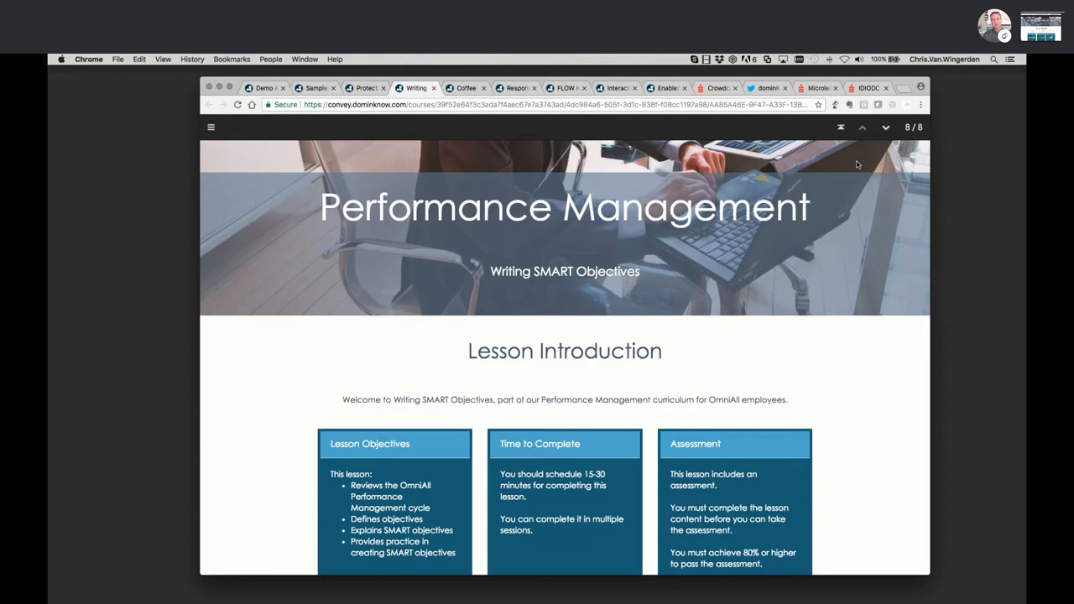
mouse_move(855, 246)
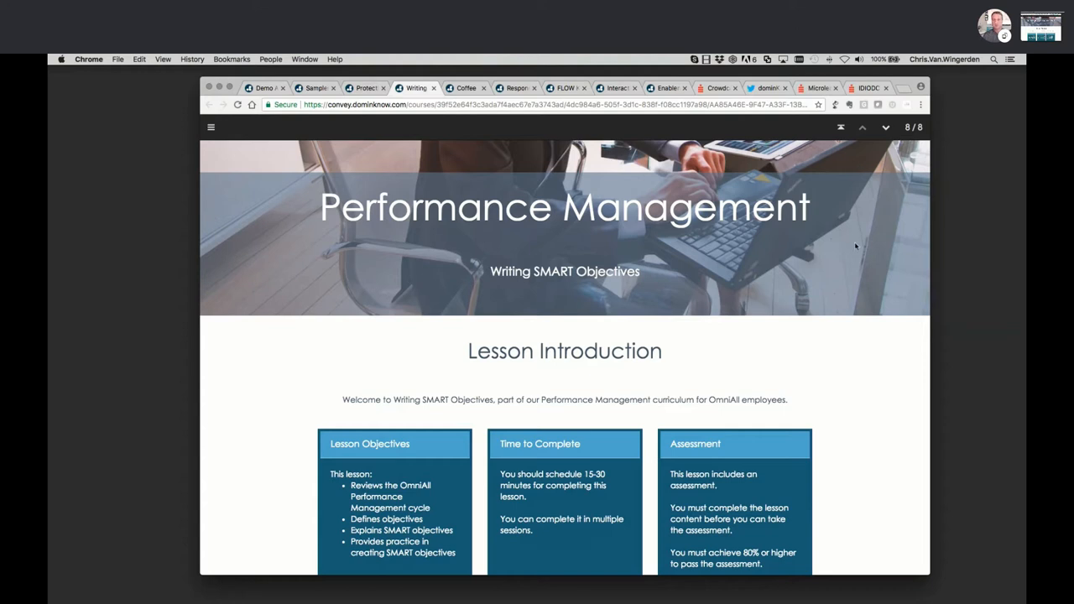
- Scroll past the Performance Management Cycle carousel and examples to What are SMART Objectives?
scroll(down, 3)
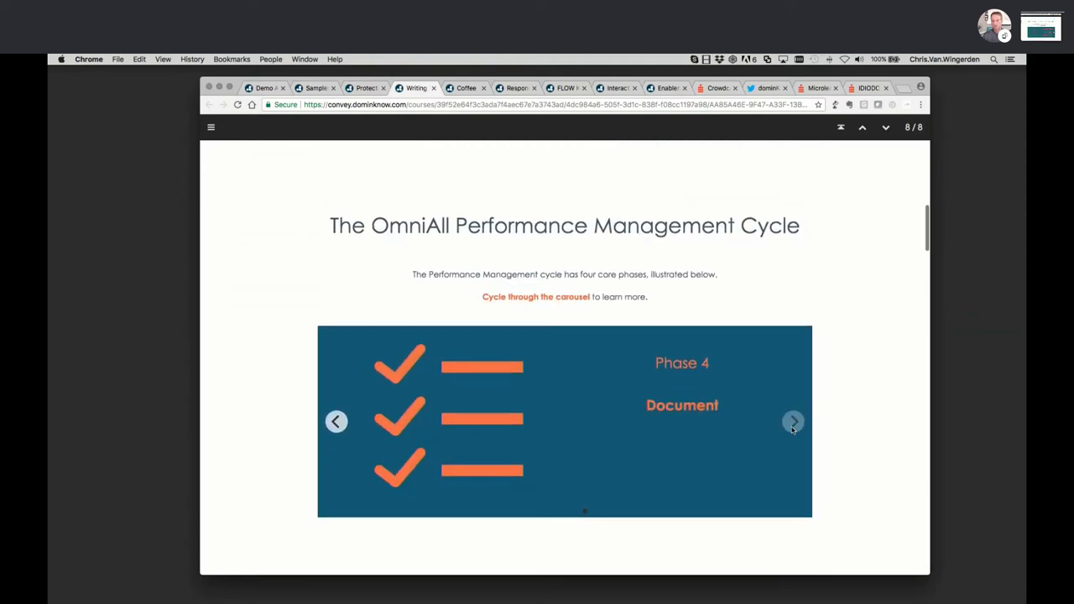
scroll(down, 3)
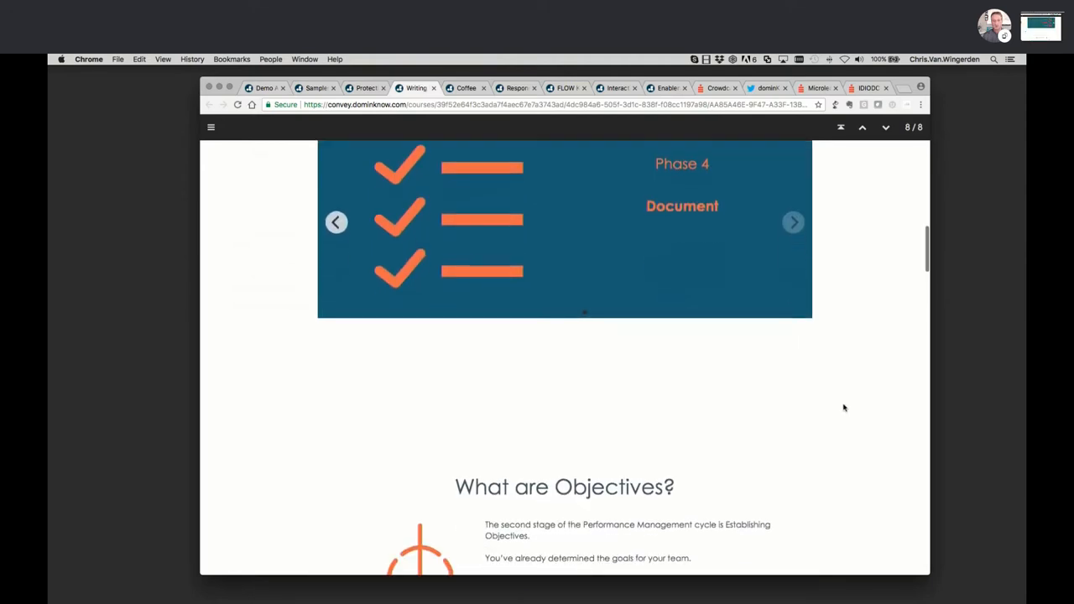
scroll(down, 3)
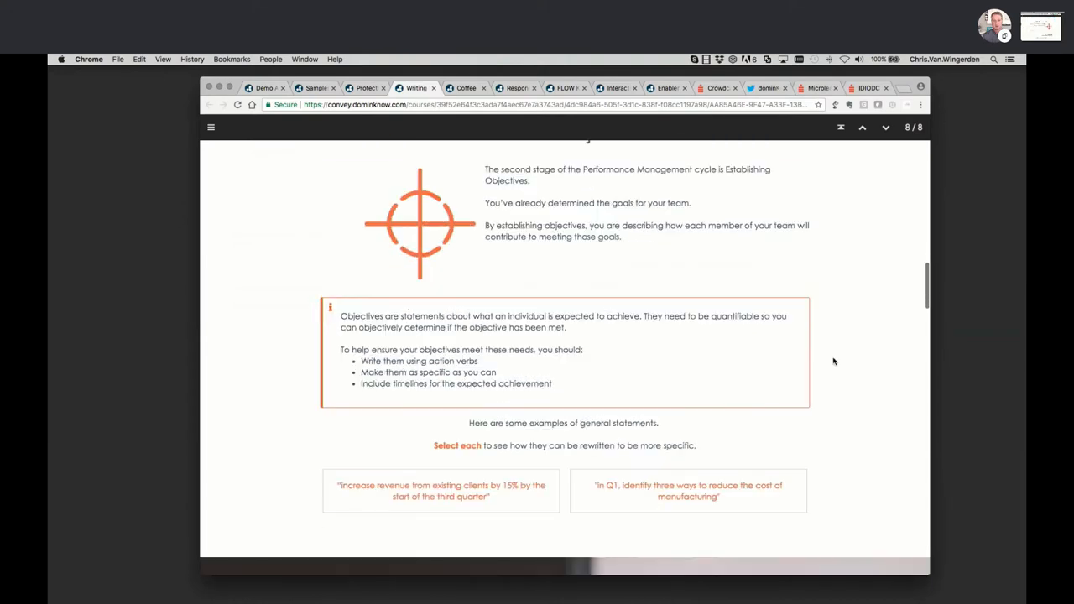
scroll(down, 3)
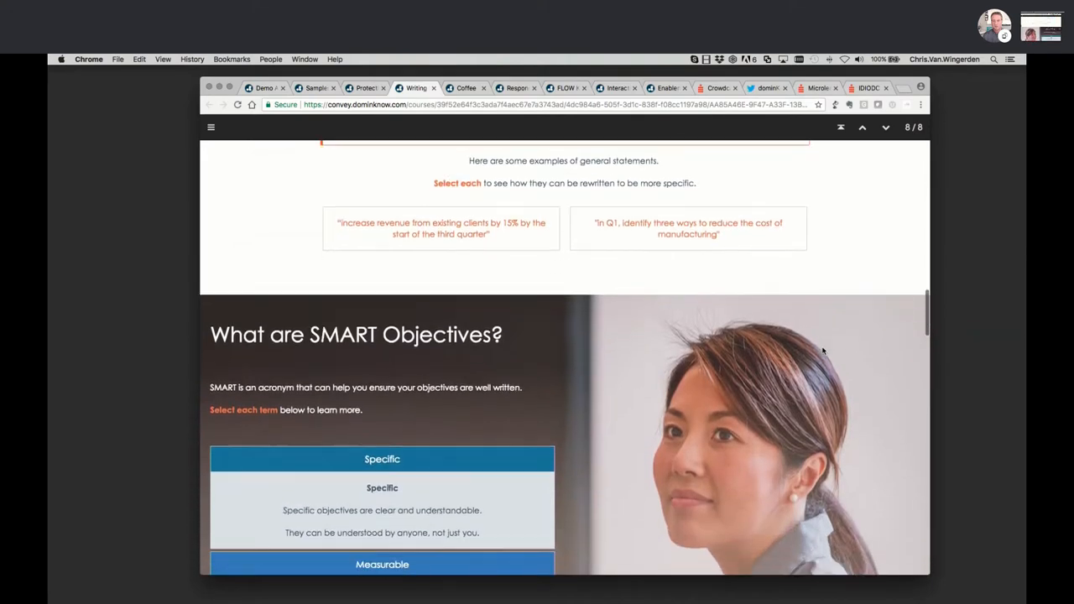
scroll(down, 3)
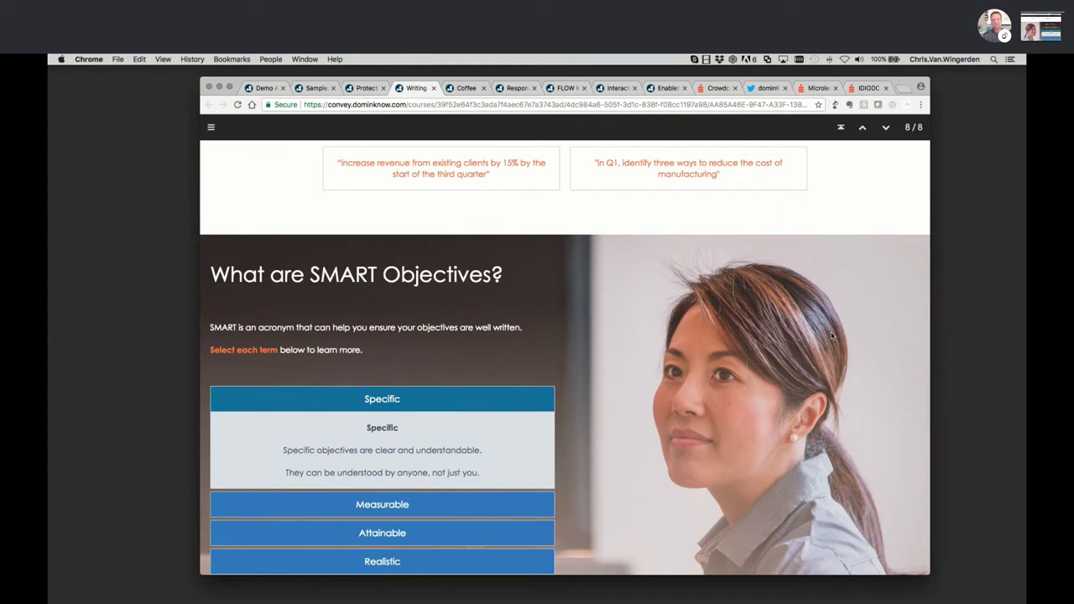
mouse_move(782, 326)
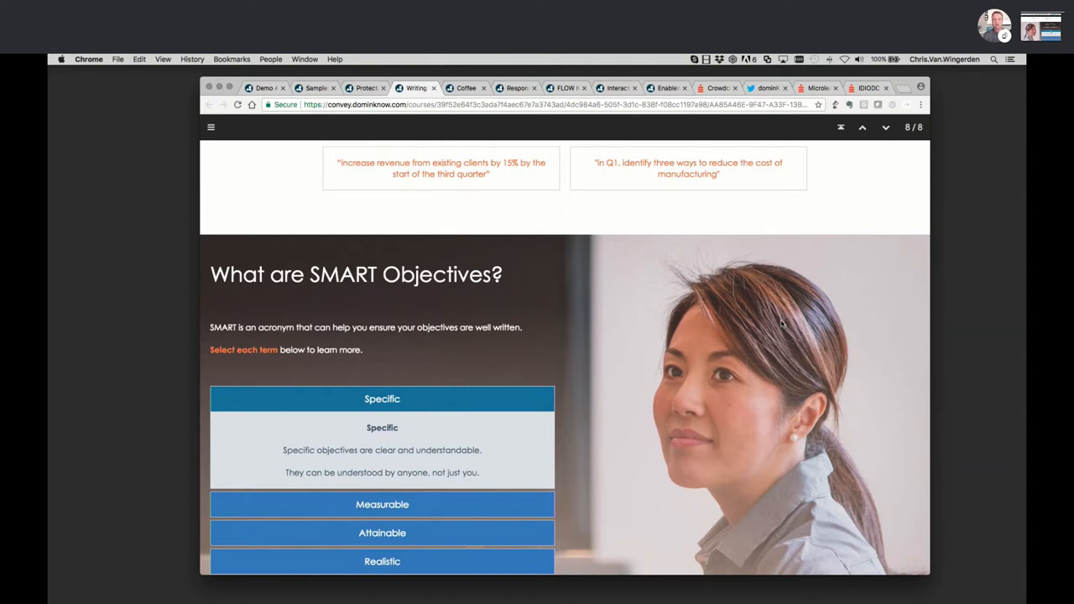
mouse_move(725, 296)
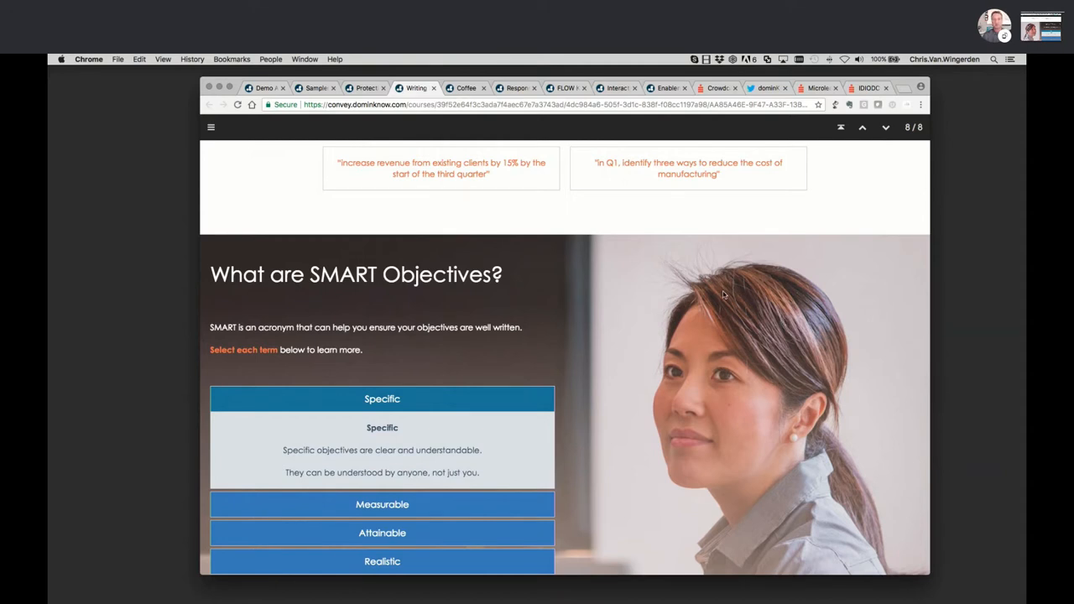
mouse_move(727, 299)
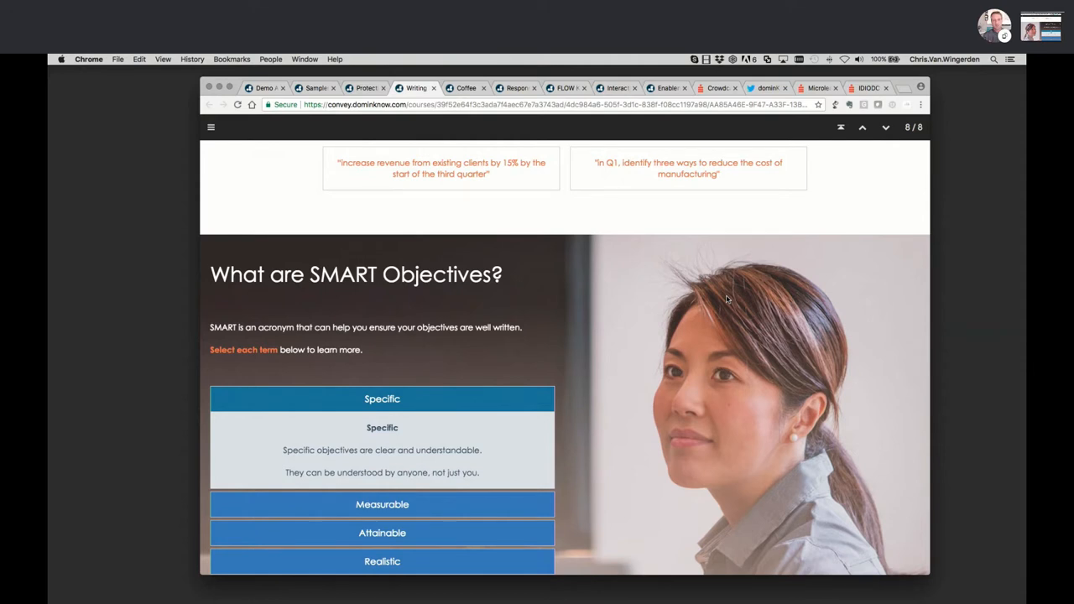
mouse_move(686, 268)
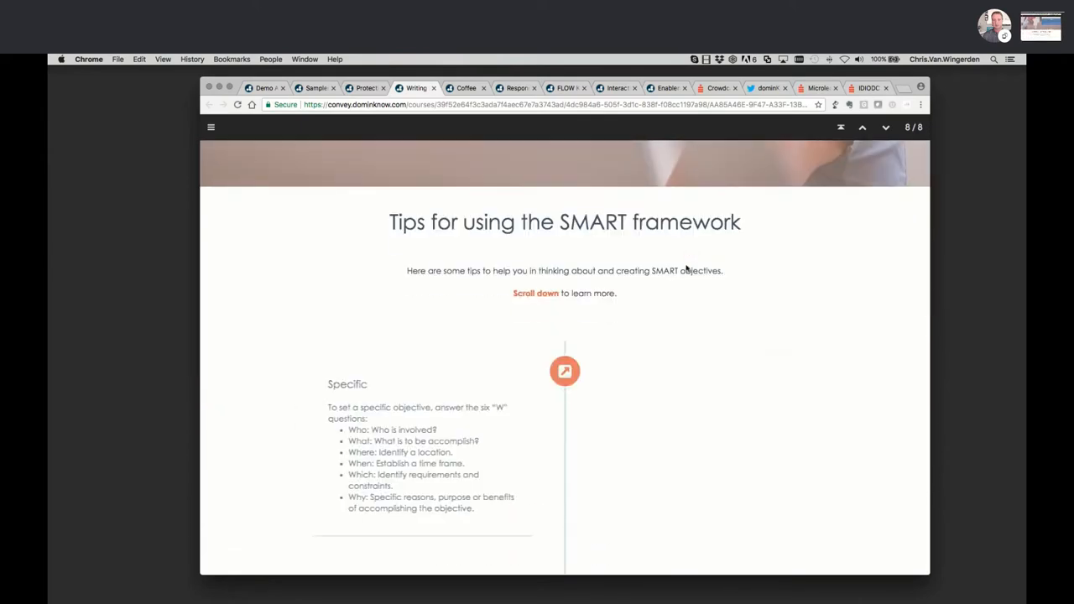
- Scroll further through the course toward the Writing SMART Objectives practice exercise
scroll(down, 3)
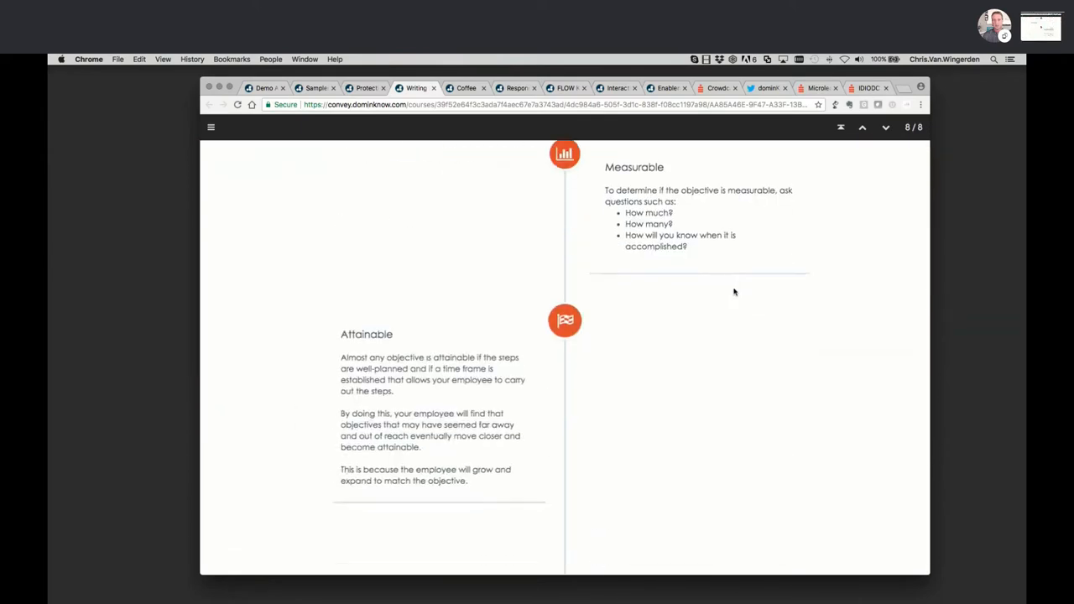
scroll(down, 3)
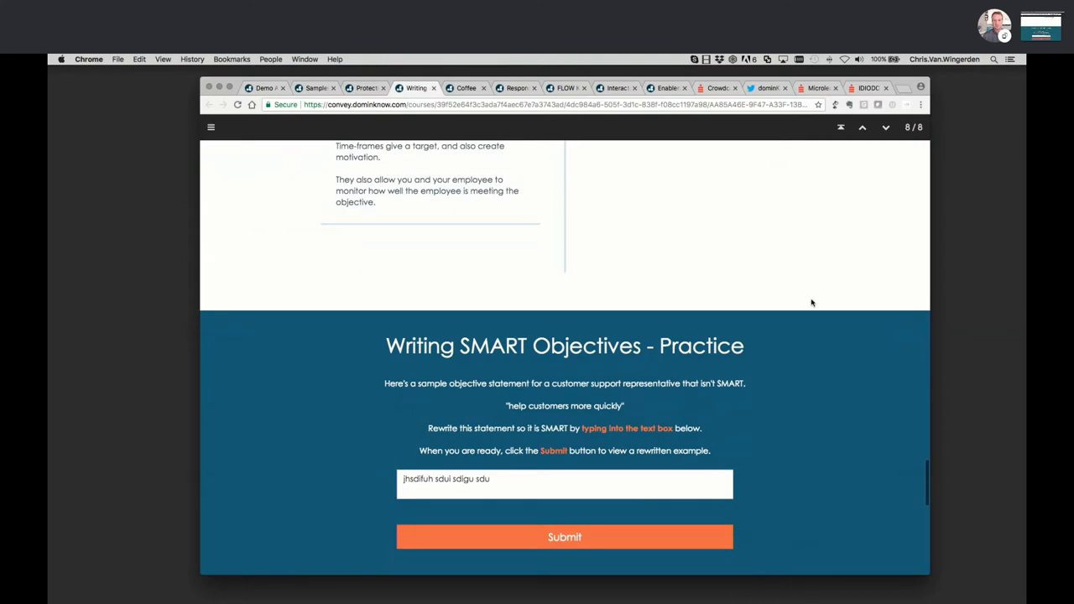
mouse_move(834, 359)
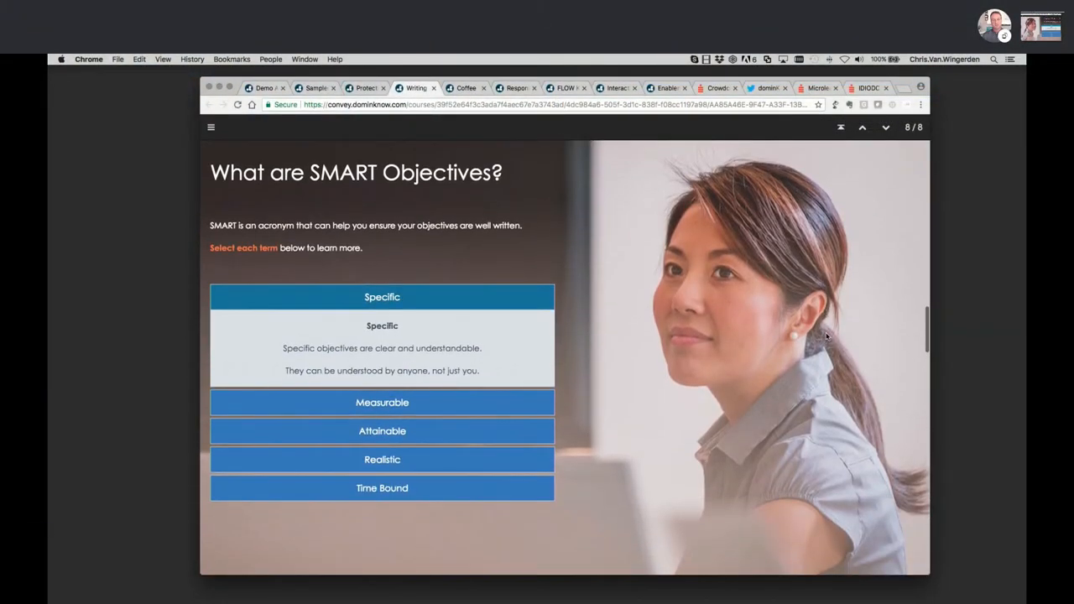
mouse_move(893, 292)
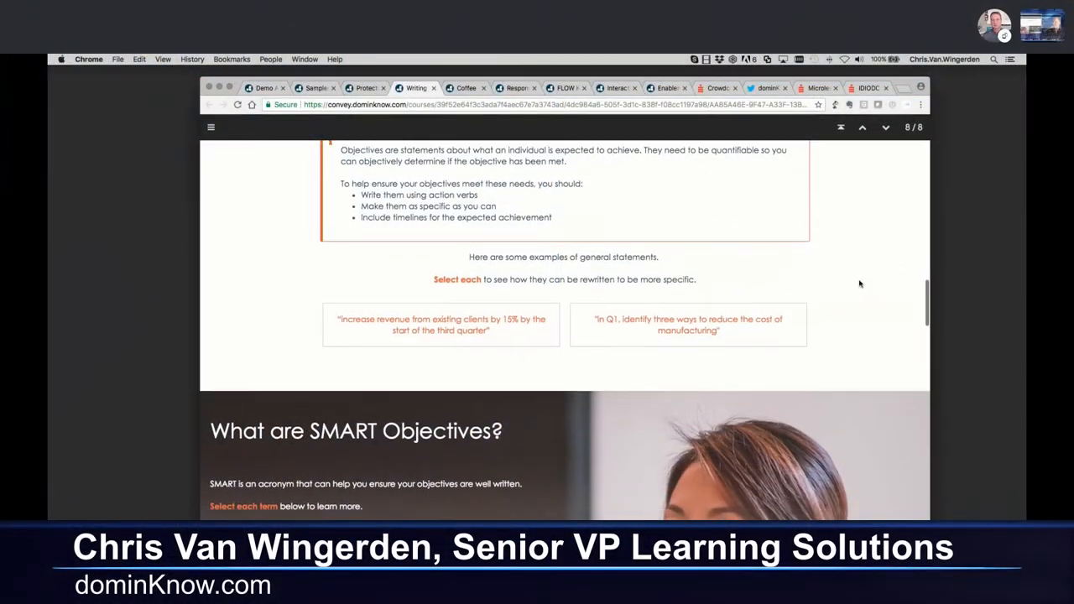
- Scroll the course preview to the OmniAll Performance Management Cycle carousel
scroll(down, 3)
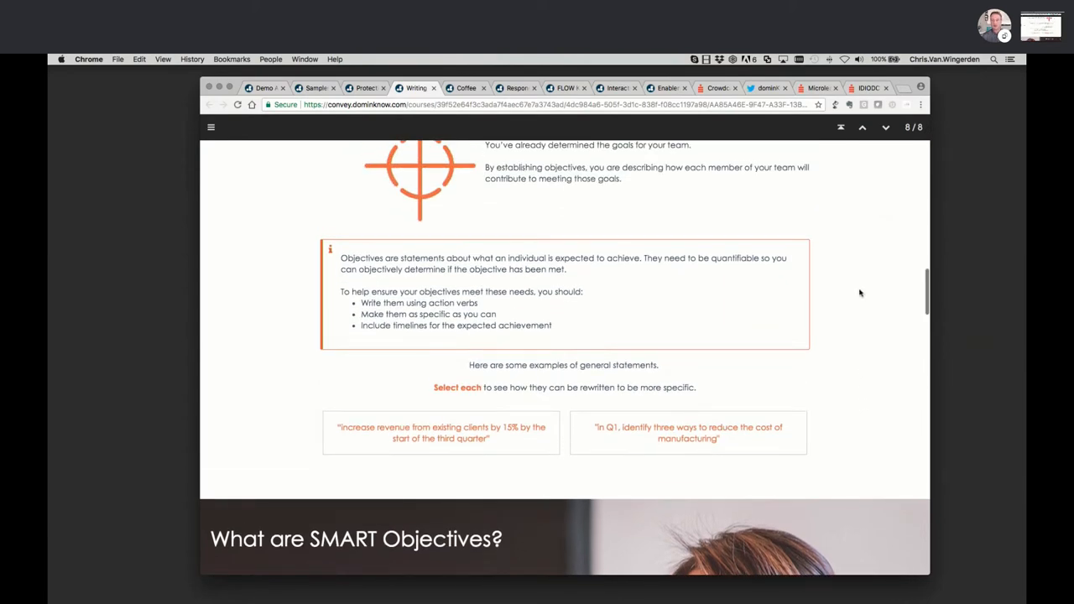
mouse_move(447, 188)
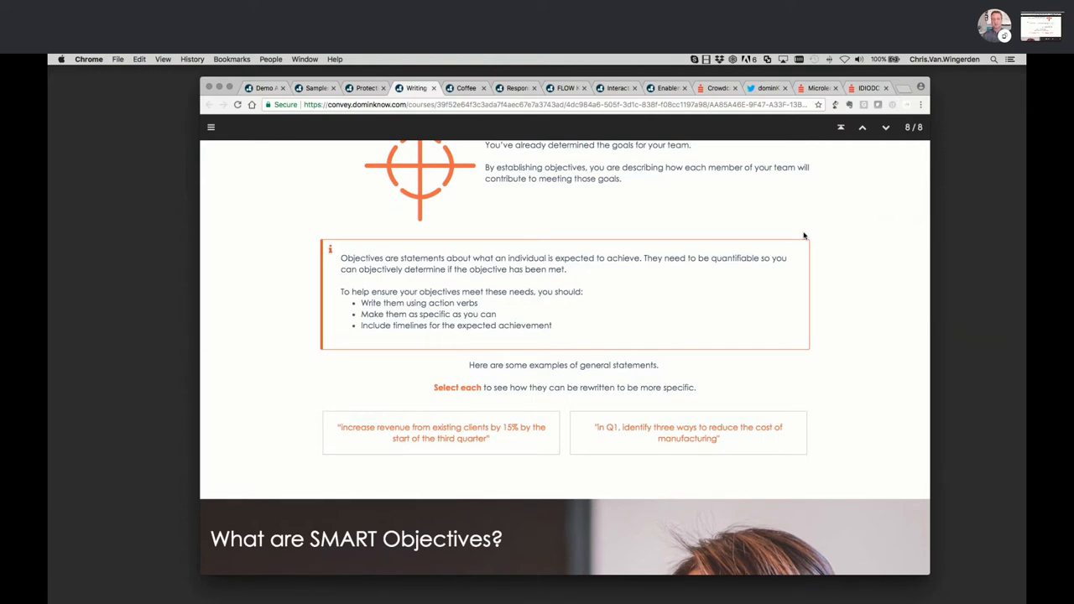
mouse_move(890, 173)
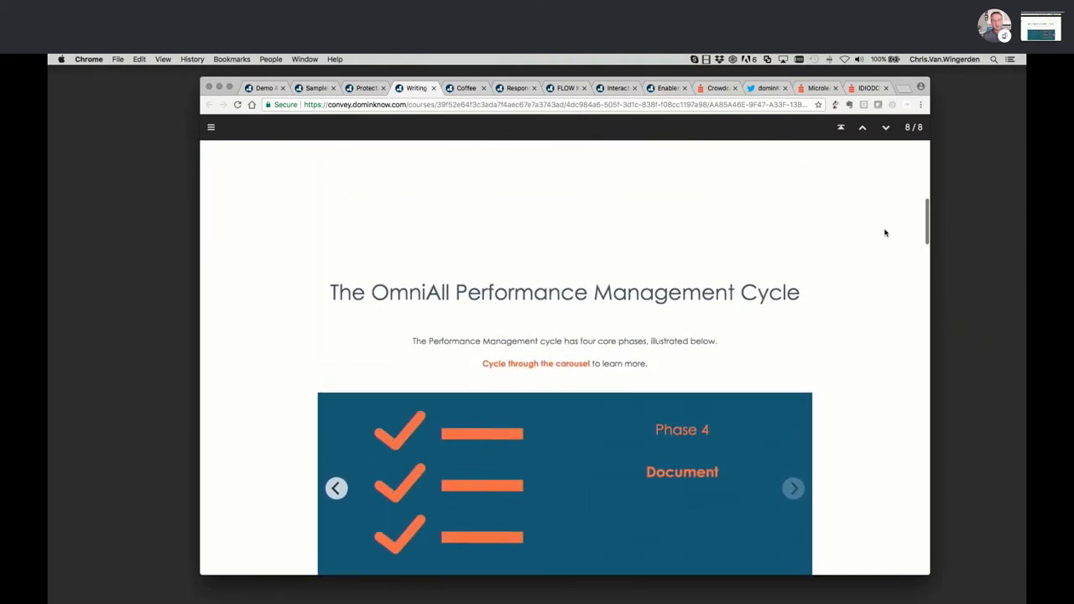
scroll(up, 3)
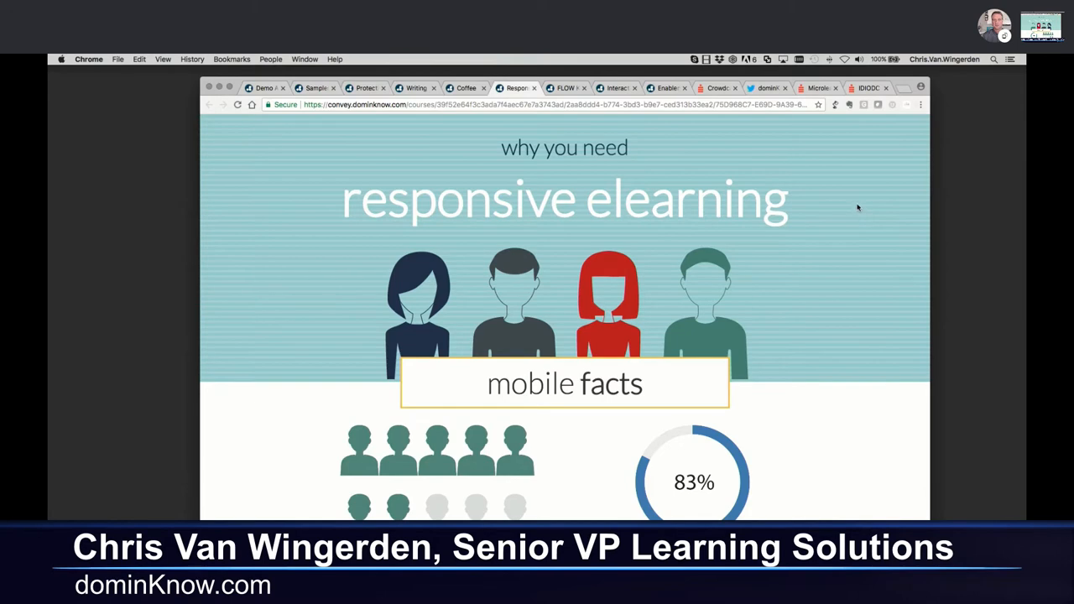
- Scroll the responsive elearning course to 'the problem' section, then switch to the Knowledge Base tab
scroll(down, 3)
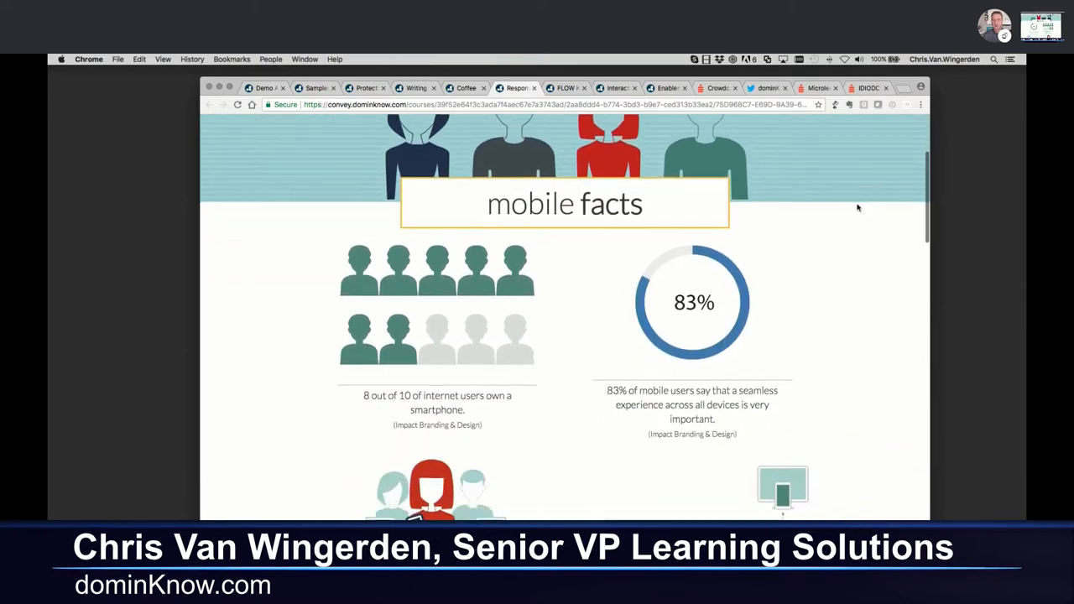
scroll(down, 3)
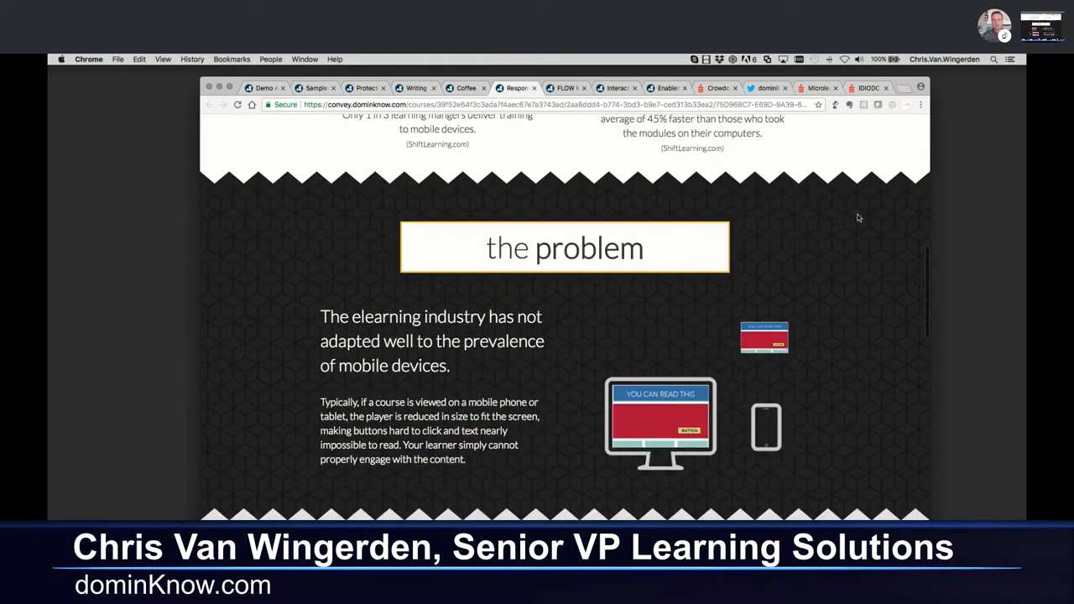
scroll(down, 3)
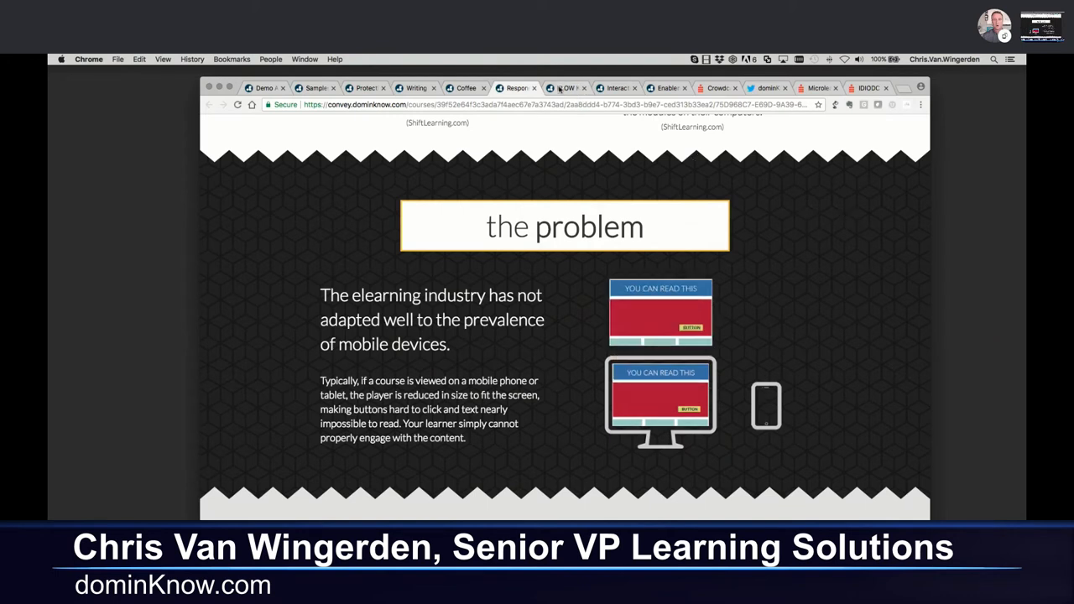
click(564, 87)
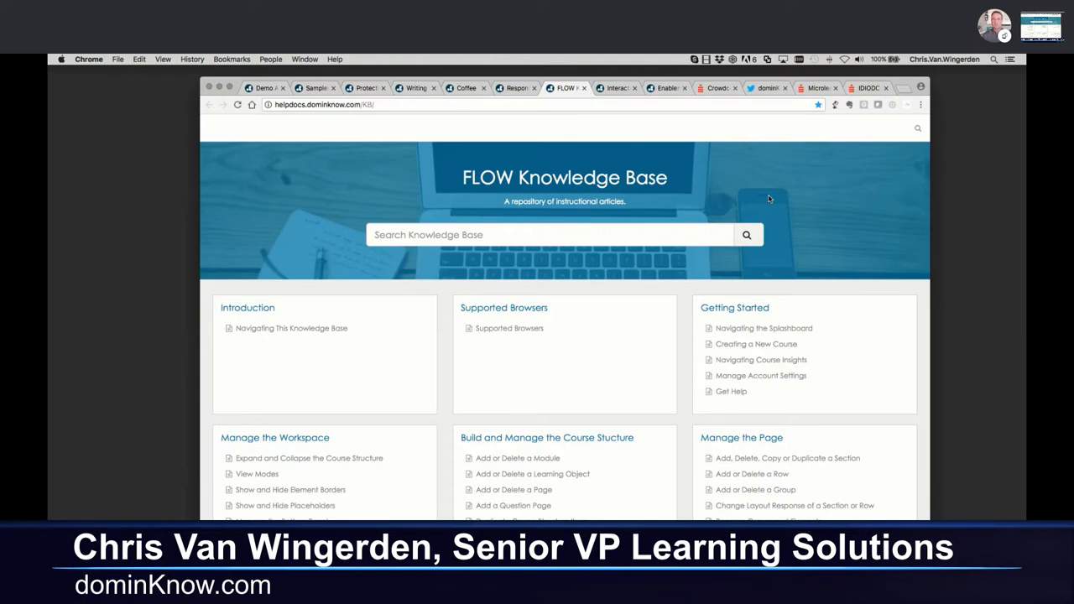
mouse_move(799, 199)
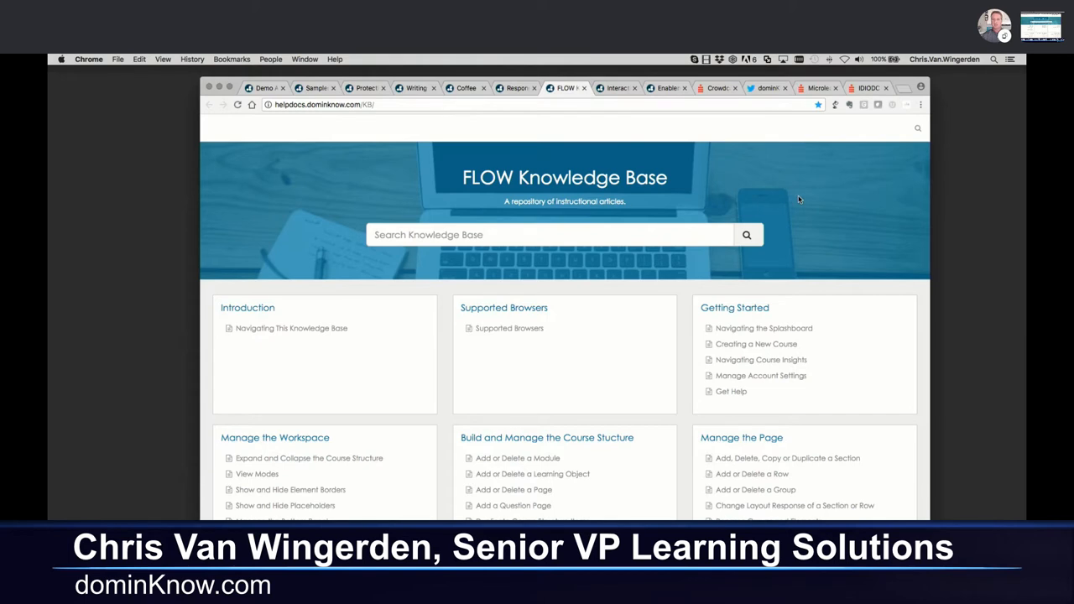
mouse_move(805, 201)
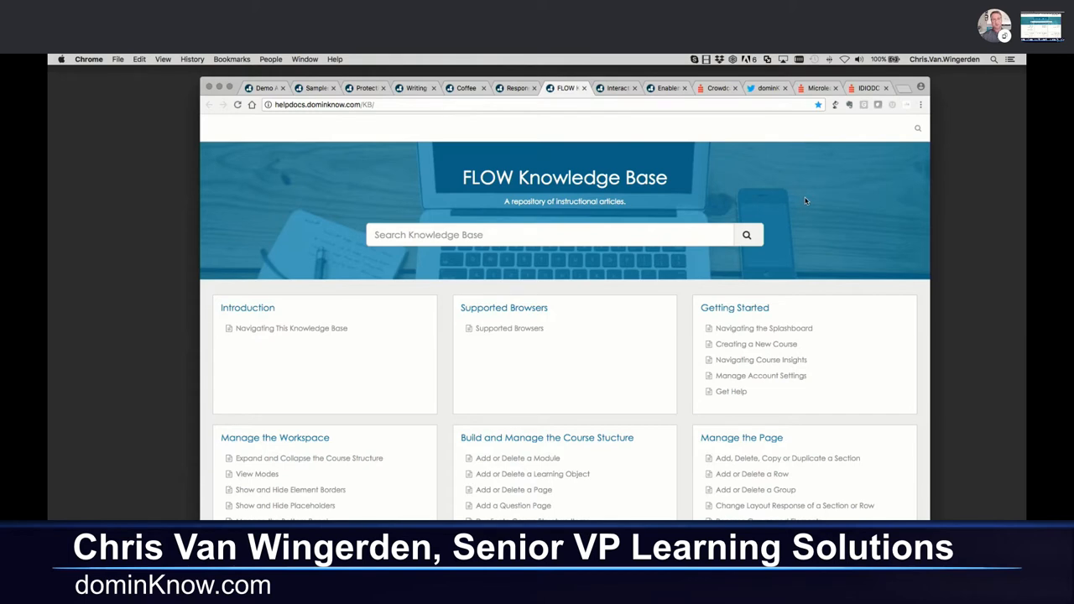
mouse_move(527, 459)
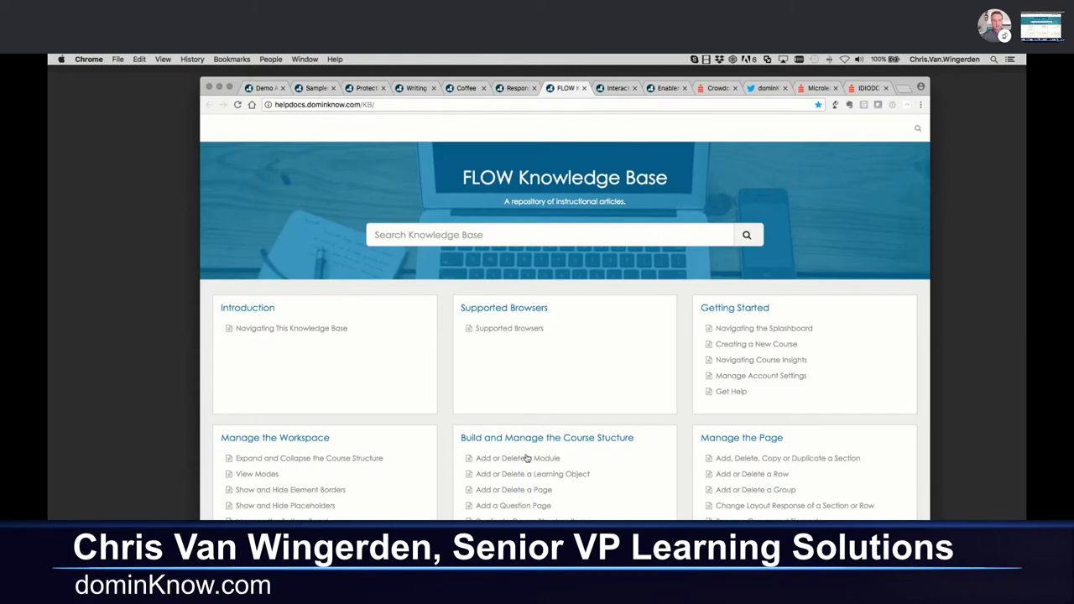
mouse_move(805, 423)
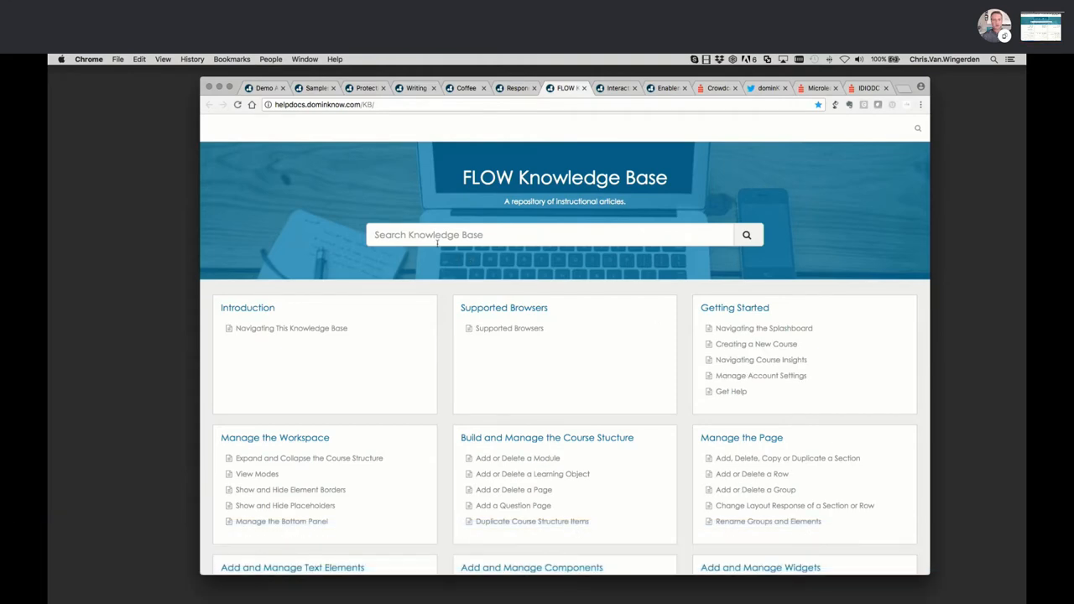
- Search the FLOW Knowledge Base for 'page' to list page-related help articles
click(550, 234)
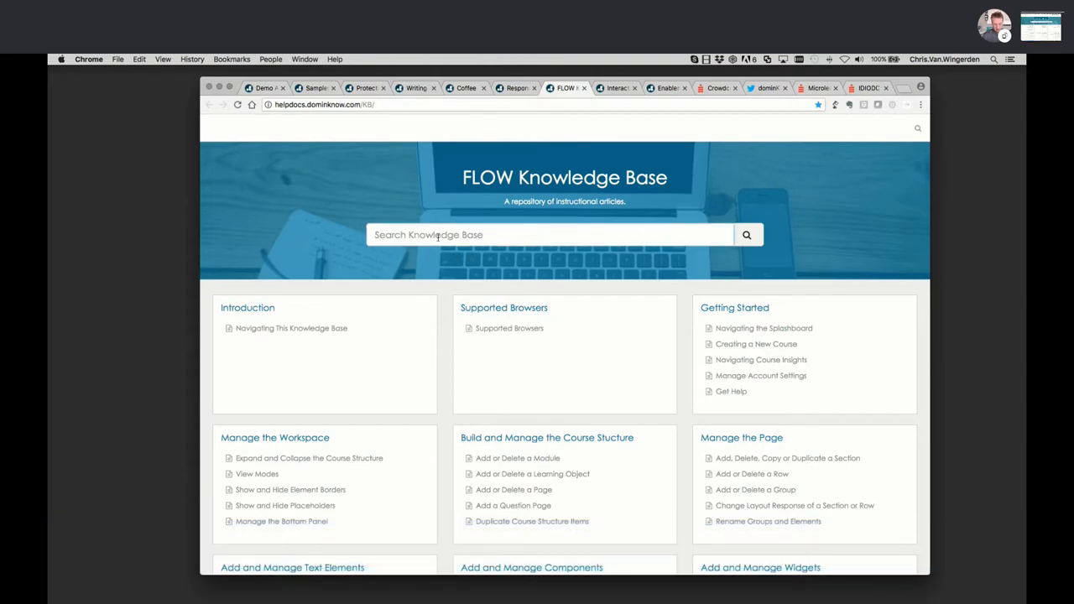
text(page)
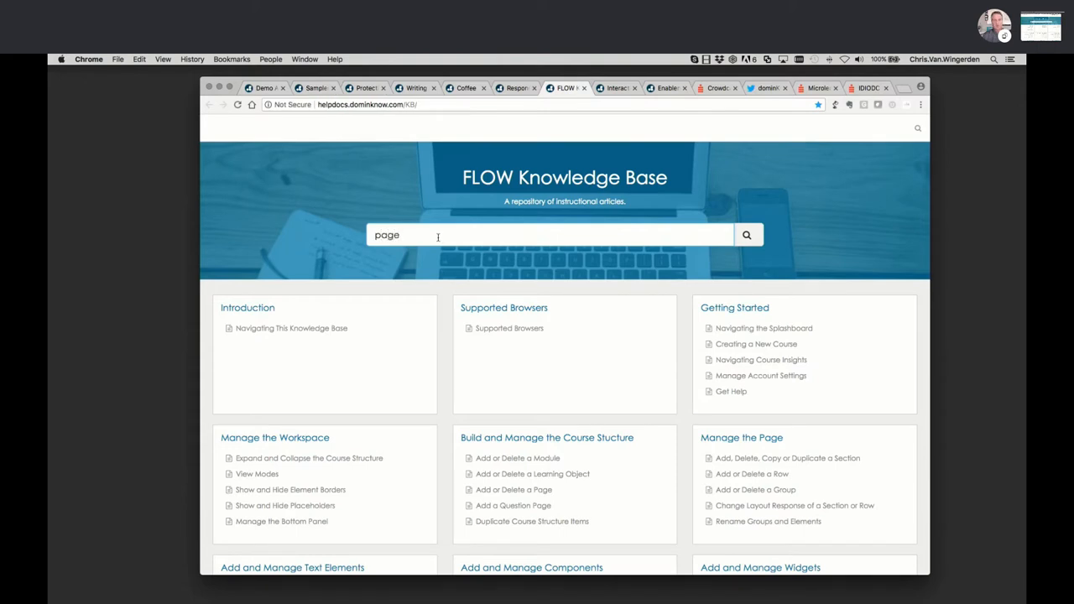
mouse_move(745, 235)
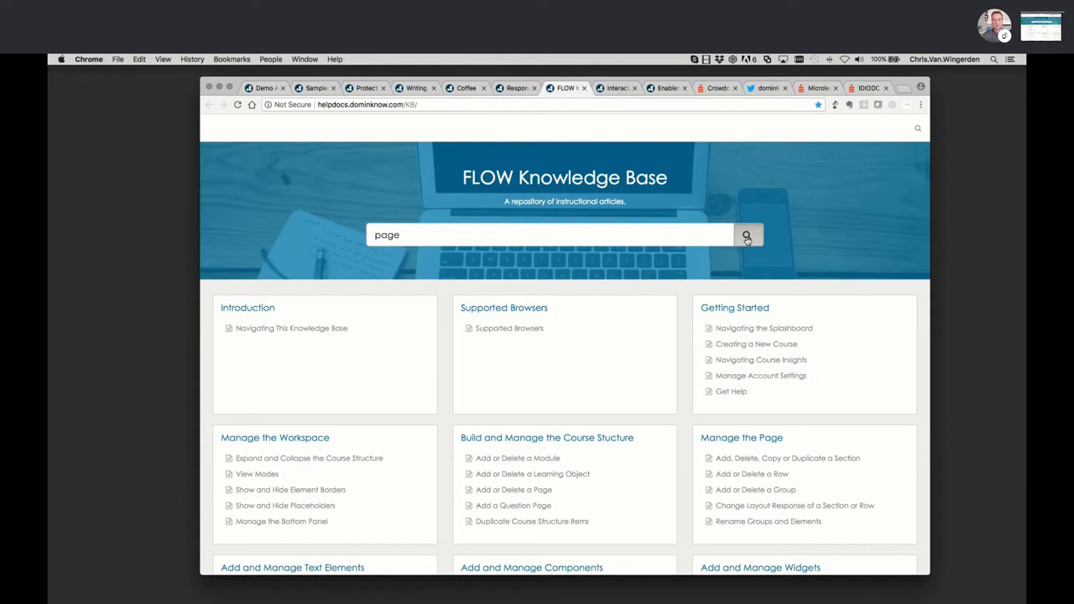
mouse_move(796, 237)
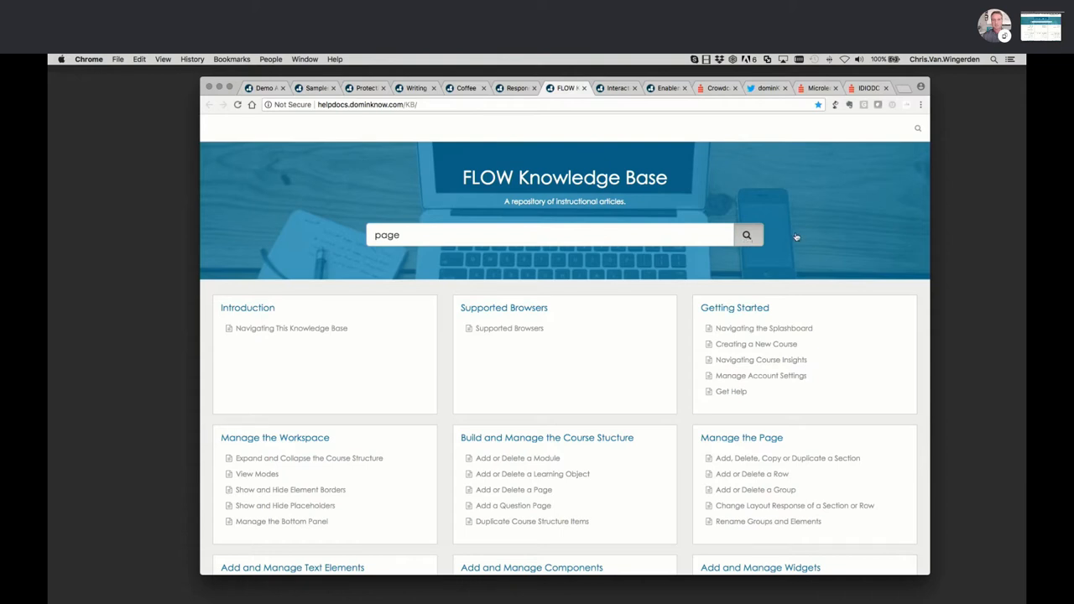
click(745, 235)
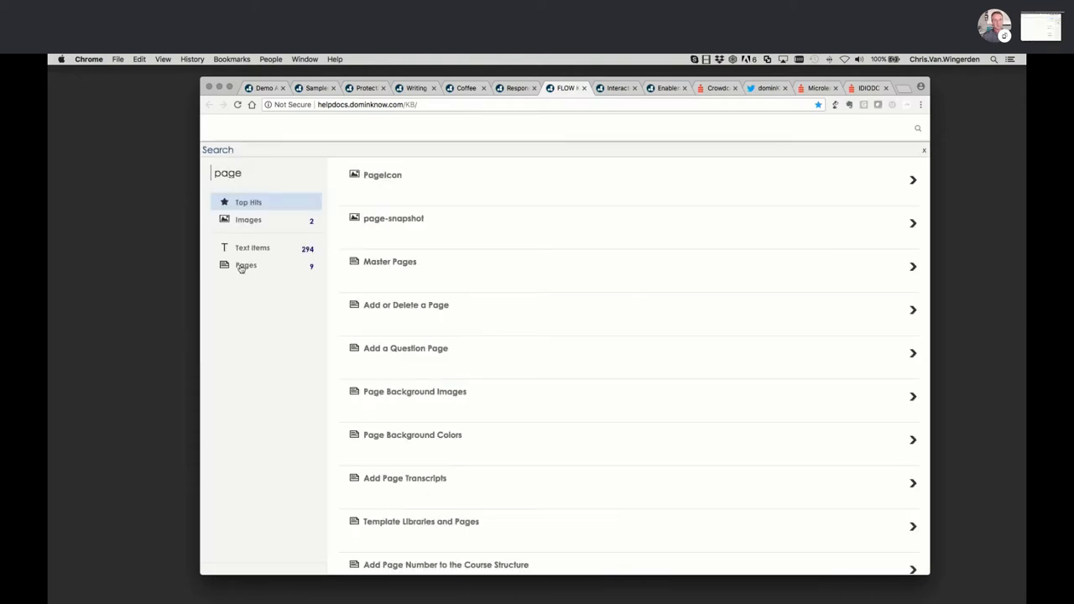
- Narrow results to Pages and open the 'Add or Delete a Page' article from its location
click(245, 265)
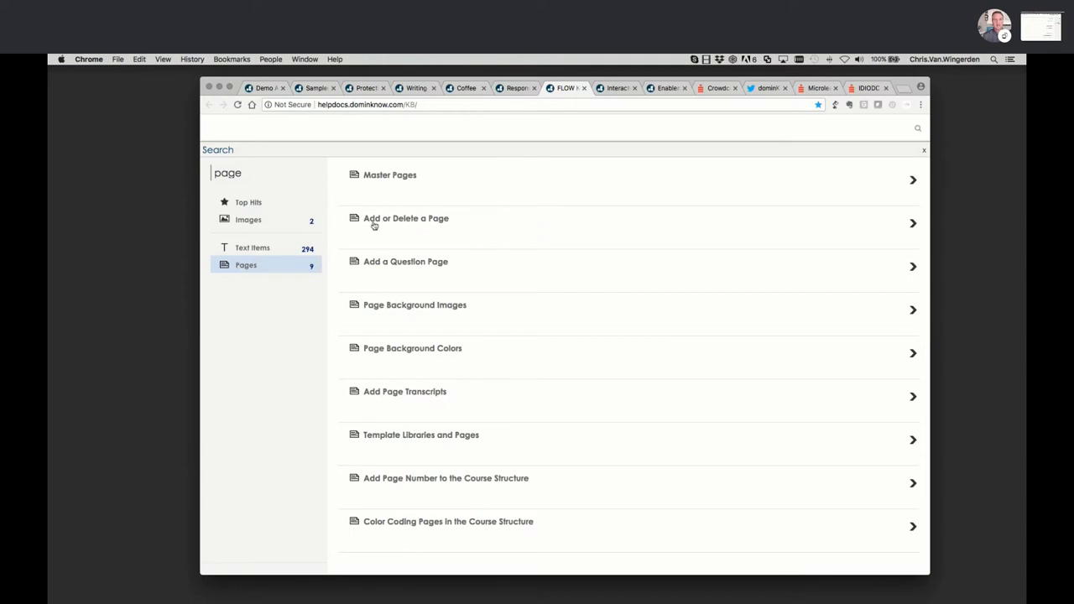
mouse_move(913, 229)
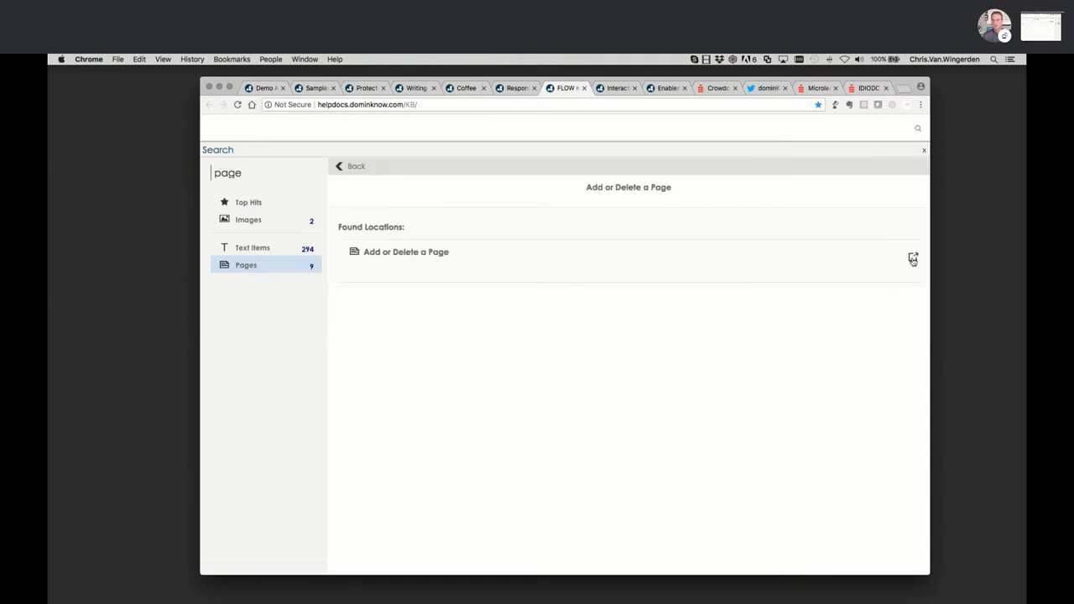
click(406, 251)
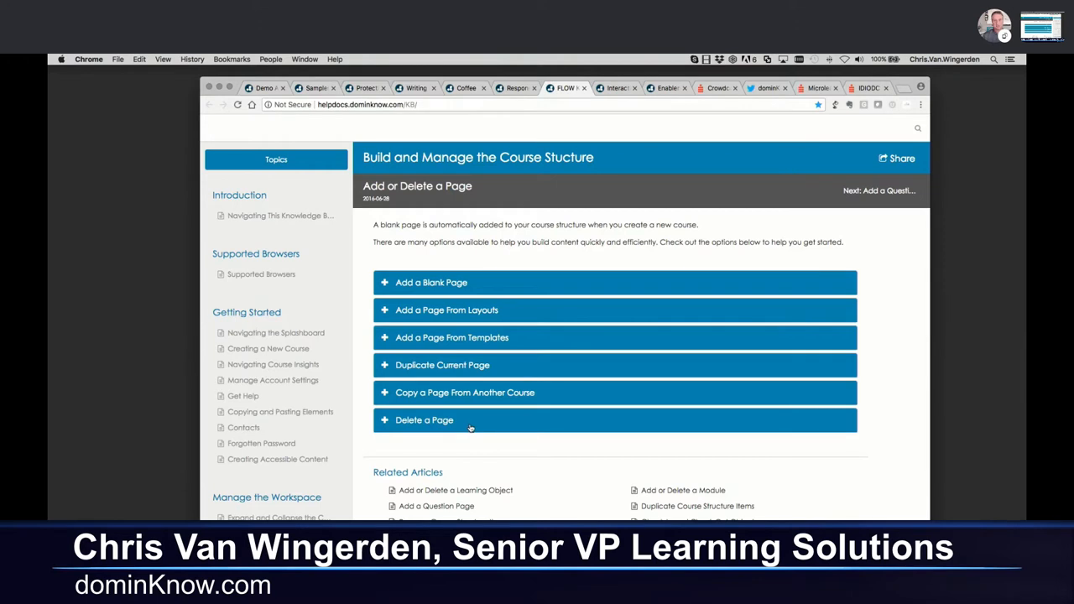
mouse_move(456, 338)
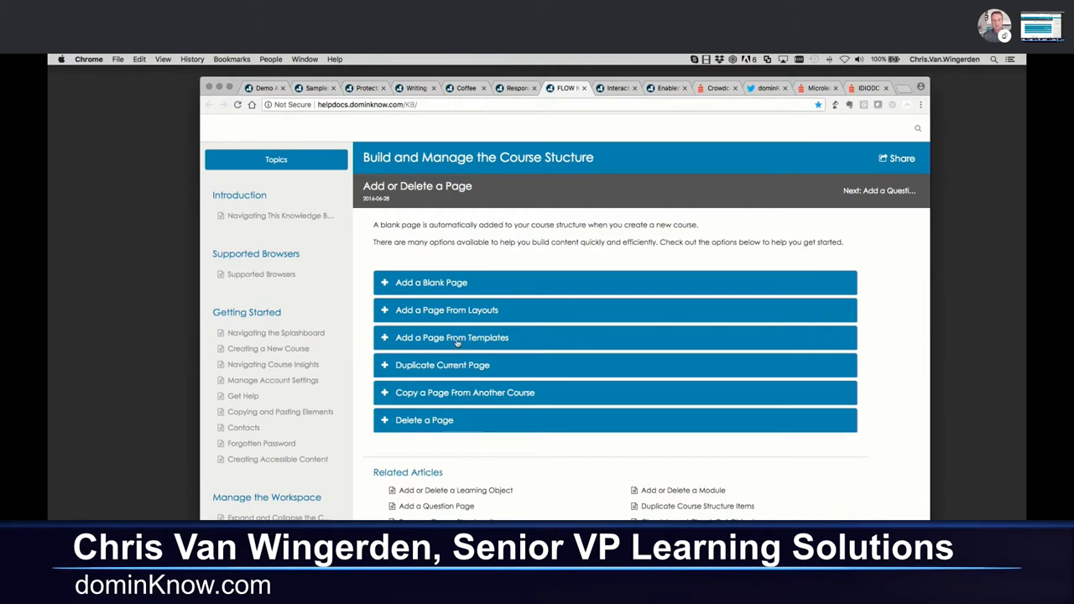
mouse_move(456, 216)
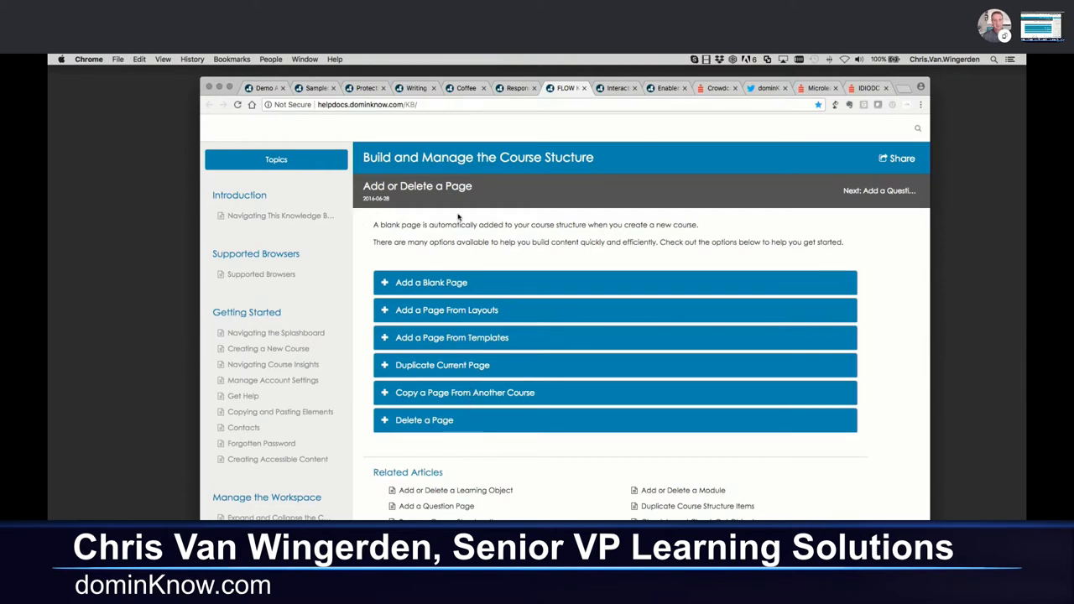
mouse_move(608, 475)
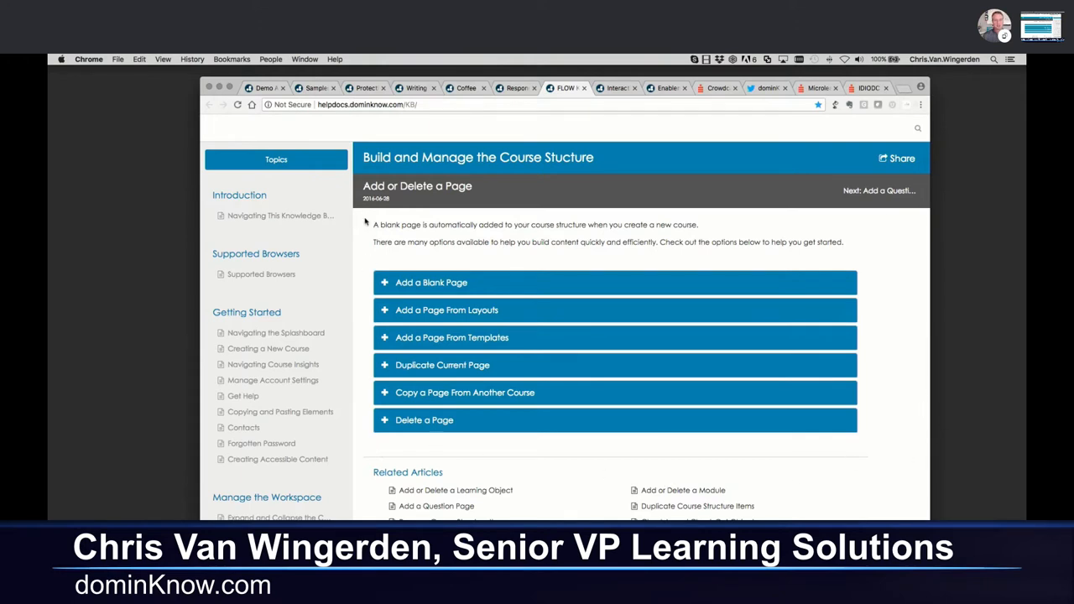
mouse_move(540, 169)
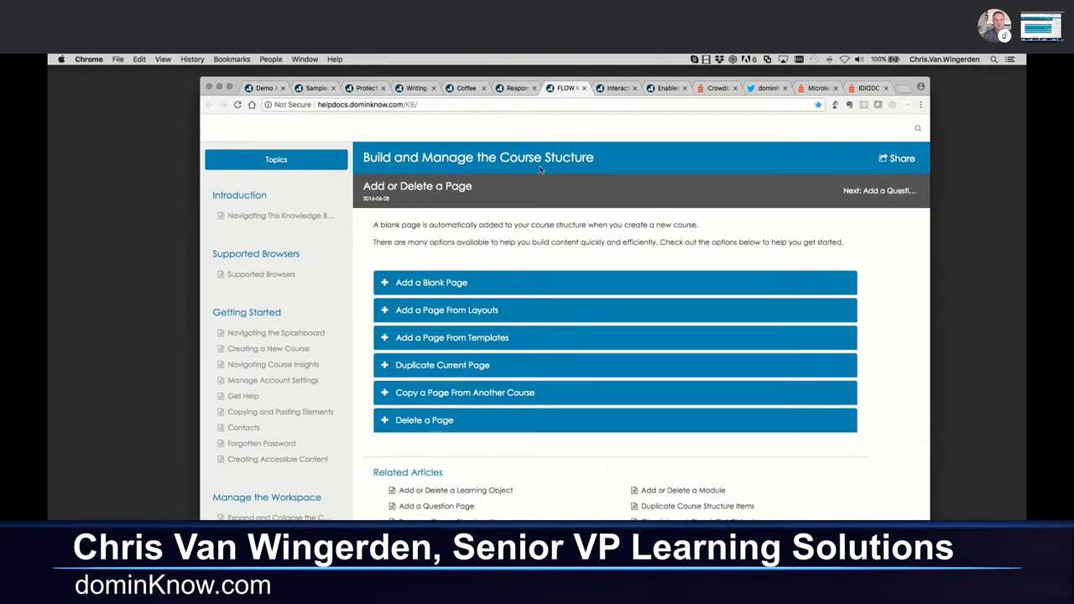
mouse_move(312, 225)
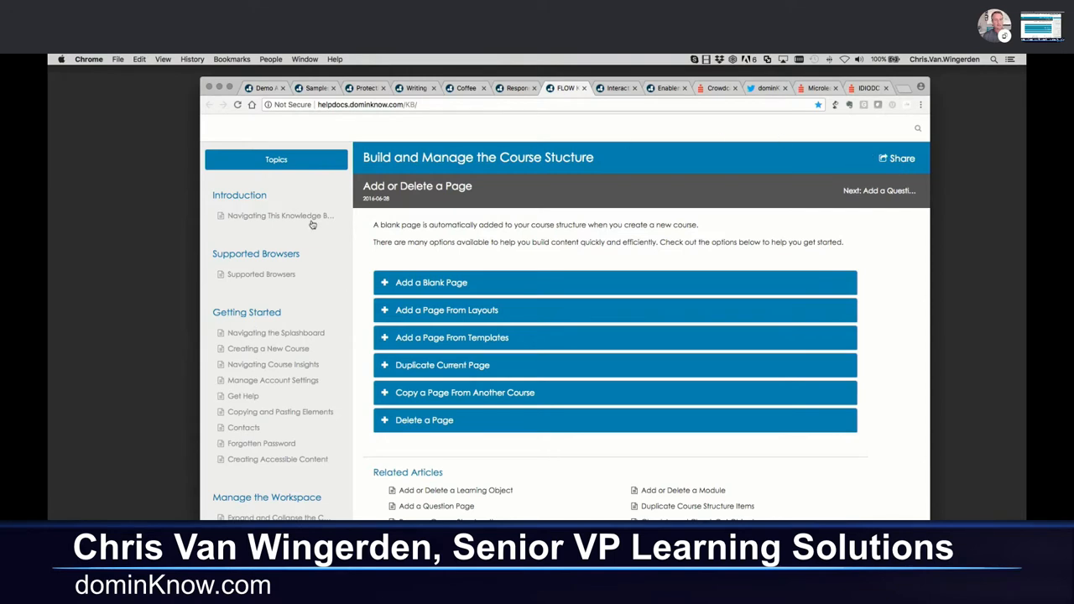
mouse_move(416, 265)
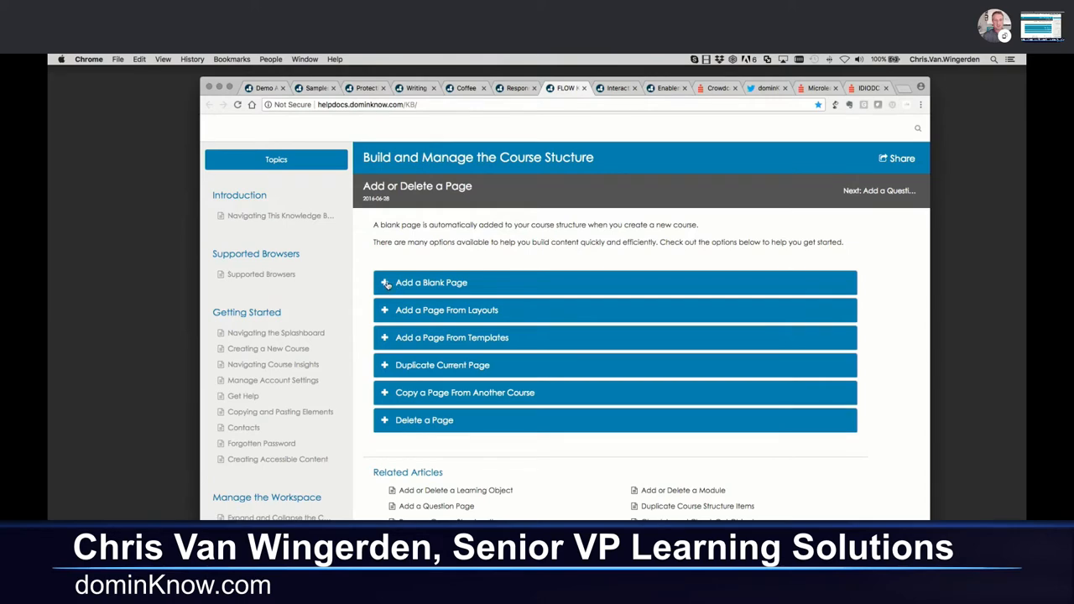
click(430, 282)
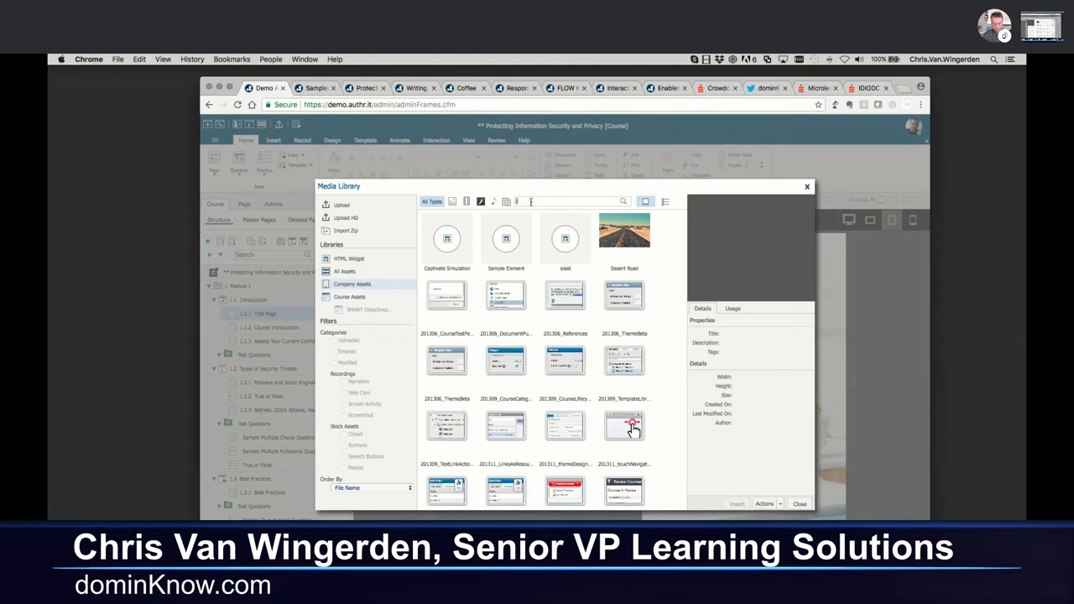
- Filter Company Assets by 'logo', select the dominKnow logo and view its Usage and Actions
text(logo)
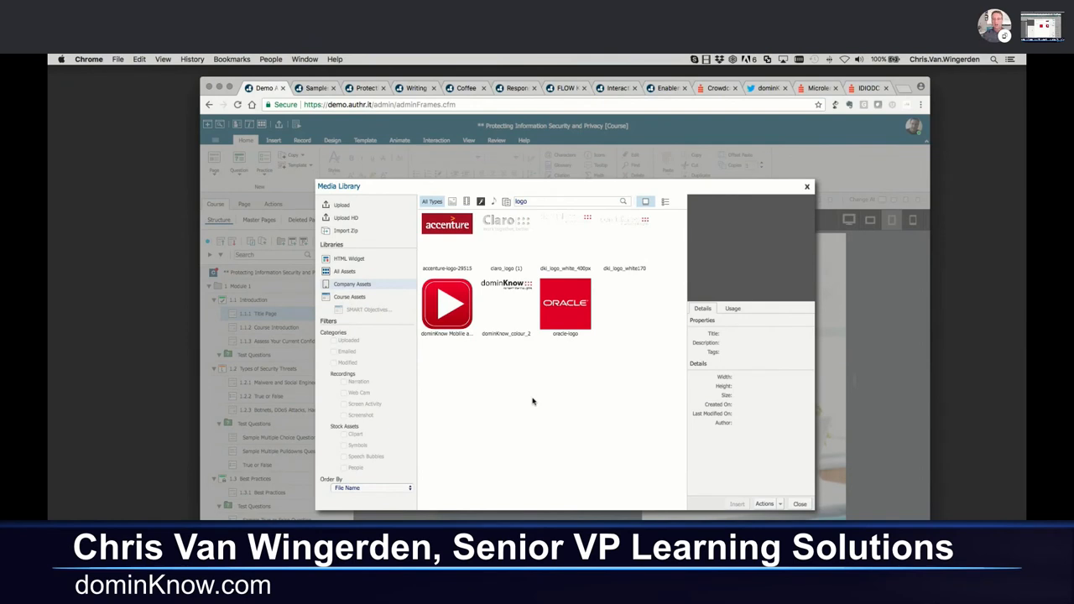
click(505, 306)
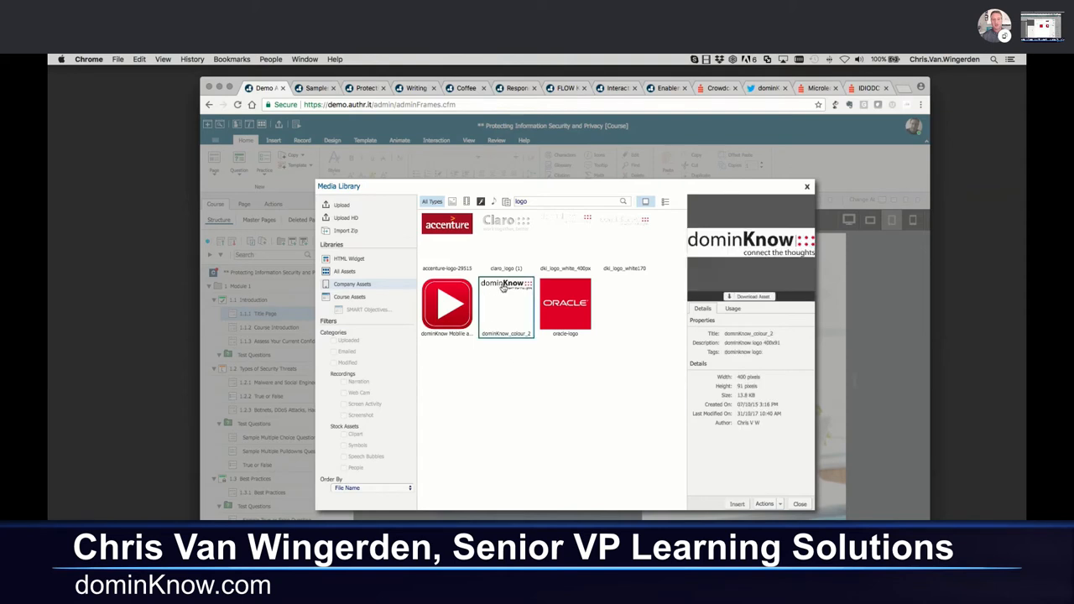
mouse_move(548, 383)
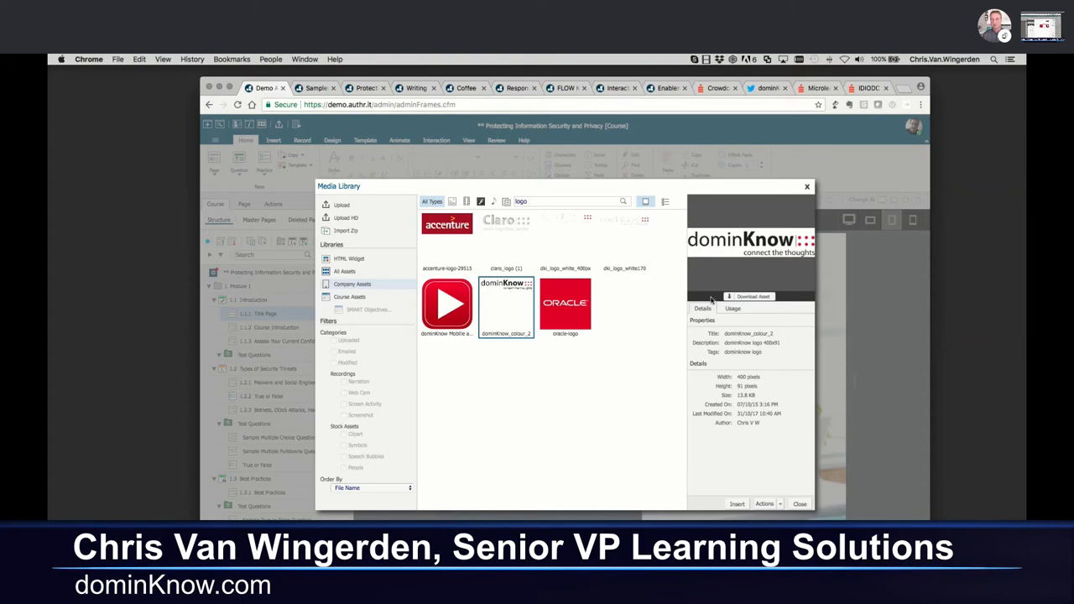
click(731, 308)
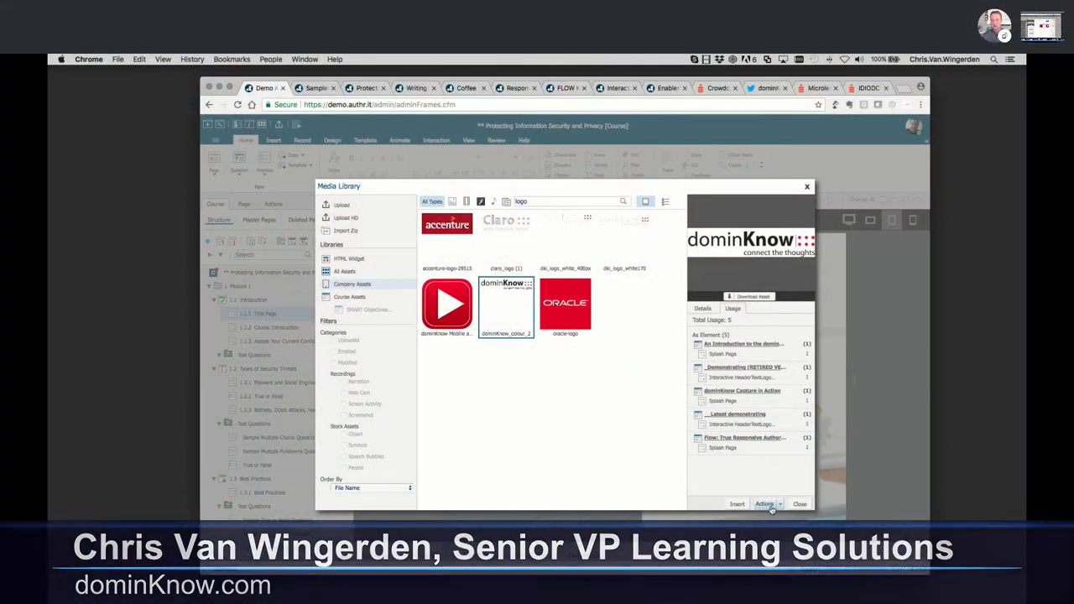
click(765, 504)
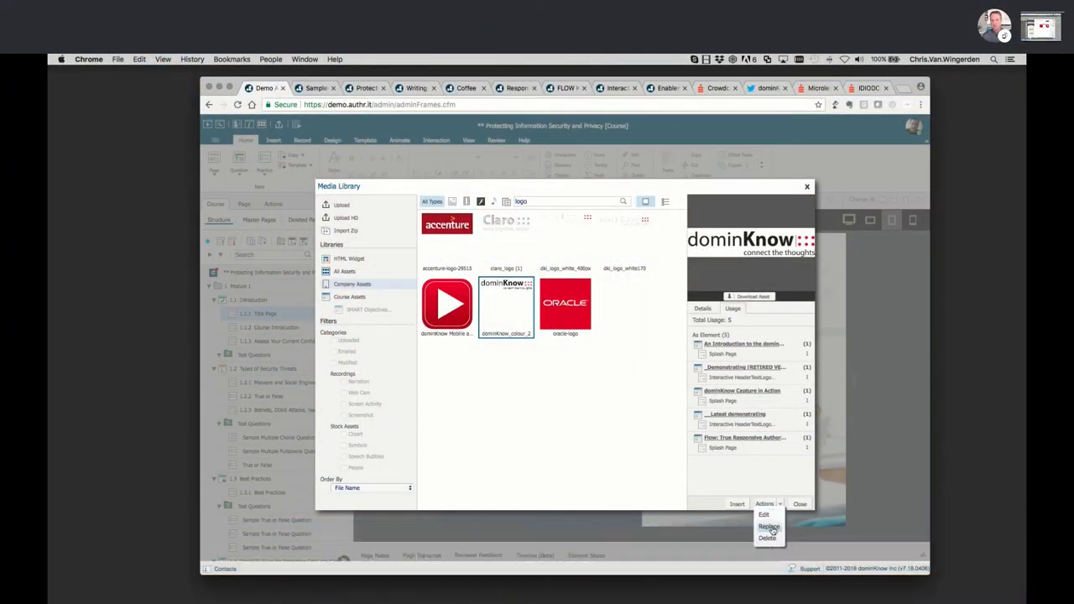
- Choose Replace from Actions to bring up the Replace Asset dialog for the logo
click(769, 527)
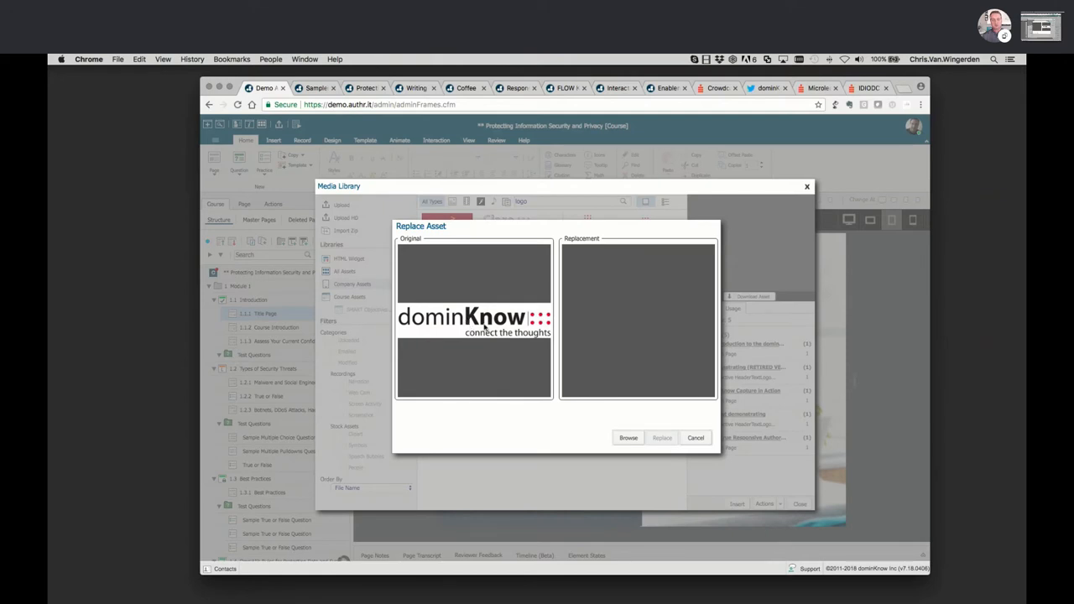
mouse_move(584, 414)
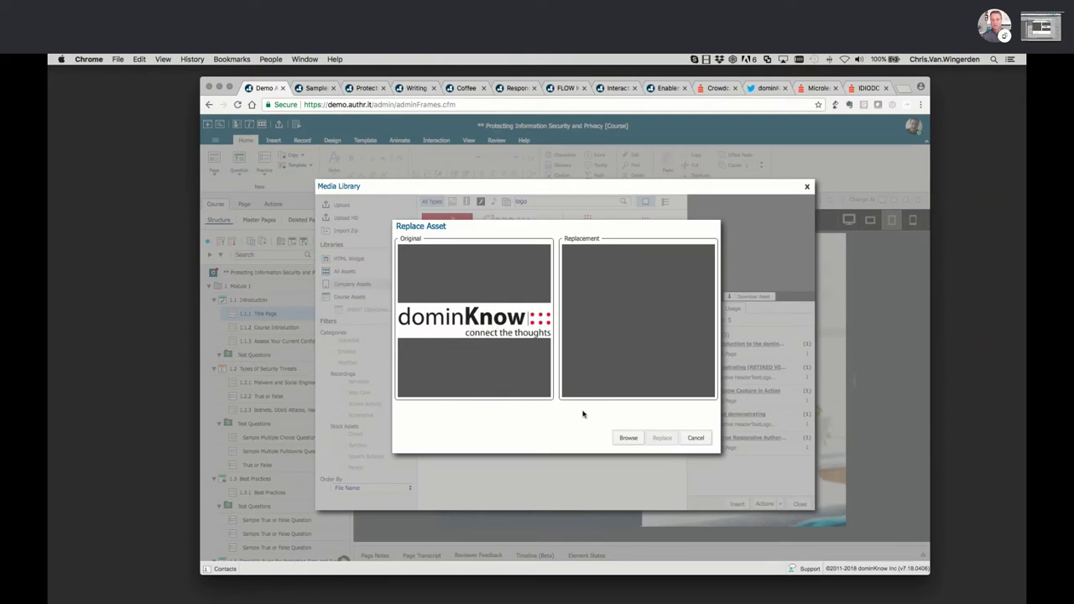
mouse_move(625, 347)
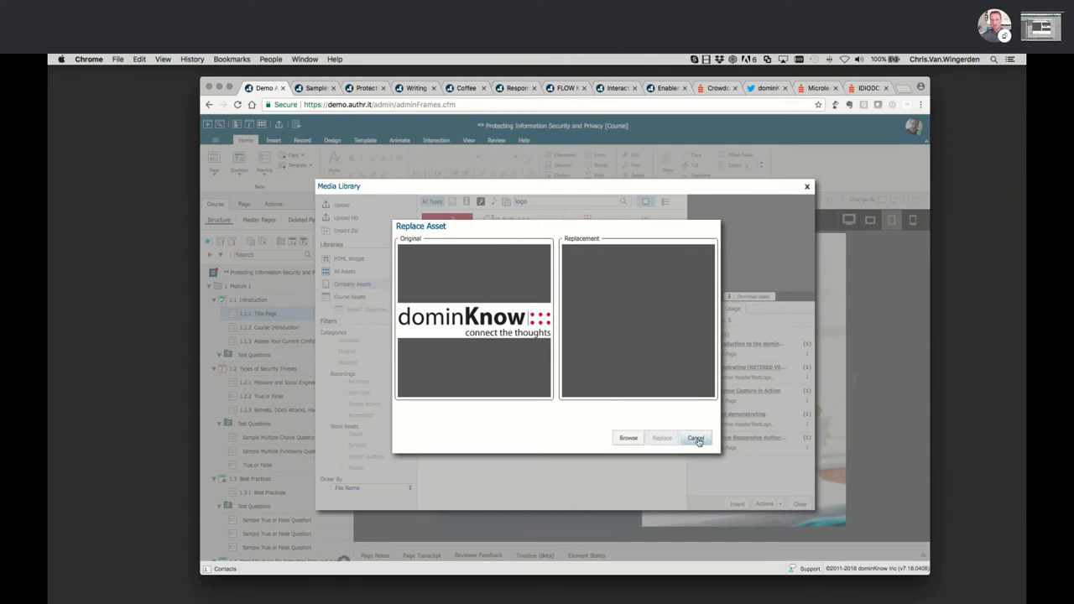
- Cancel the logo replacement and scroll the course tree toward Types of Security Threats
click(696, 436)
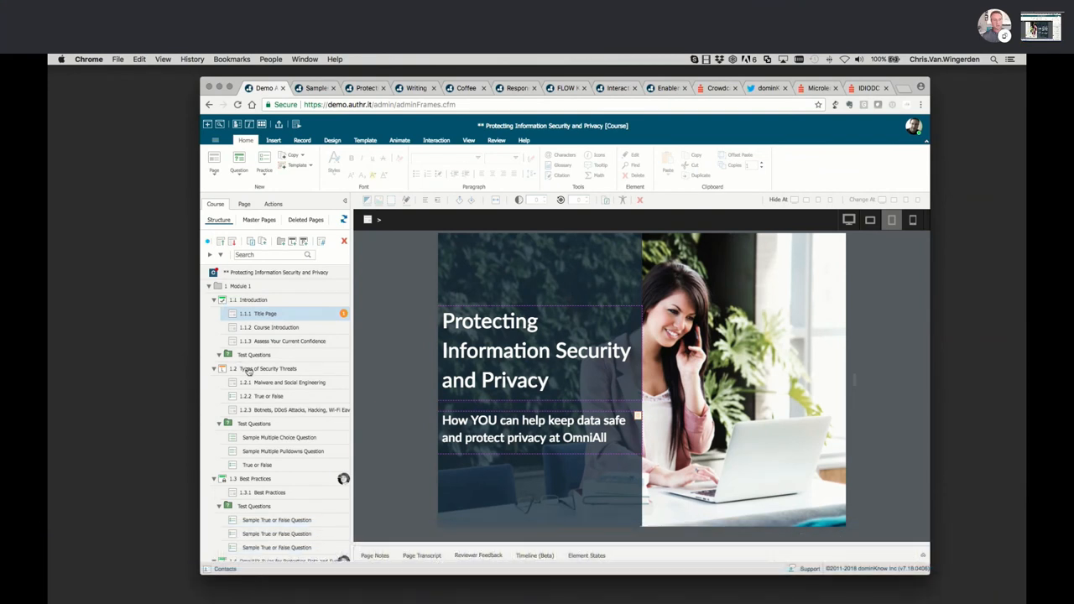
mouse_move(269, 370)
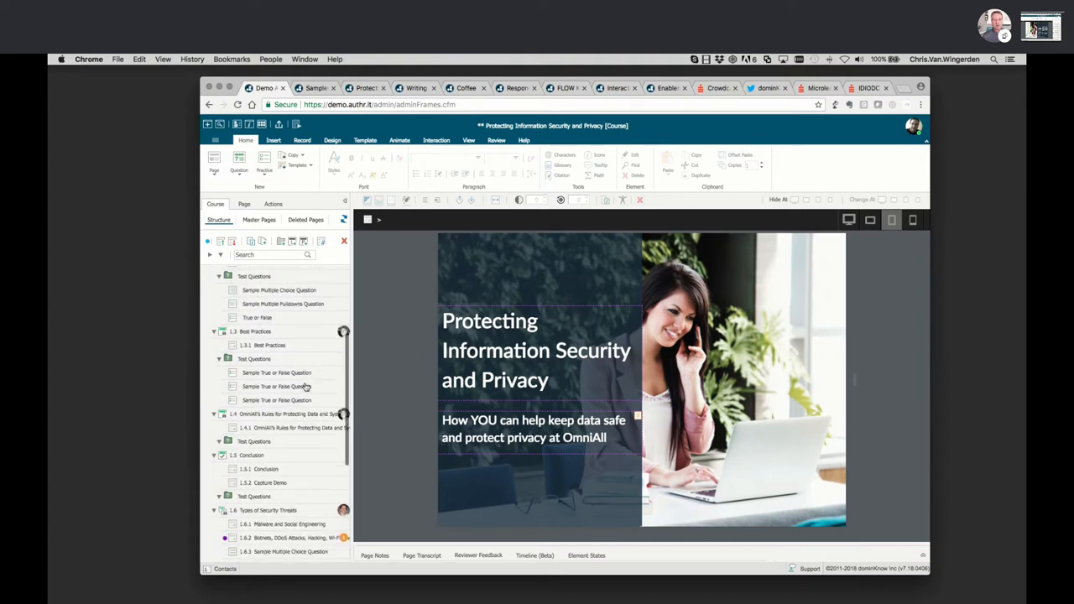
scroll(down, 3)
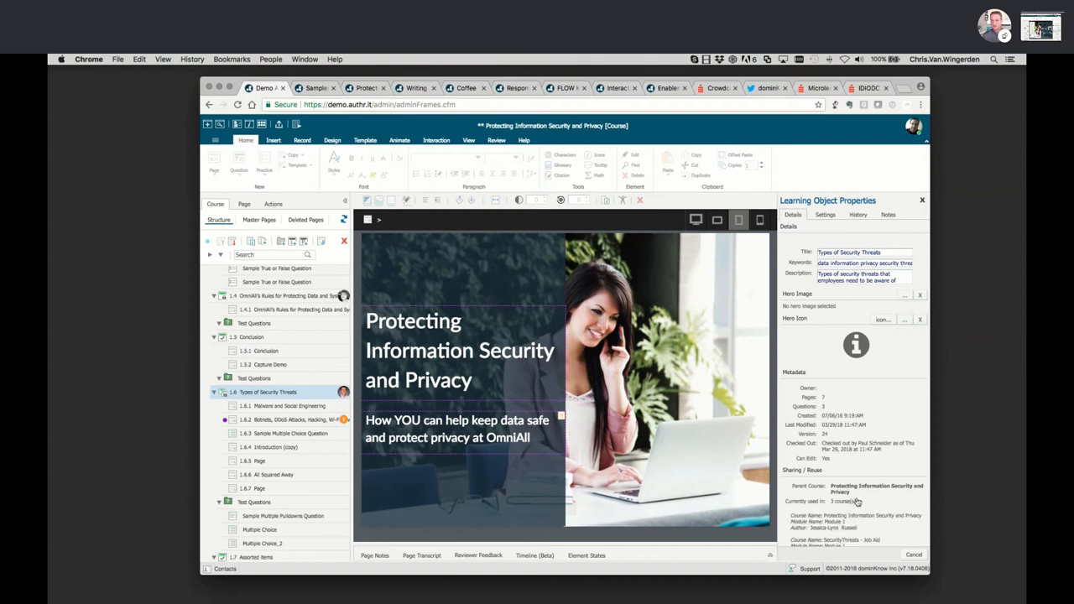
- Scroll the properties panel down to the Metadata and Sharing / Reuse sections
scroll(down, 3)
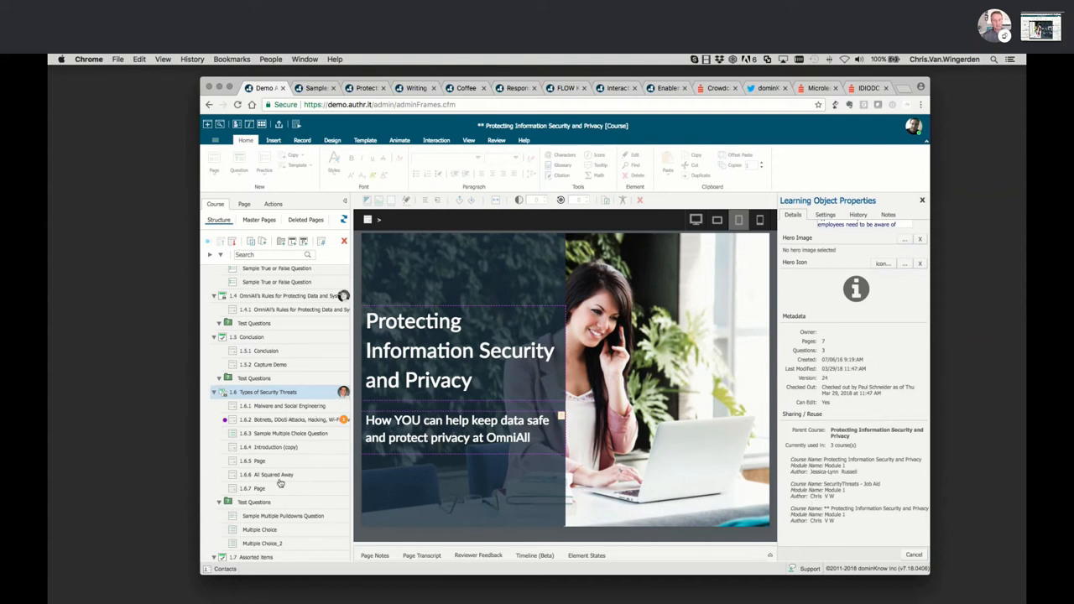
mouse_move(272, 430)
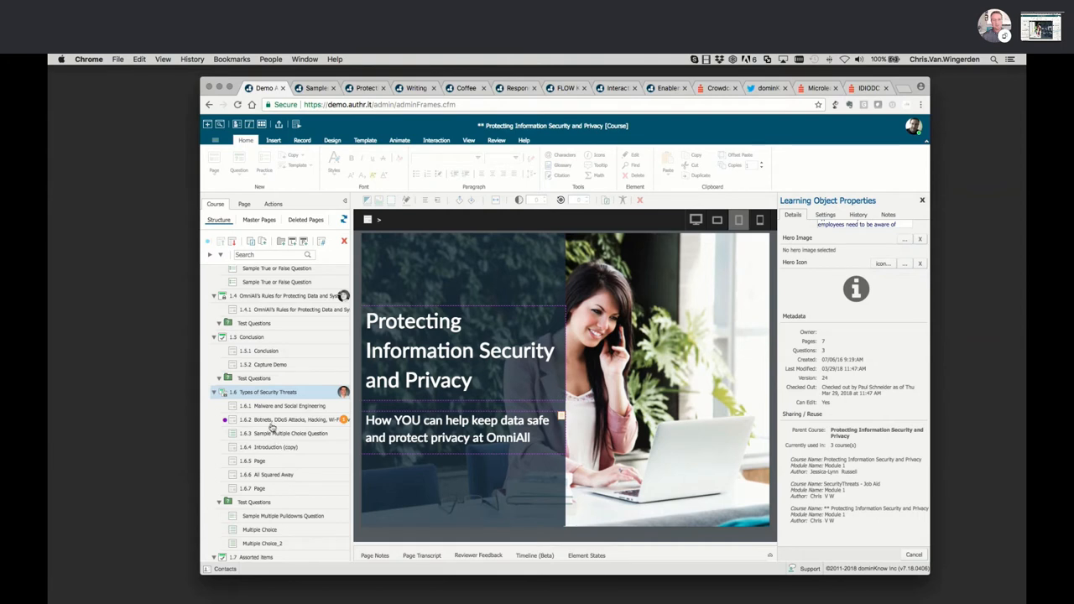
mouse_move(289, 419)
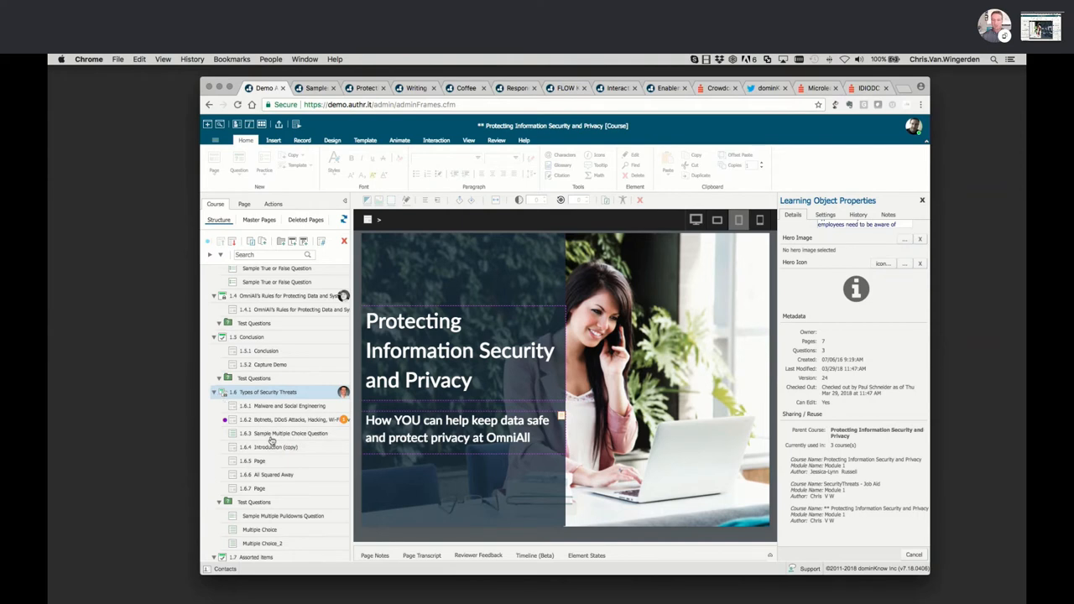
mouse_move(272, 446)
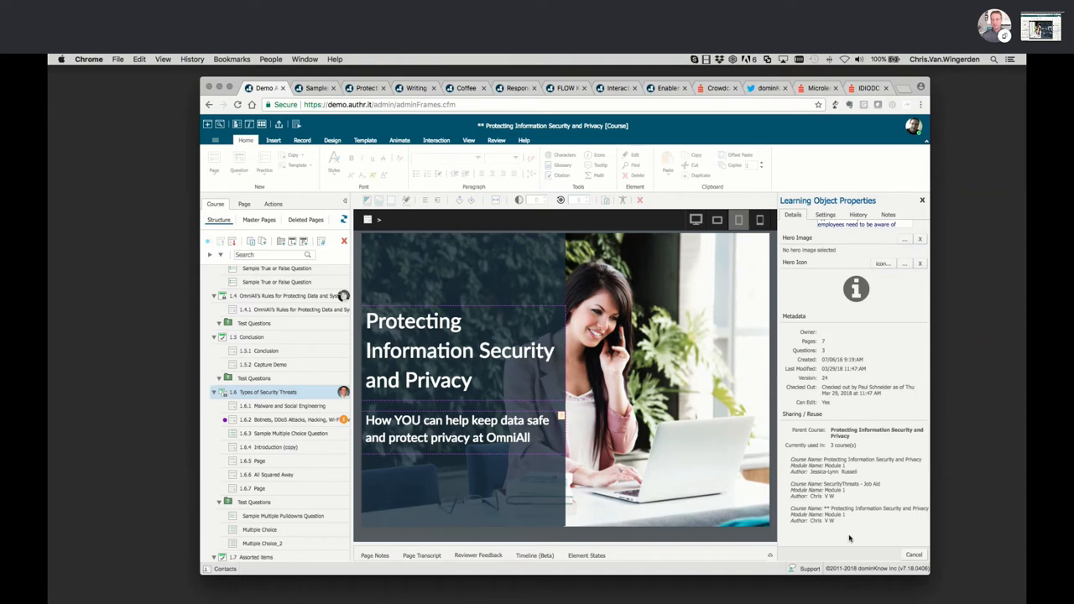
mouse_move(863, 535)
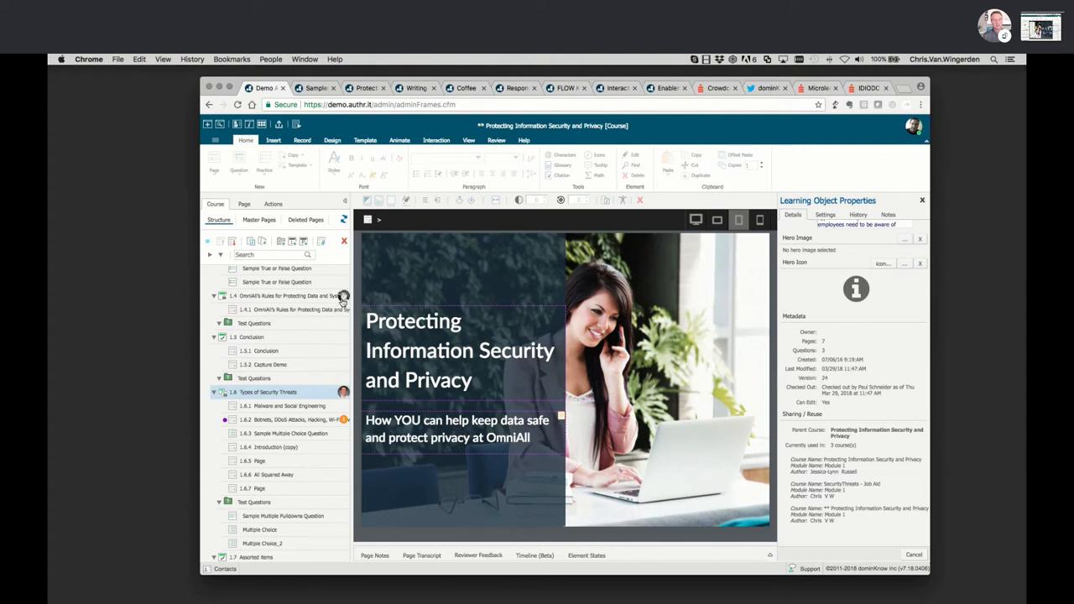
- View the lock card showing an administrator has the learning object checked out
click(342, 296)
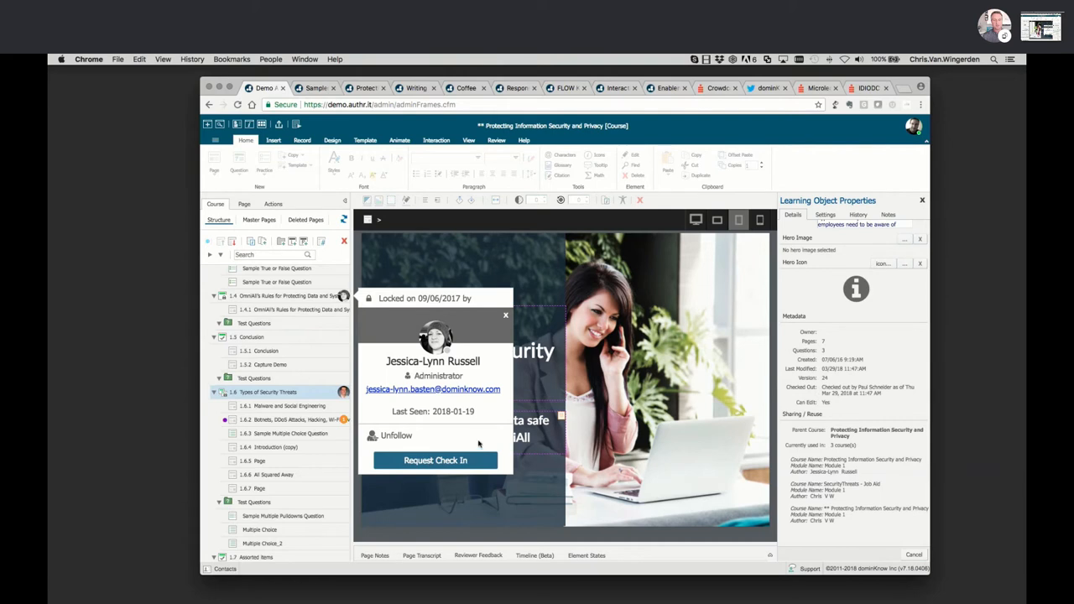
mouse_move(506, 318)
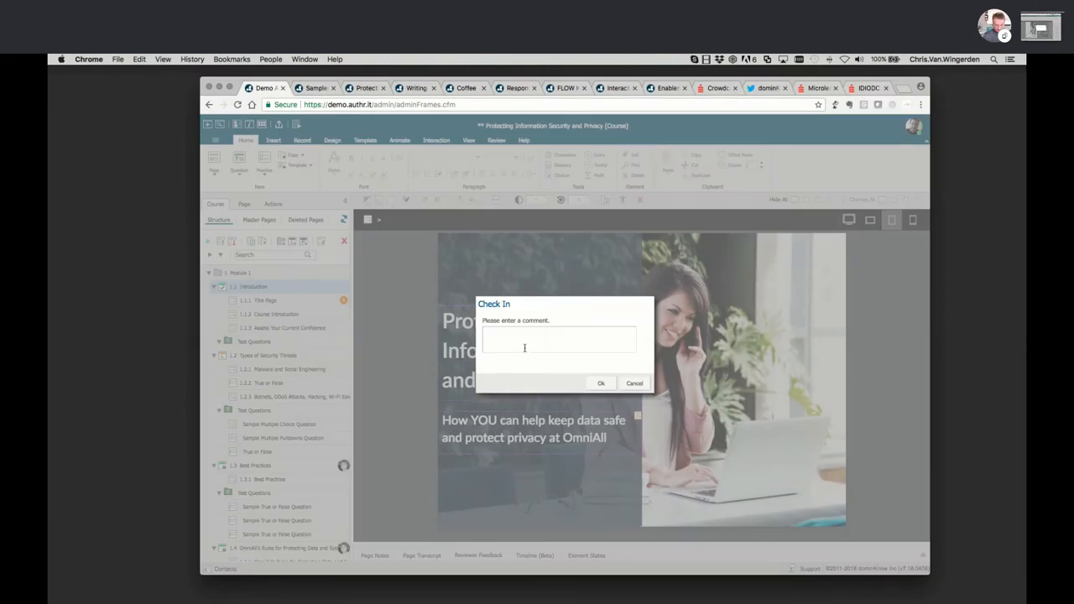
- Check in Introduction with the comment 'Finished edits for 2018'
text(Finished edits for 2018)
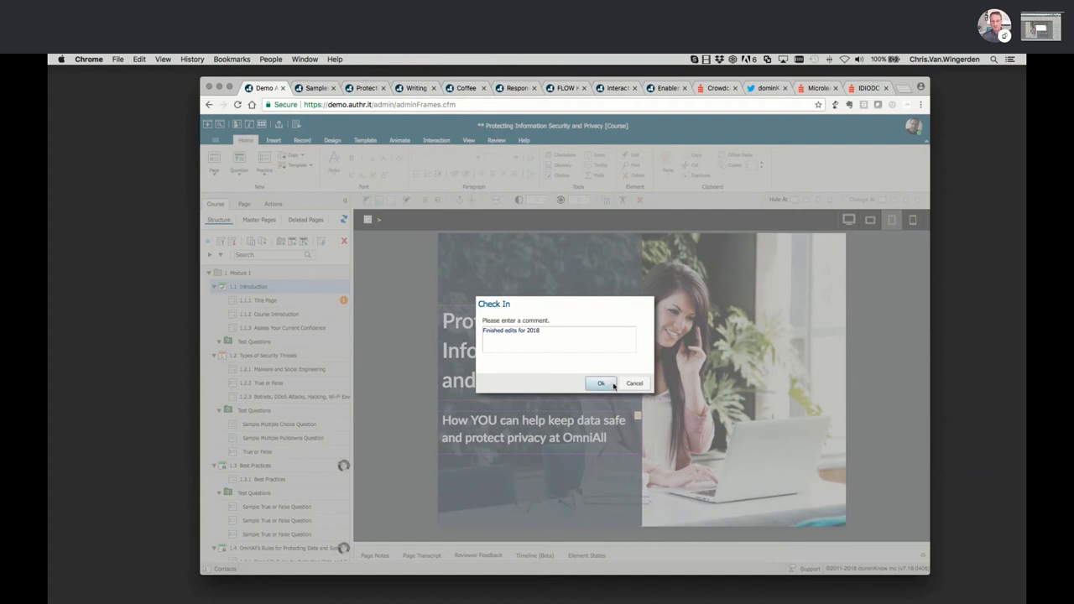
click(601, 383)
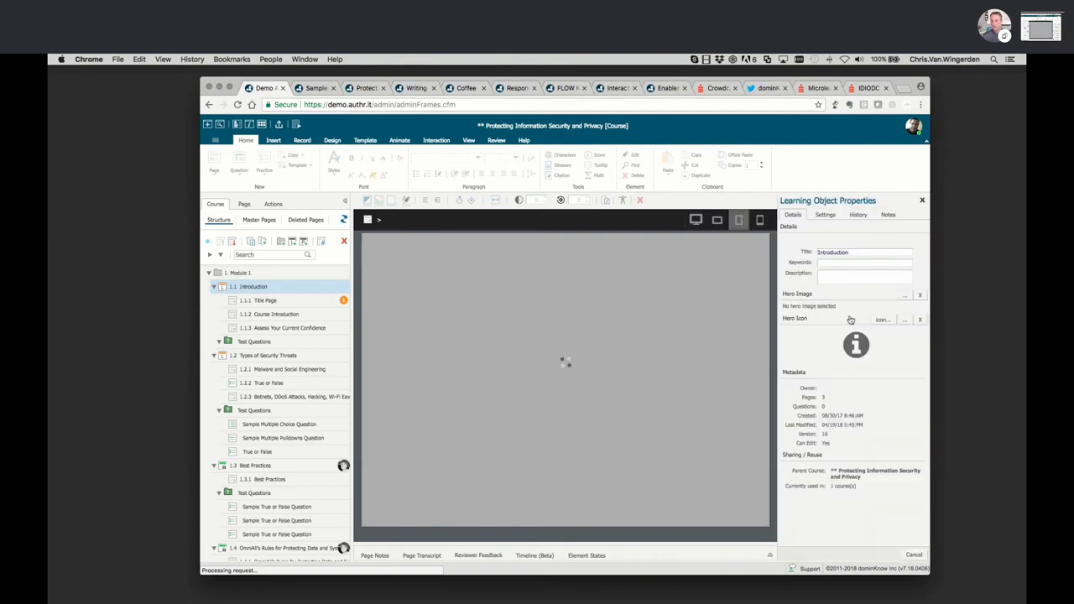
- Review the Introduction's History of check-ins, then close its properties panel
click(858, 215)
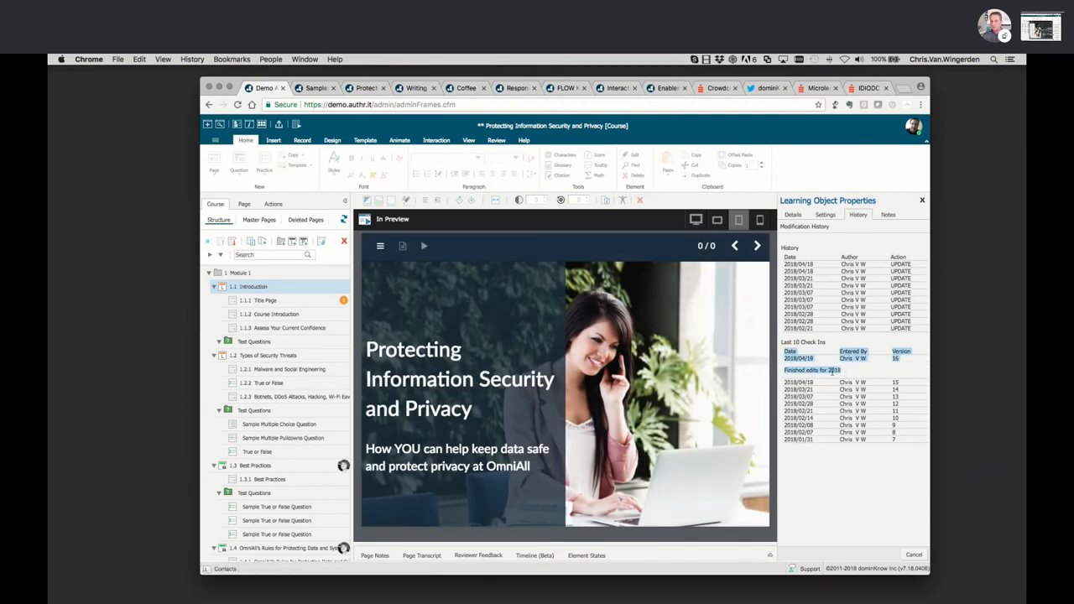
mouse_move(859, 472)
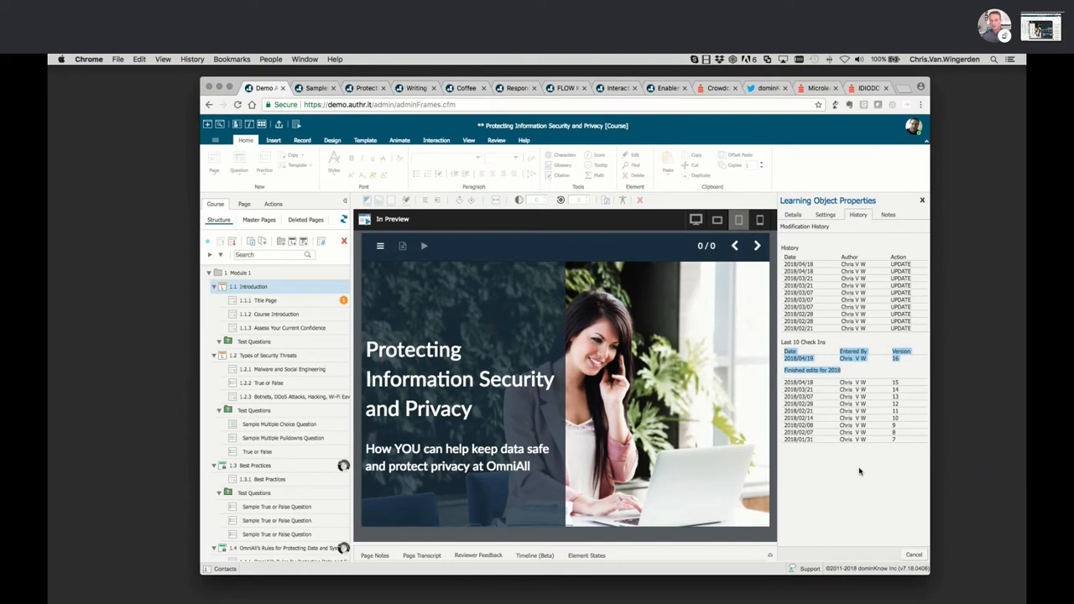
mouse_move(859, 474)
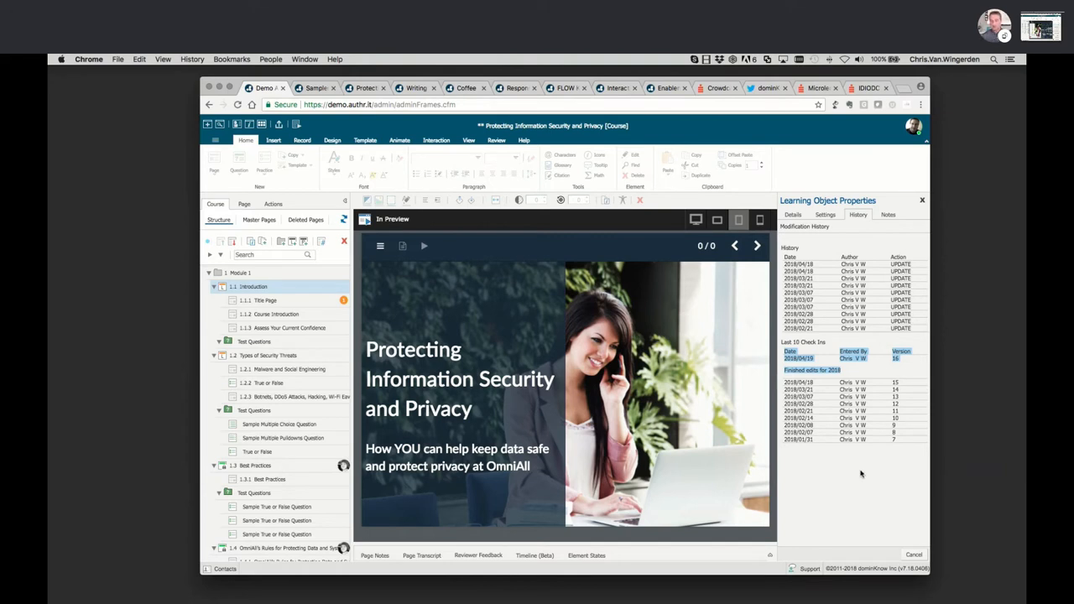
mouse_move(868, 470)
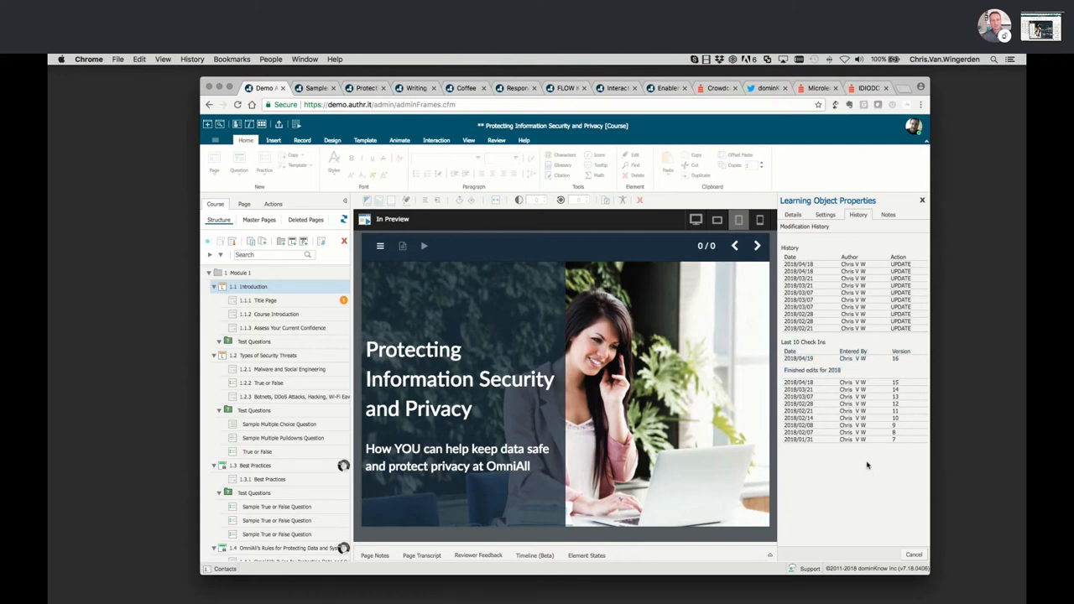
mouse_move(872, 485)
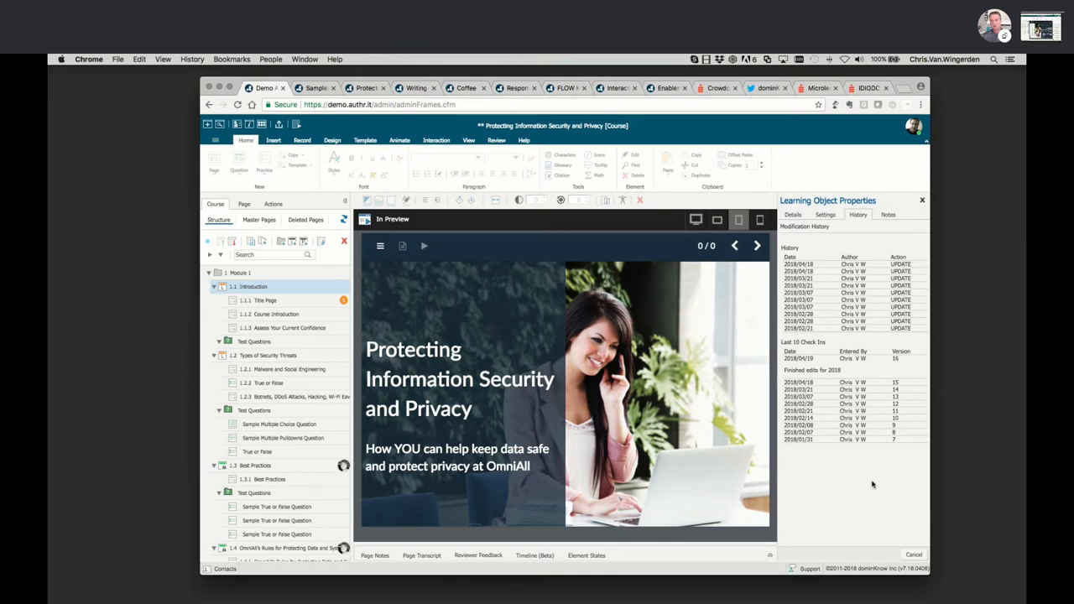
mouse_move(859, 403)
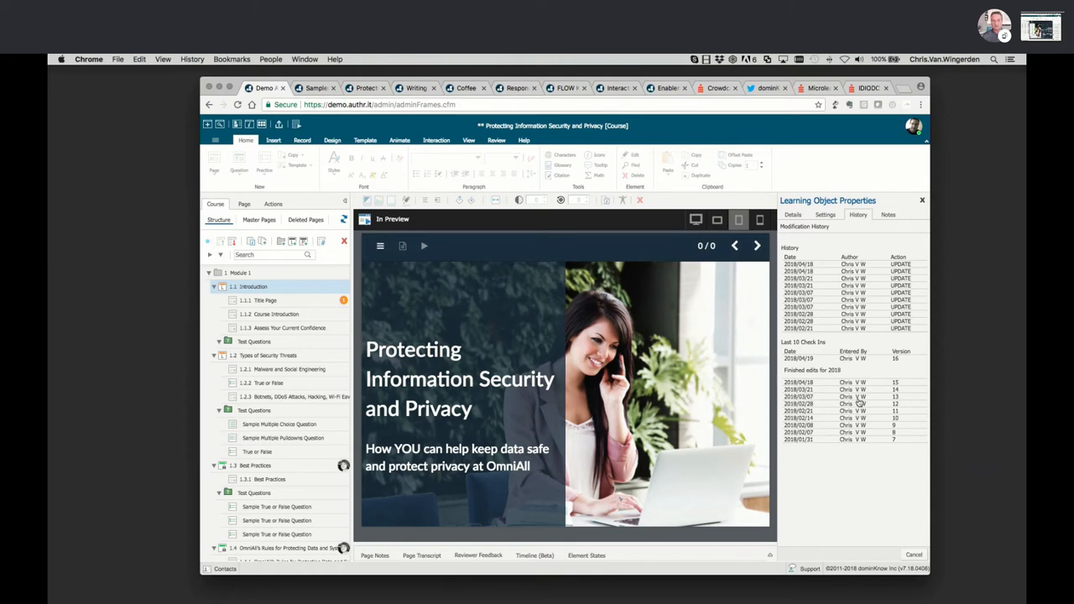
mouse_move(903, 234)
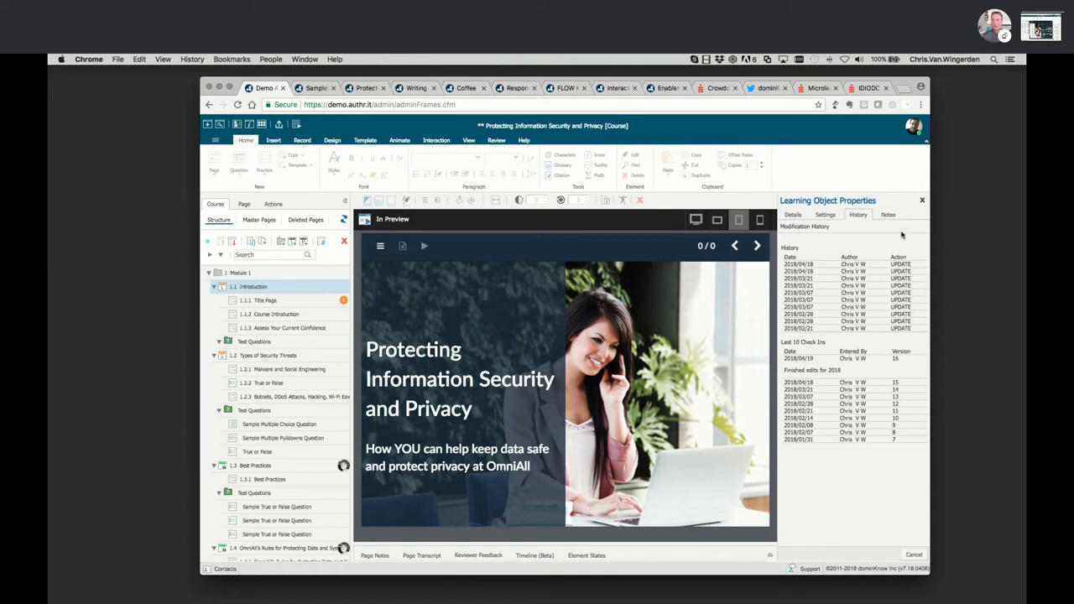
click(923, 200)
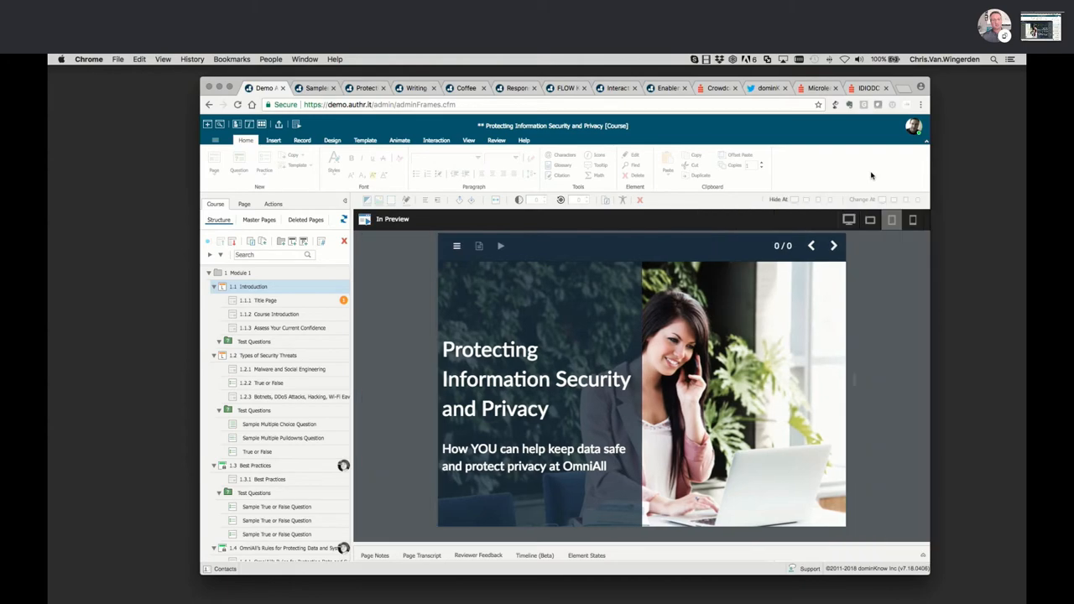